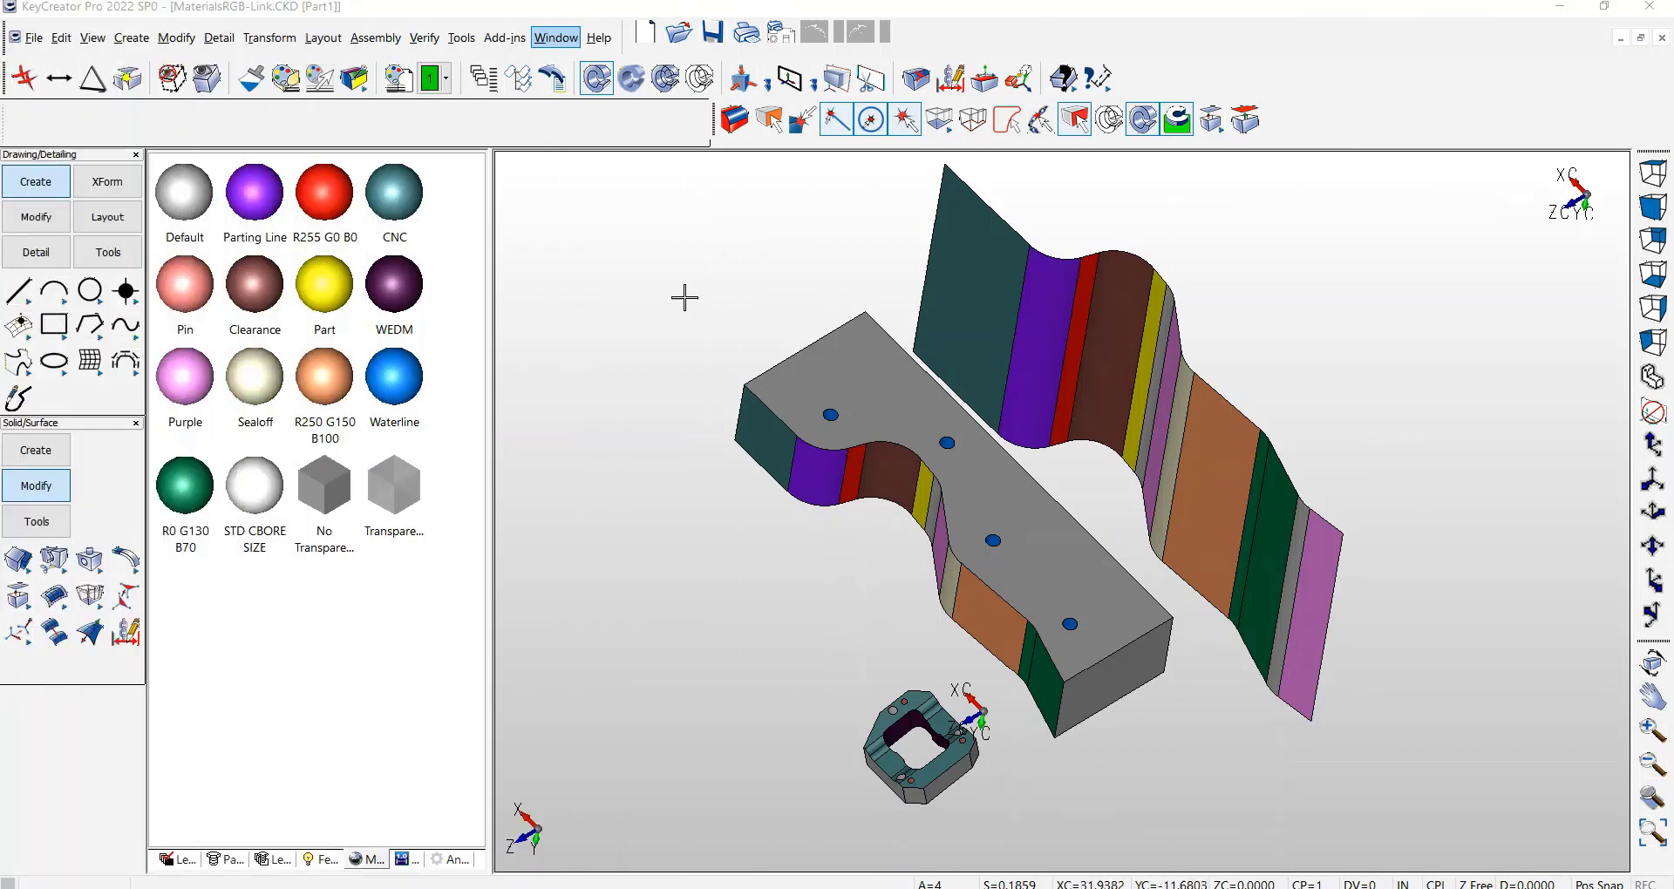
{"action": "mouse_move", "coordinate": [298, 317]}
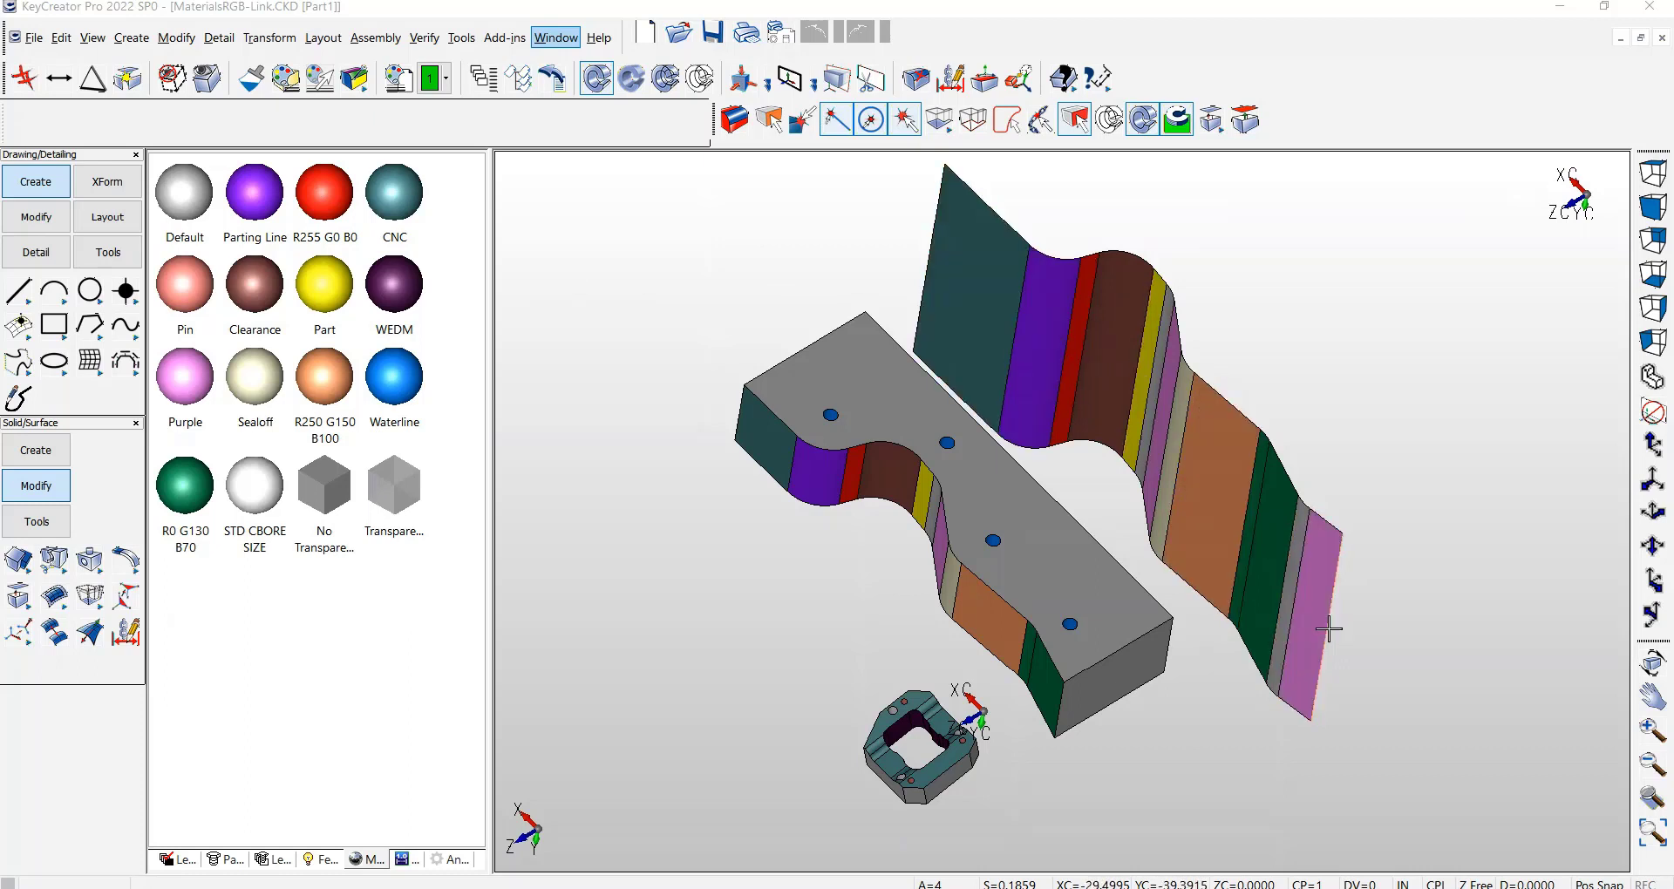
{"action": "mouse_move", "coordinate": [524, 370]}
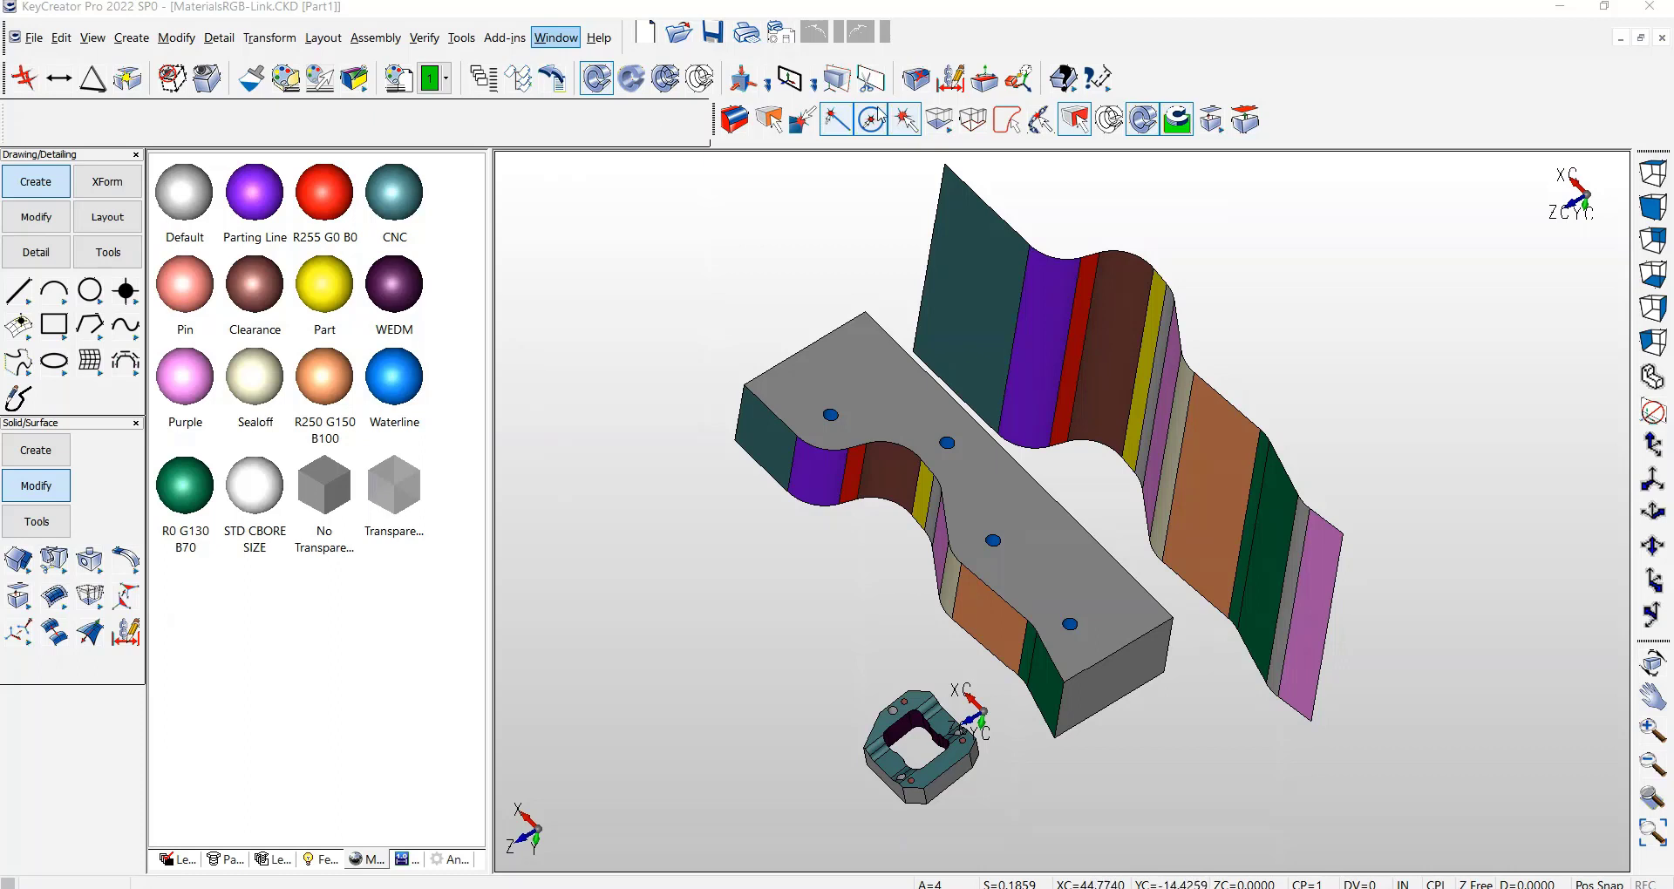
Verify the brown face on the curved sheet and the orange face on the small plate, then fit all parts in view
{"action": "left_click", "coordinate": [424, 36]}
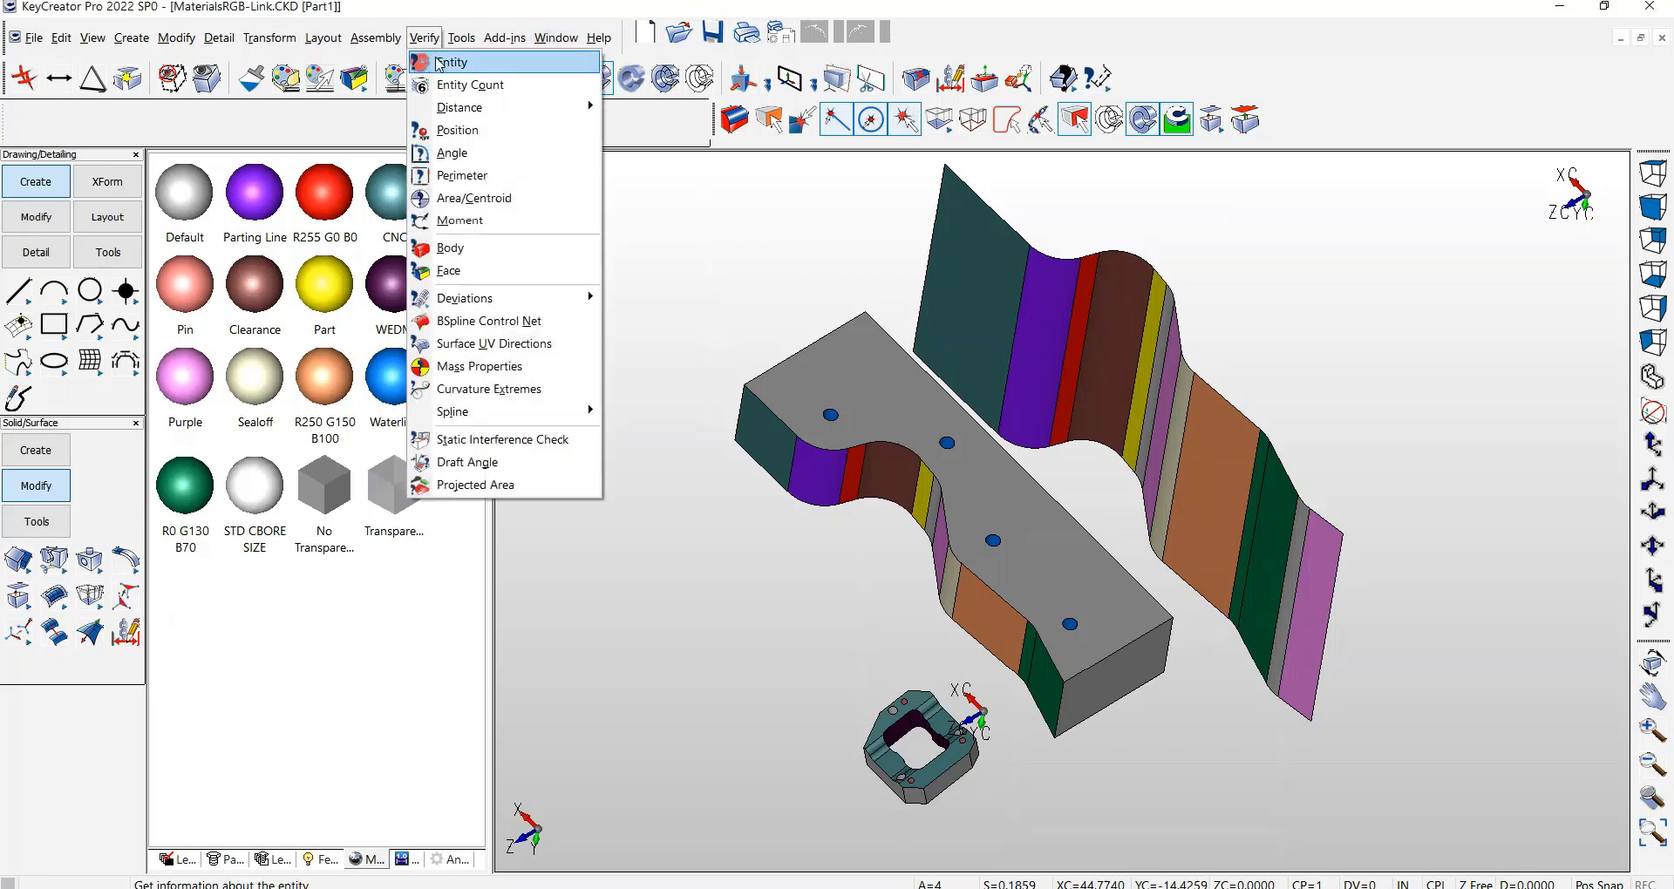
{"action": "left_click", "coordinate": [450, 63]}
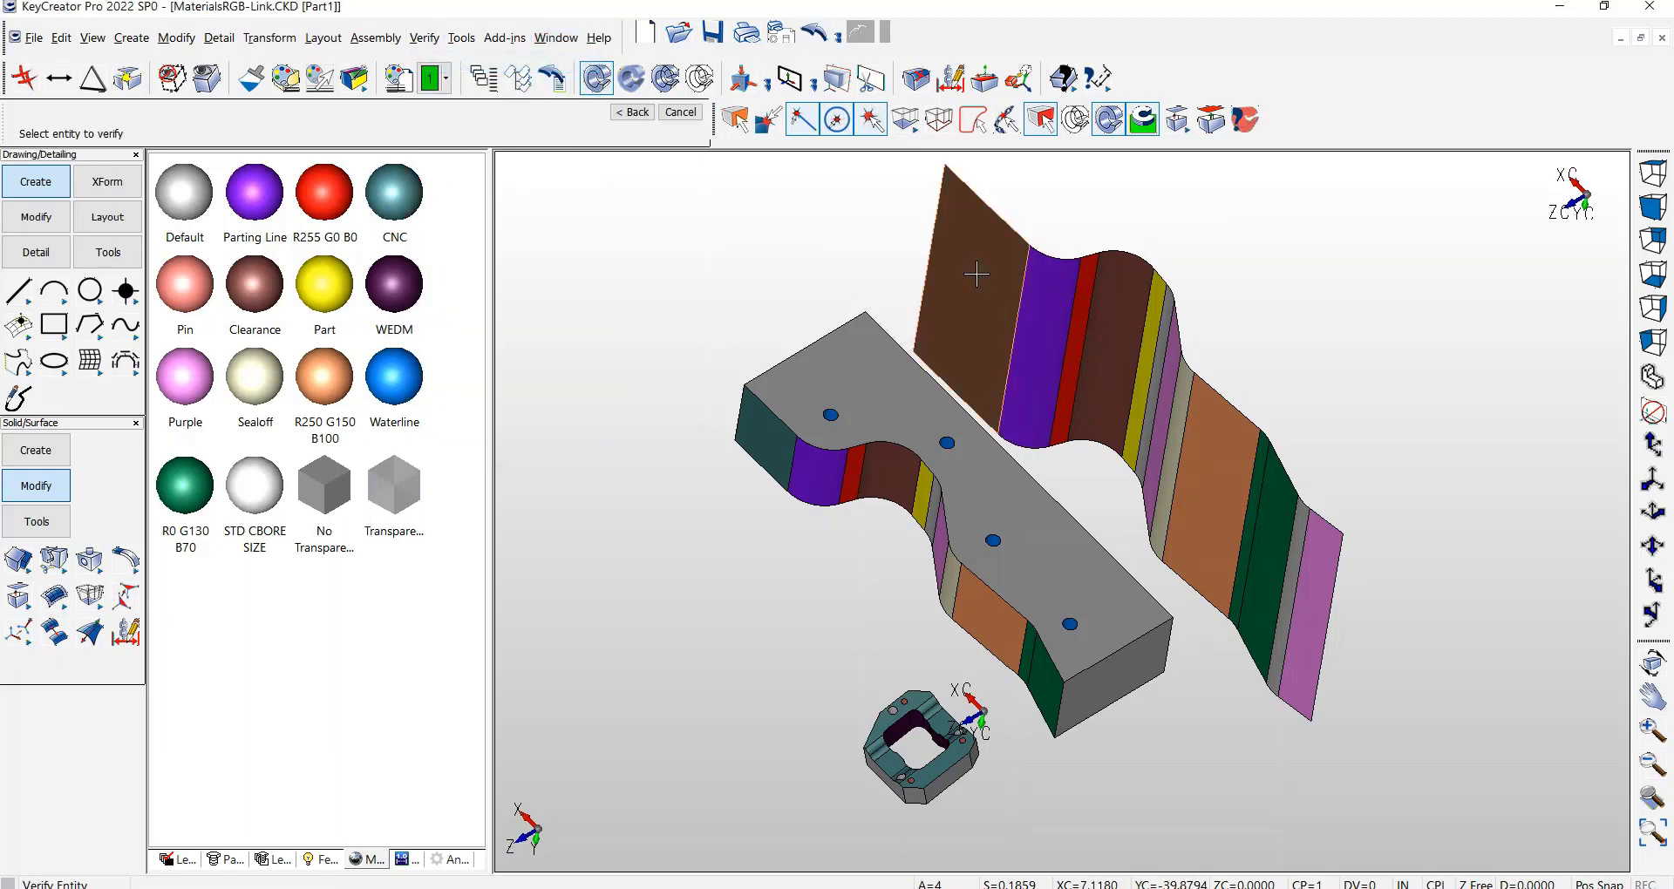
{"action": "left_click", "coordinate": [973, 274]}
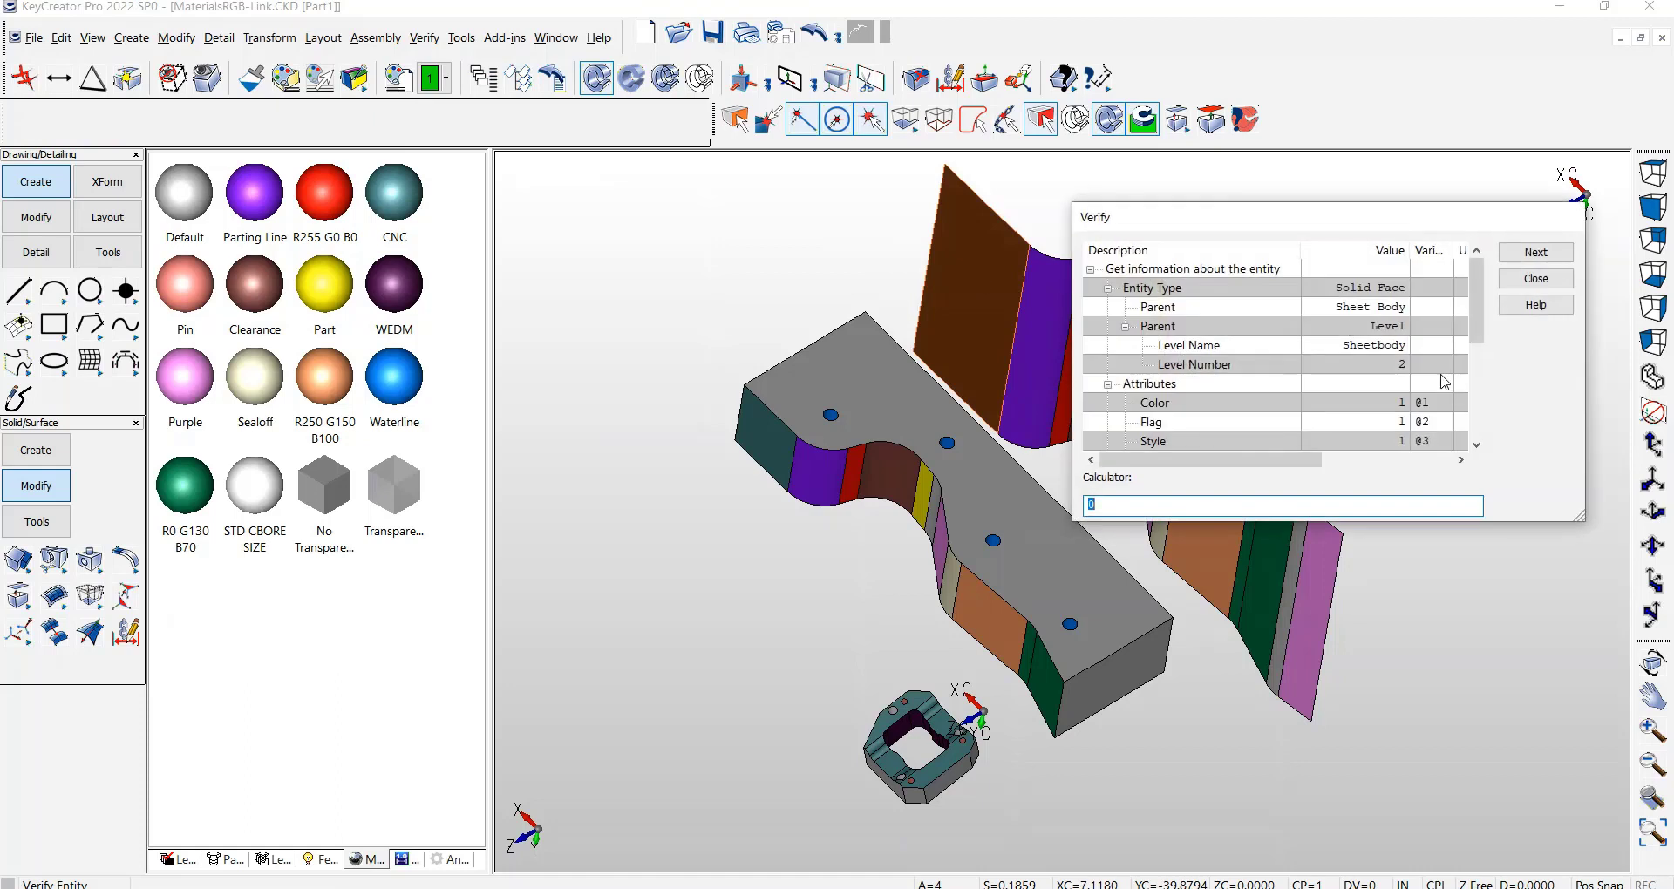
{"action": "scroll", "scroll_direction": "down", "scroll_amount": 3}
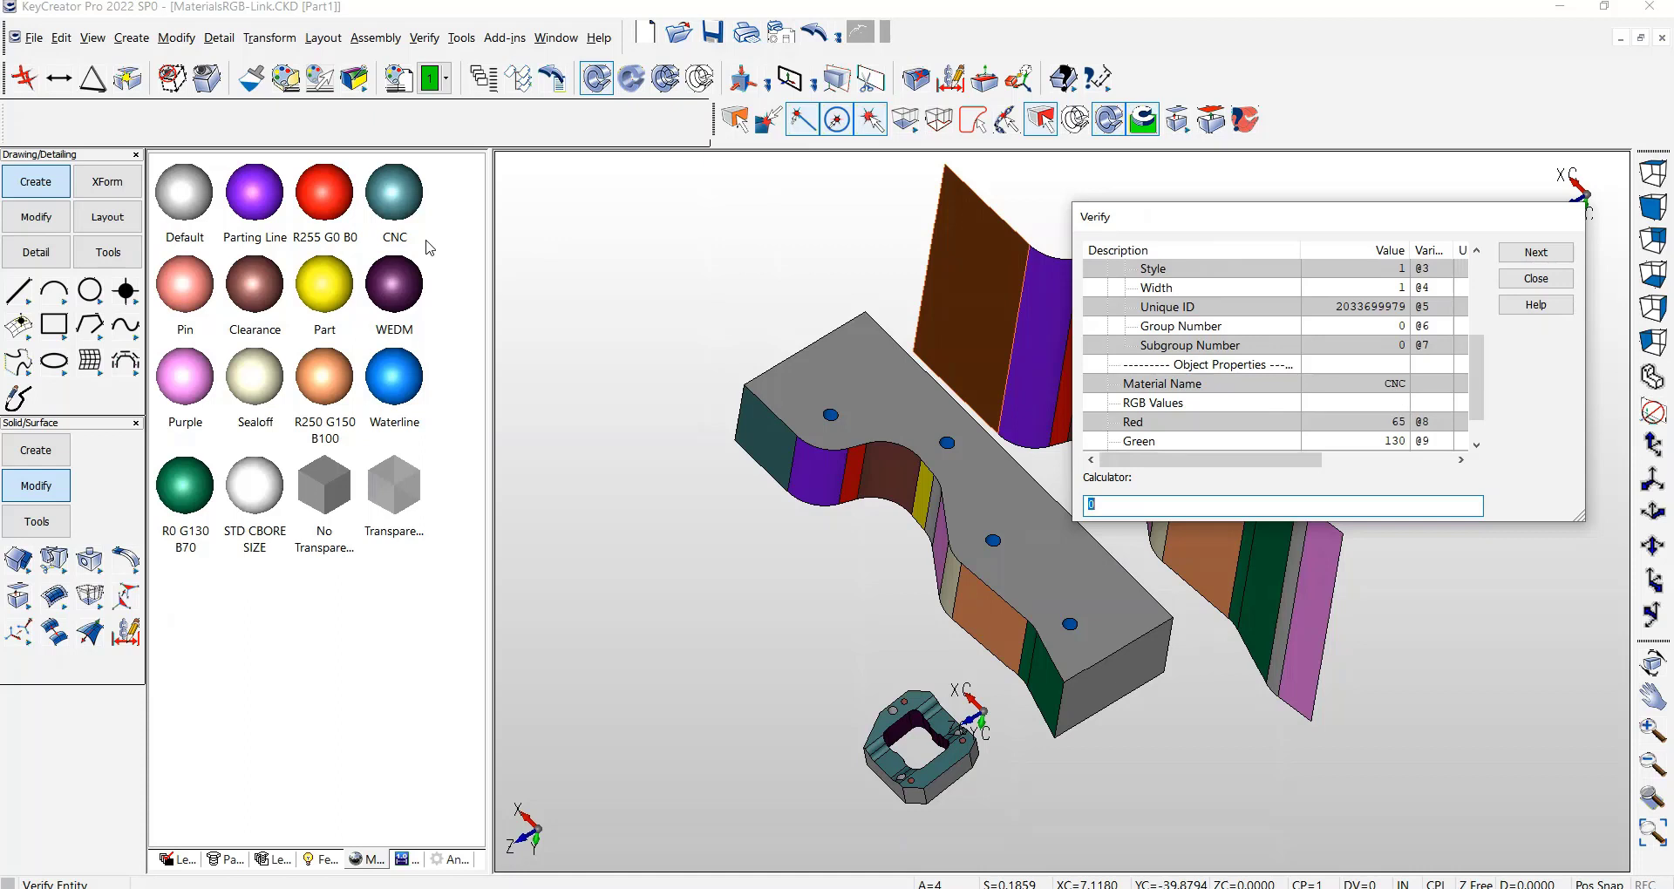
{"action": "mouse_move", "coordinate": [1372, 408]}
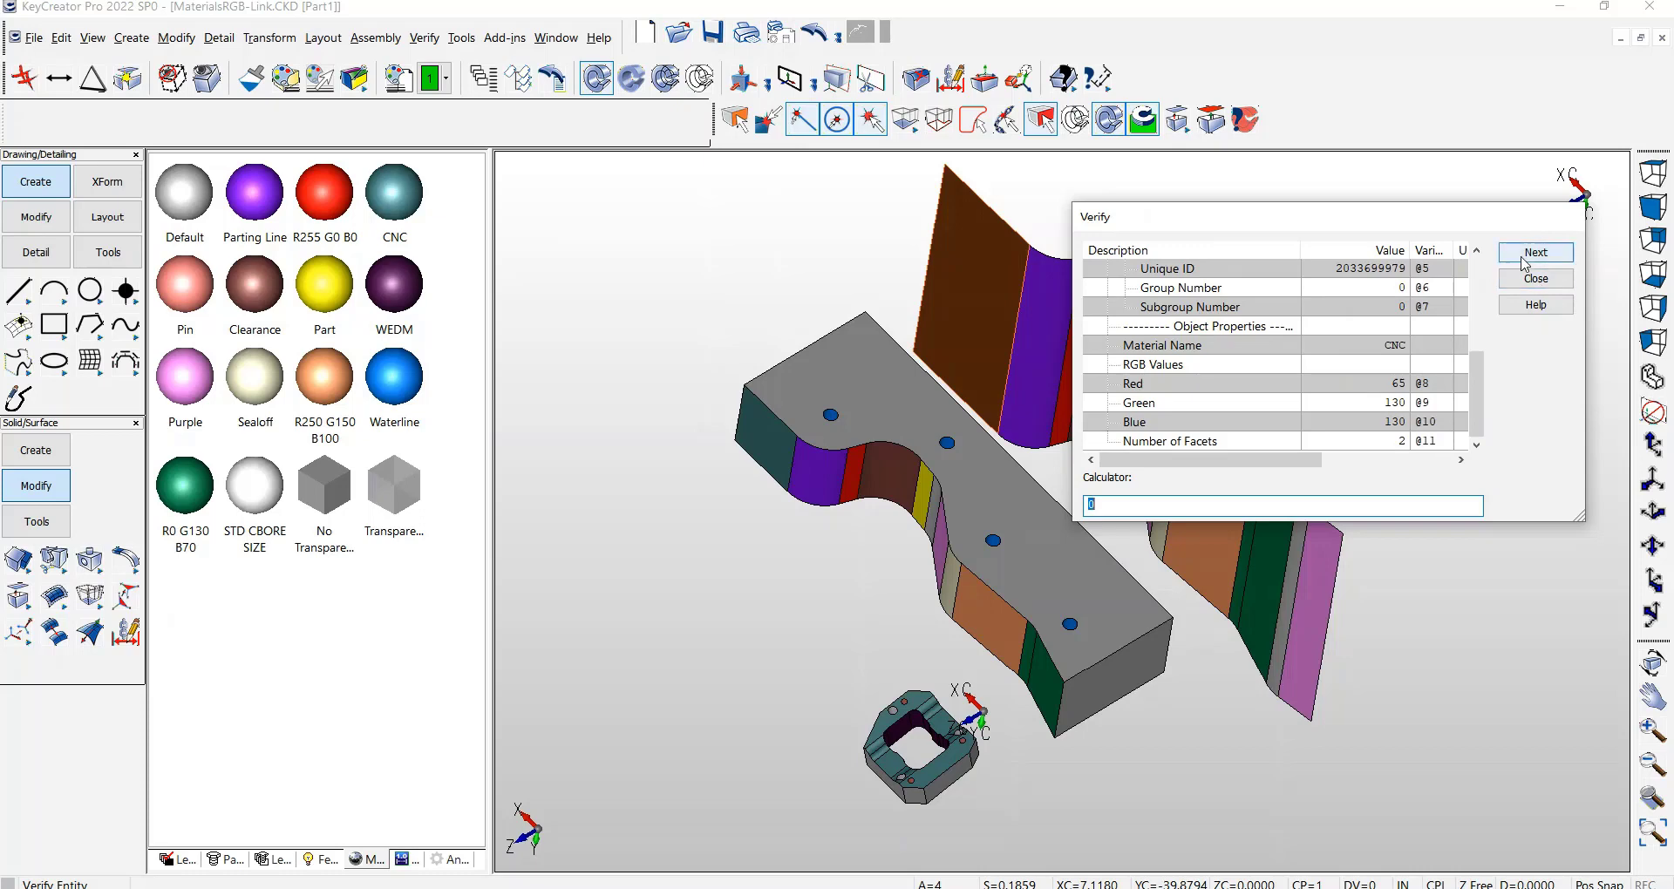
{"action": "left_click", "coordinate": [1534, 279]}
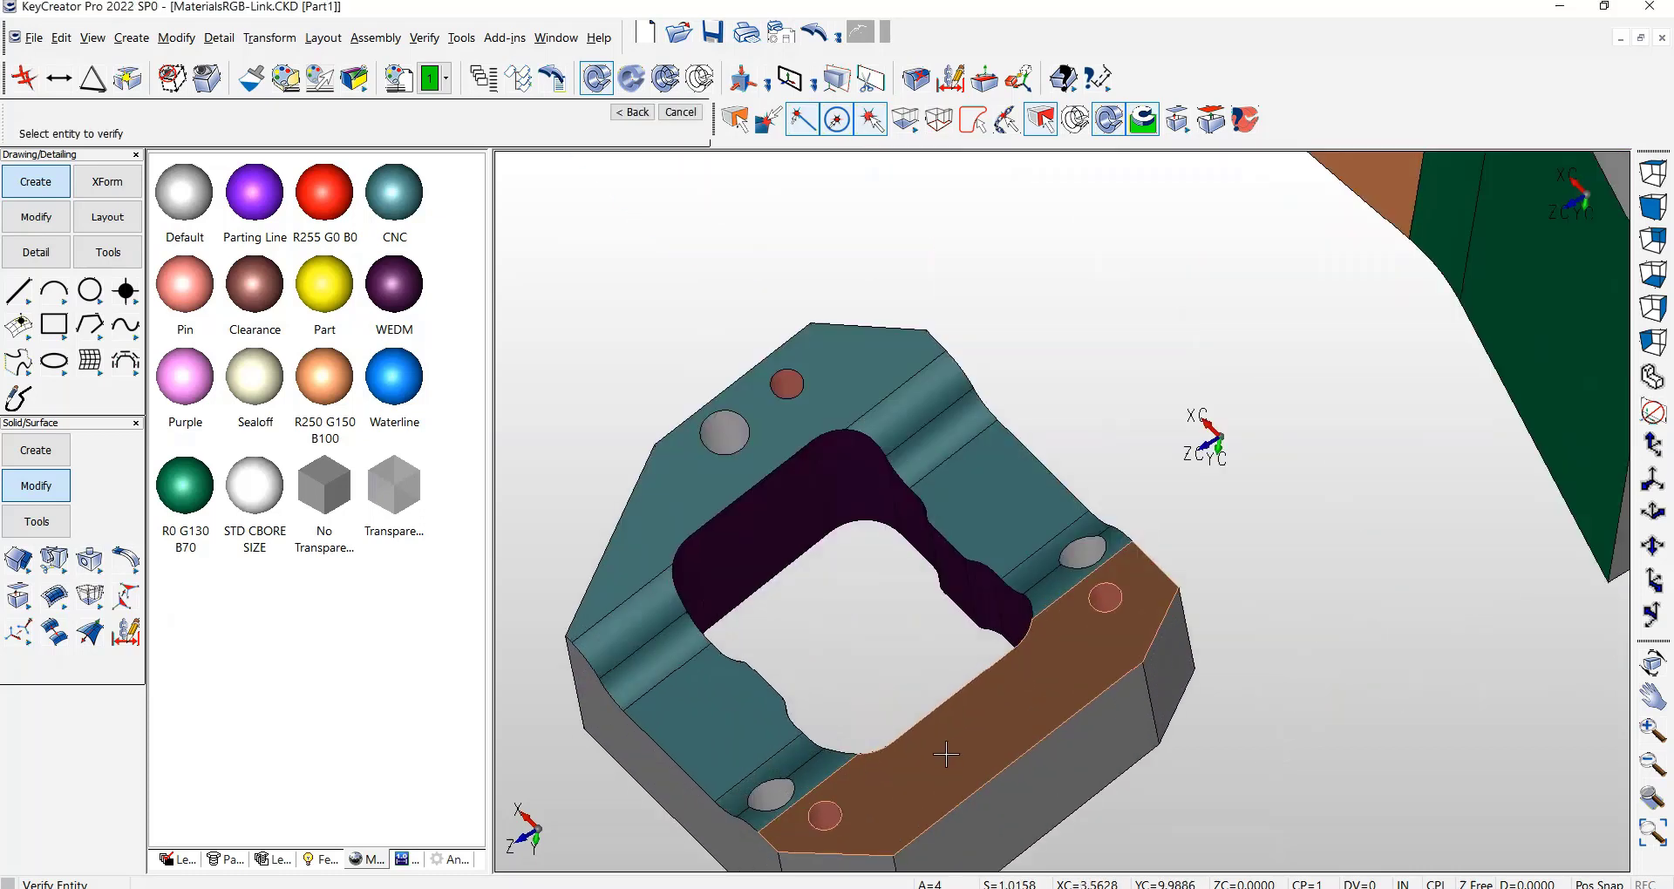
{"action": "left_click", "coordinate": [943, 755]}
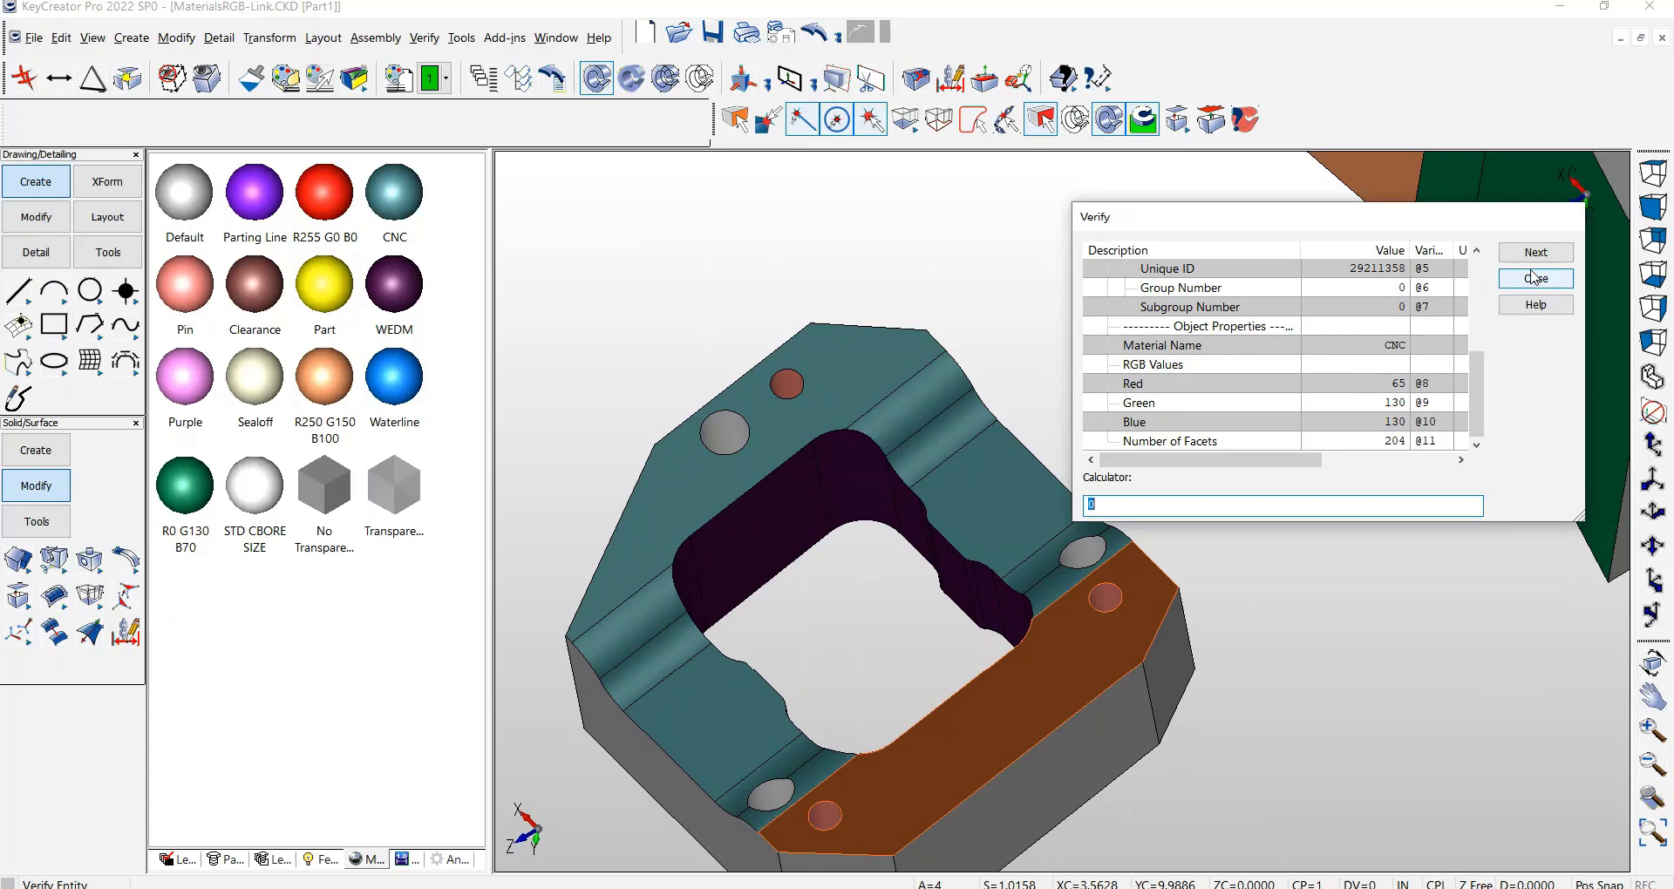
{"action": "left_click", "coordinate": [1535, 279]}
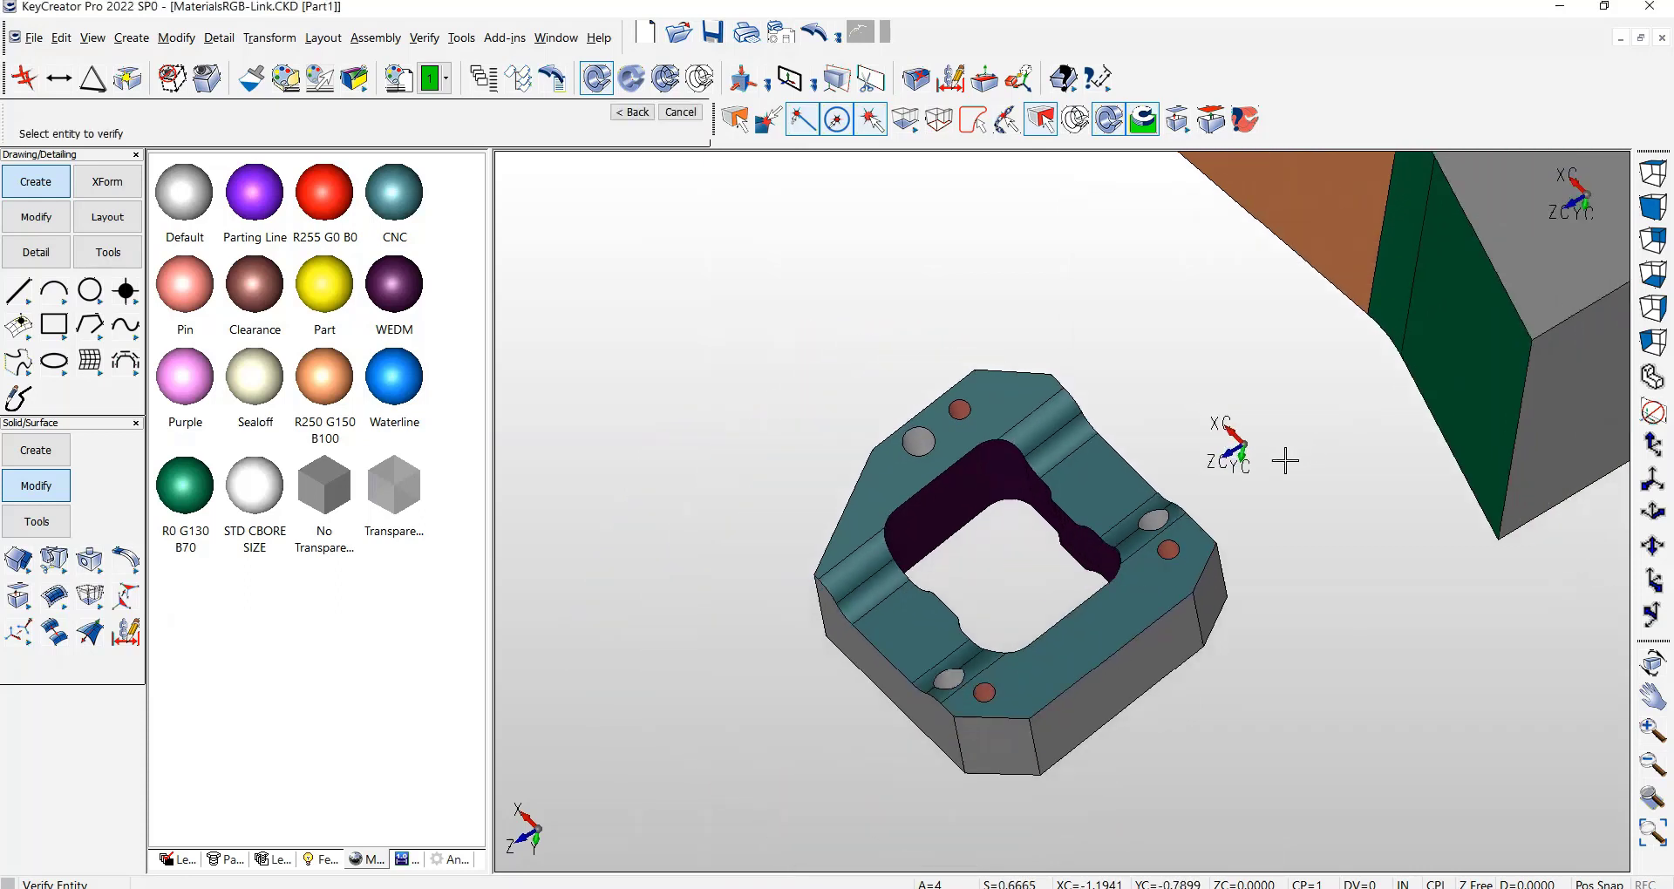
{"action": "right_click", "coordinate": [1287, 460]}
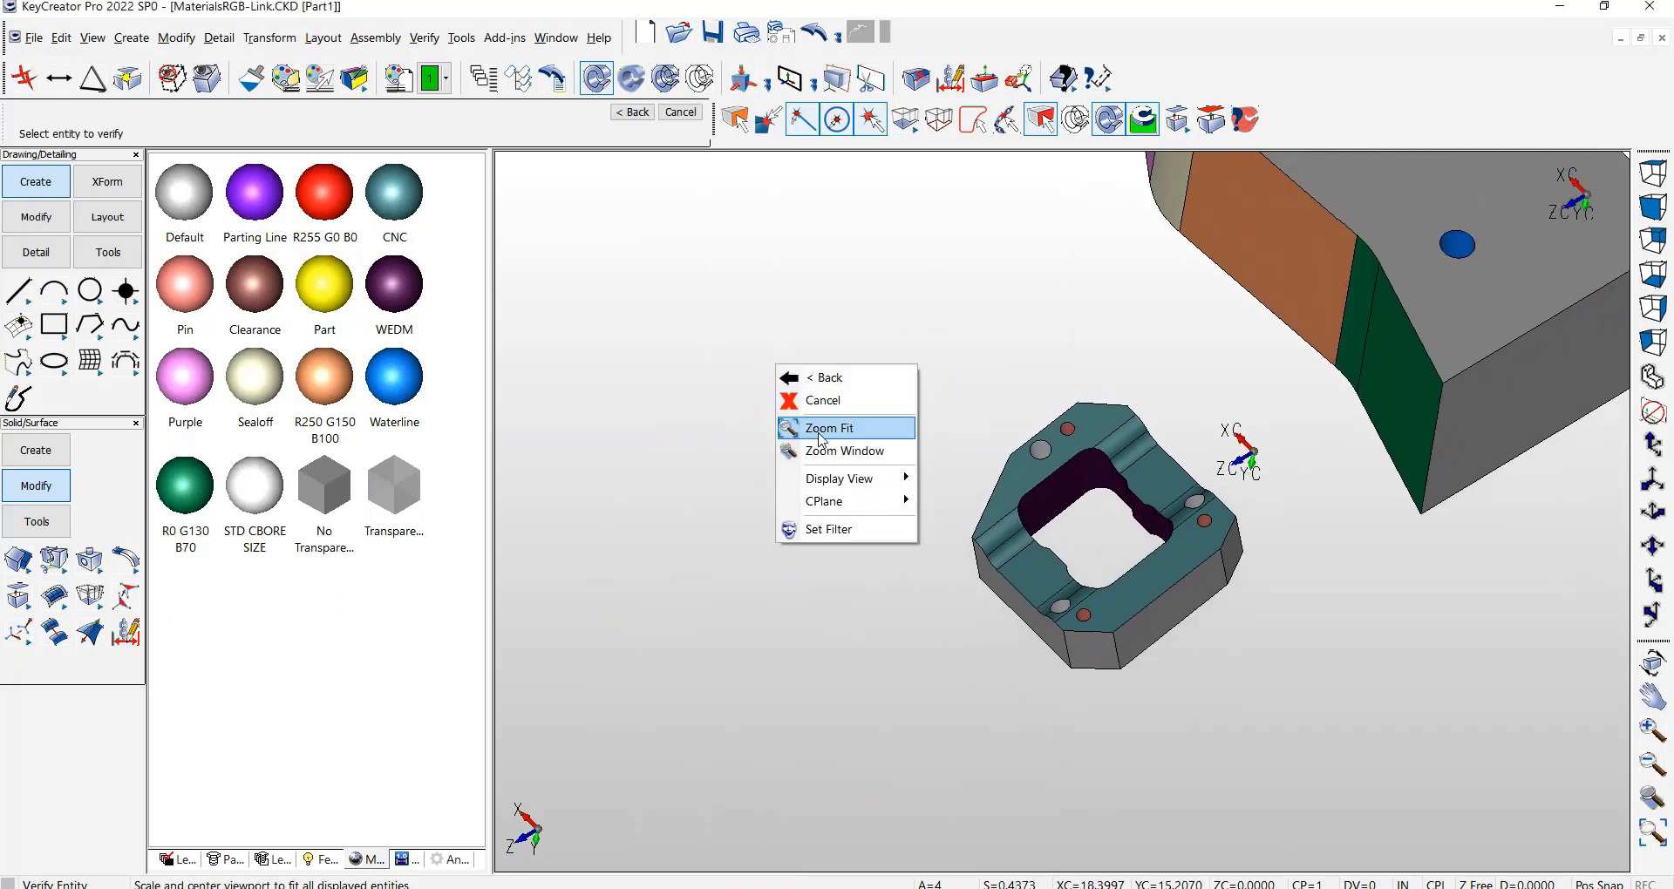
{"action": "left_click", "coordinate": [830, 429]}
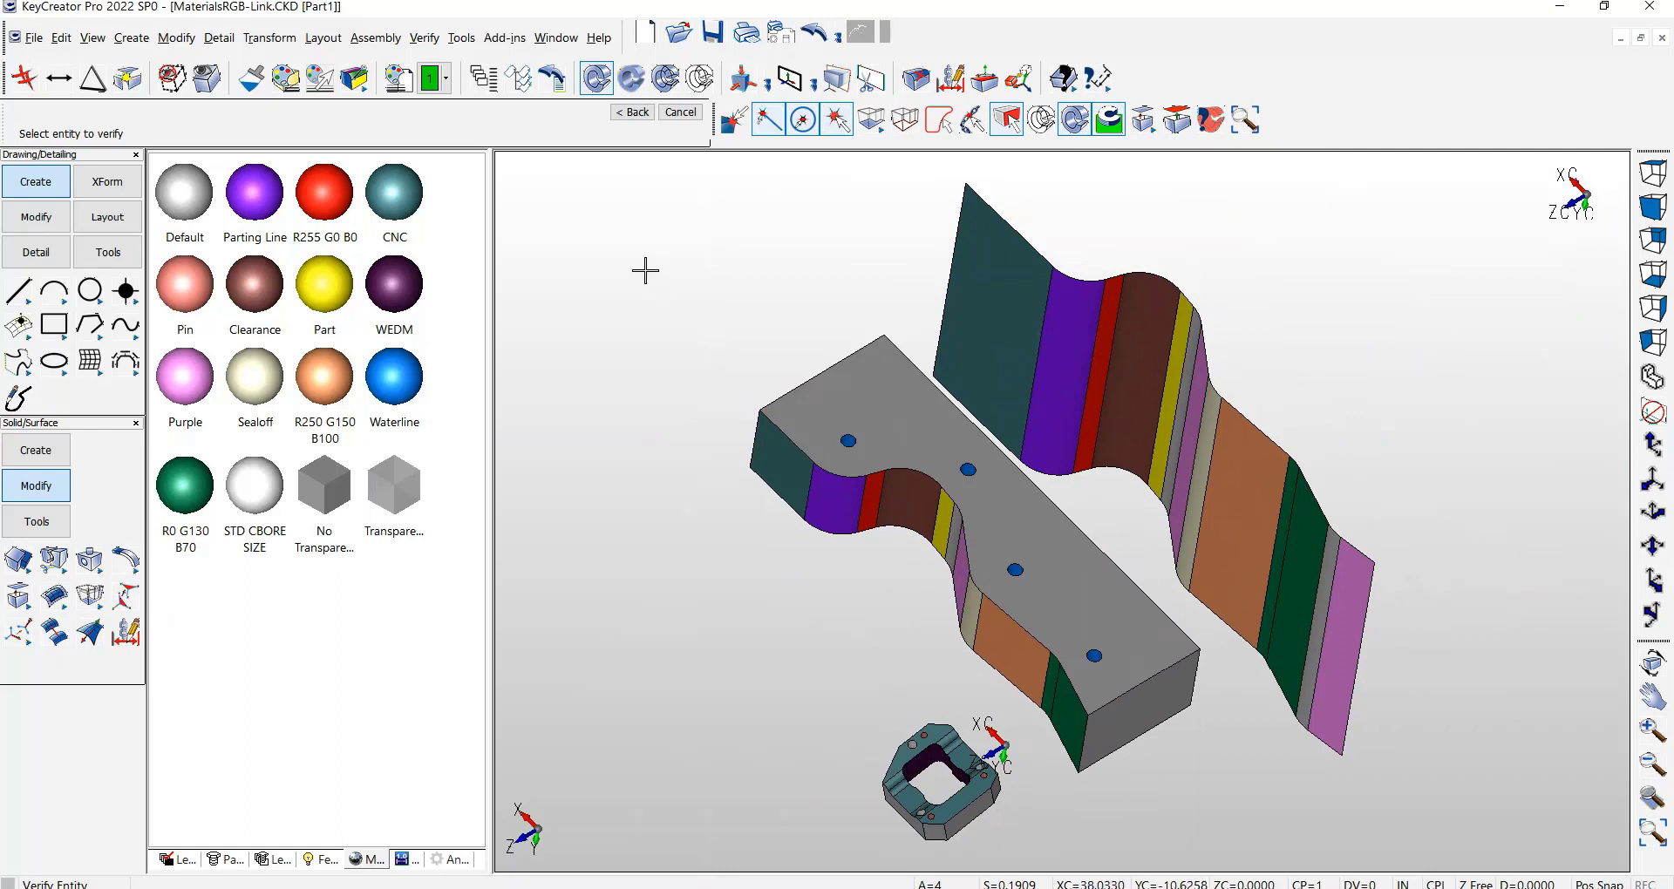
{"action": "mouse_move", "coordinate": [638, 269]}
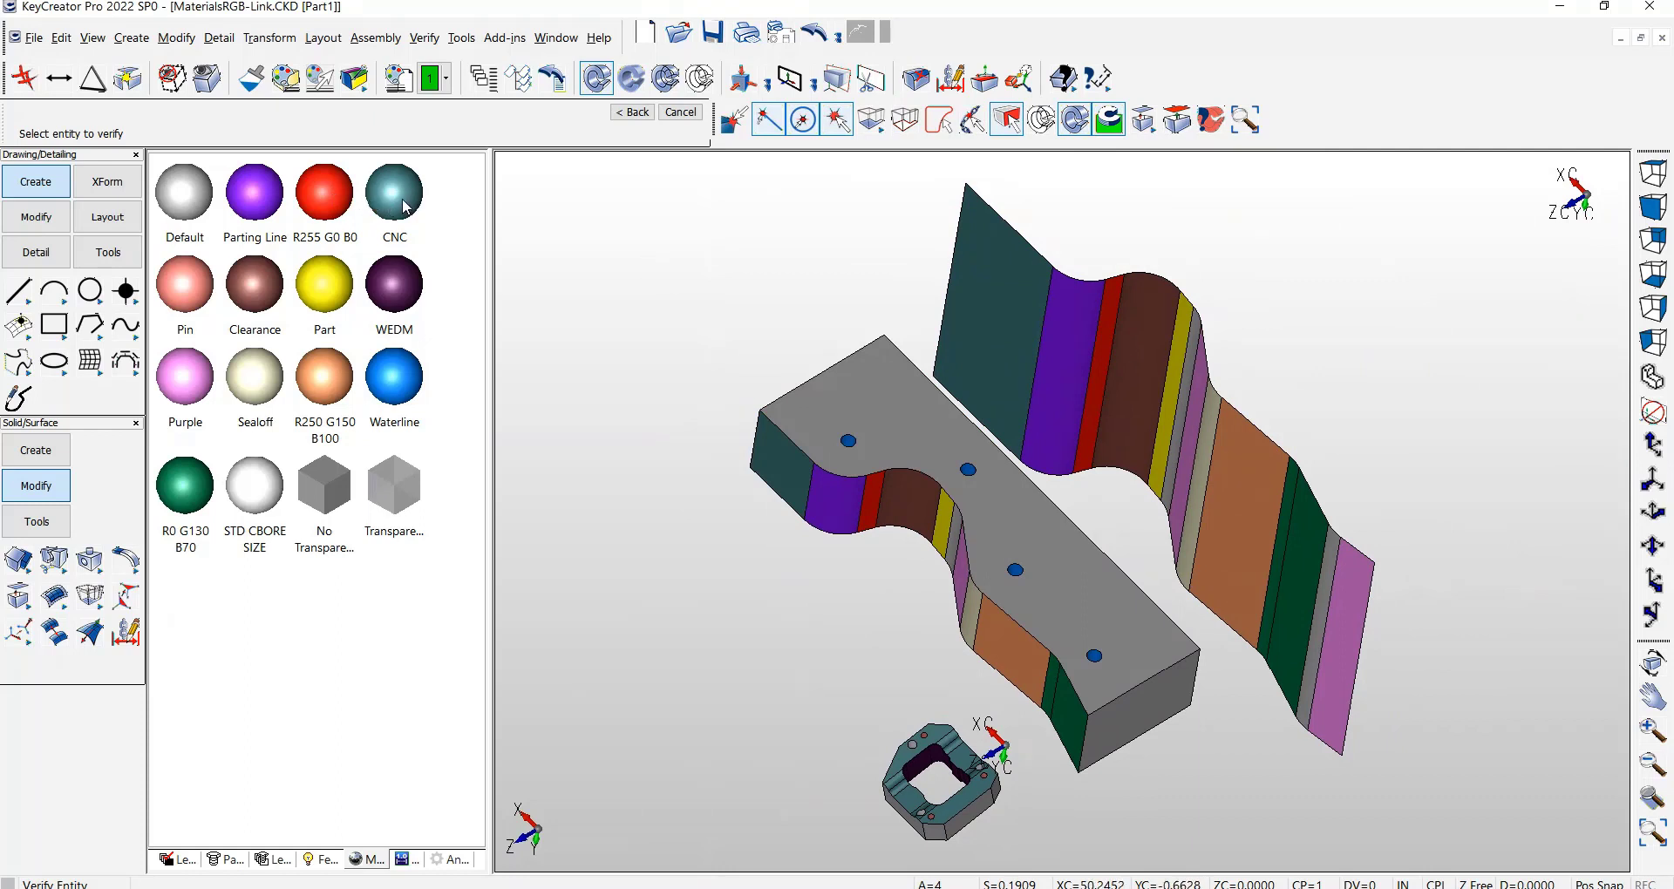
Rename the CNC material to 'milling', recolour it bright green (RGB 0, 255, 0) and accept the settings
{"action": "double_click", "coordinate": [394, 194]}
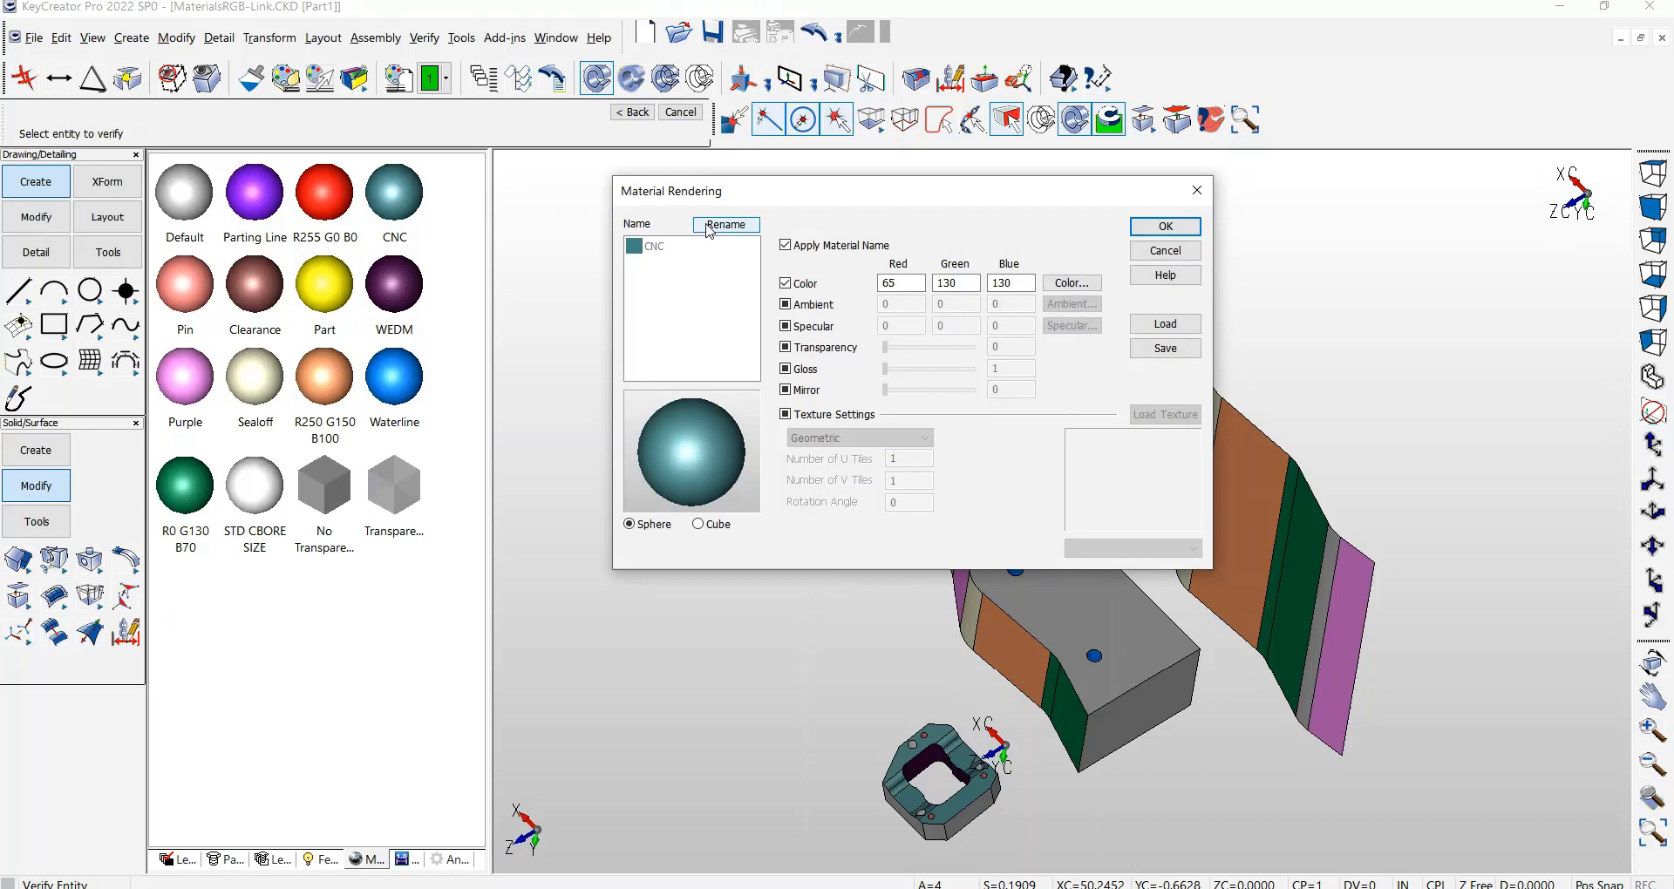
{"action": "left_click", "coordinate": [725, 225]}
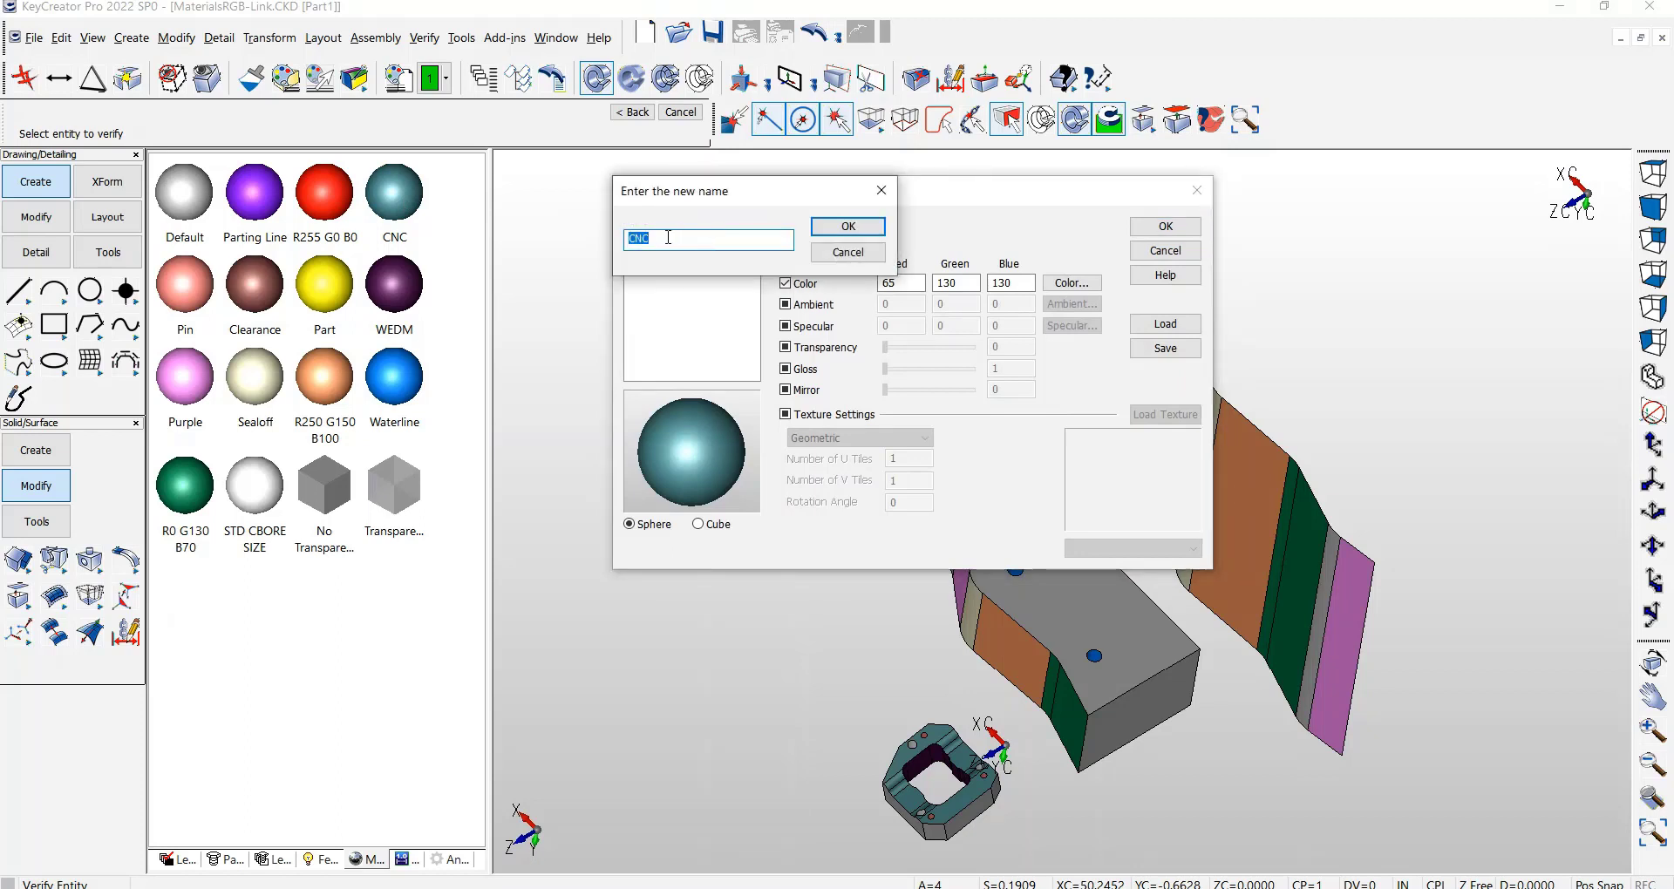
{"action": "type", "text": "mill"}
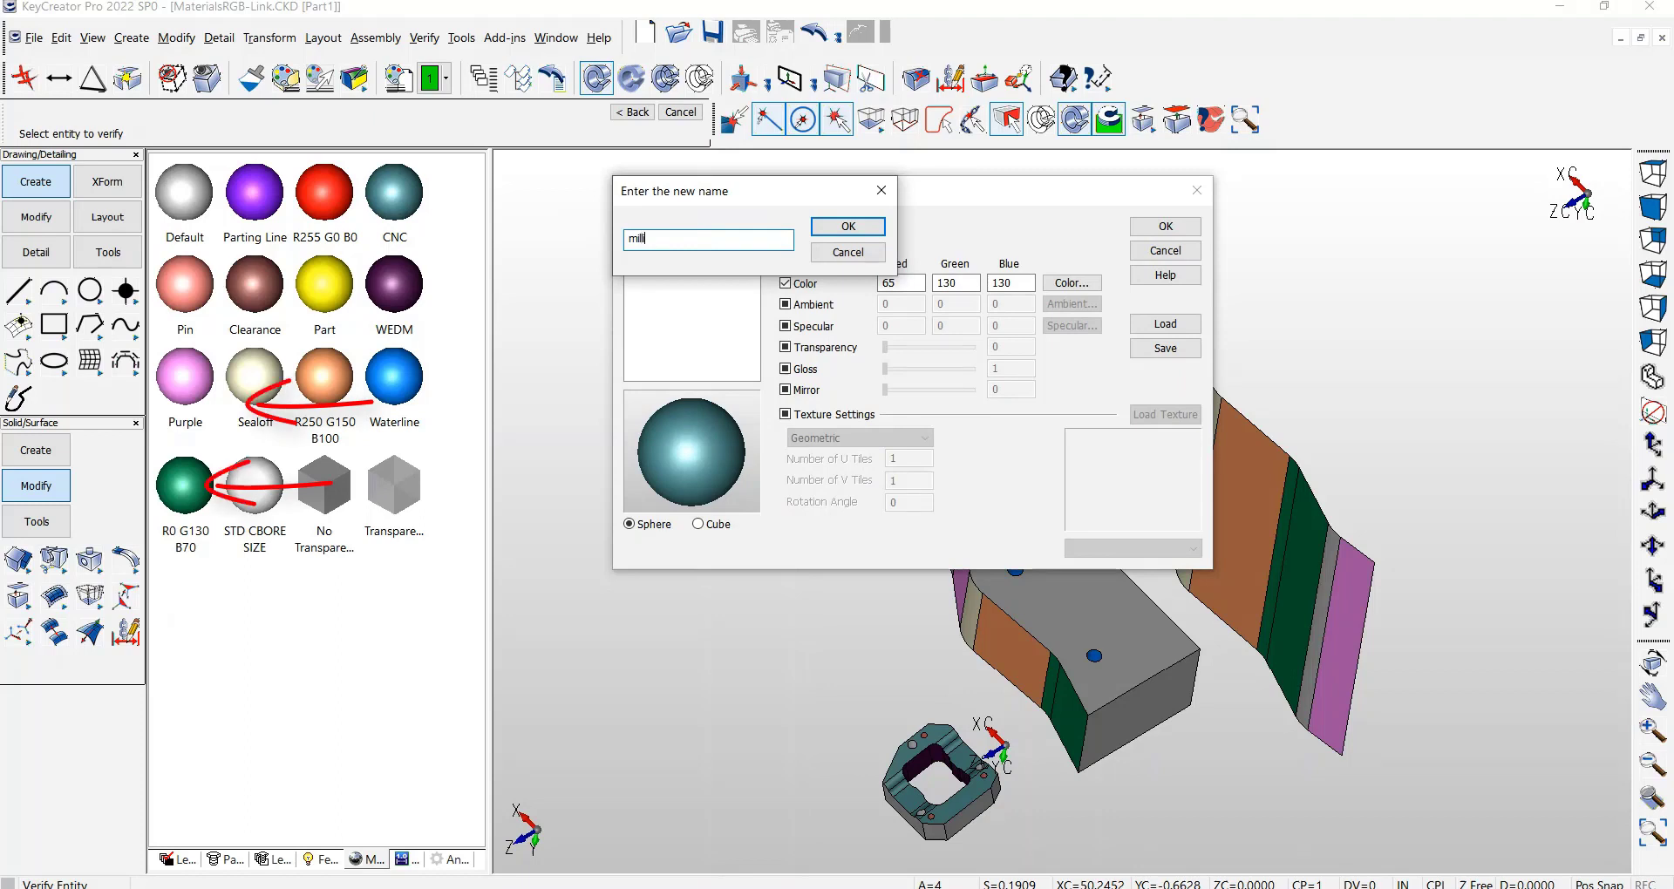
{"action": "type", "text": "ing"}
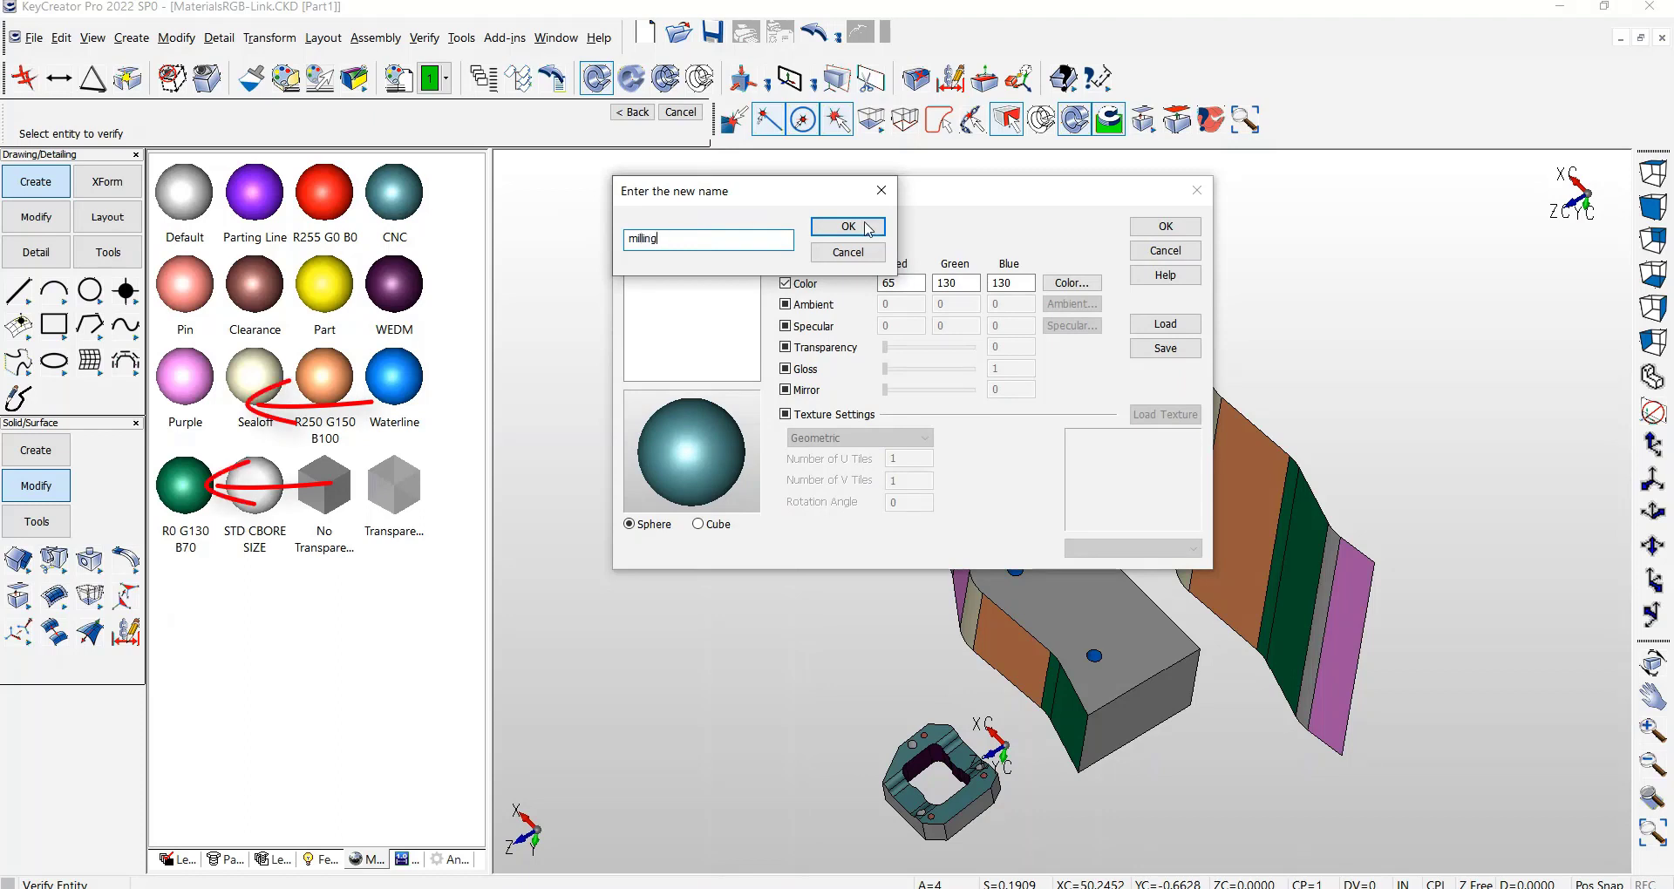
{"action": "left_click", "coordinate": [847, 227]}
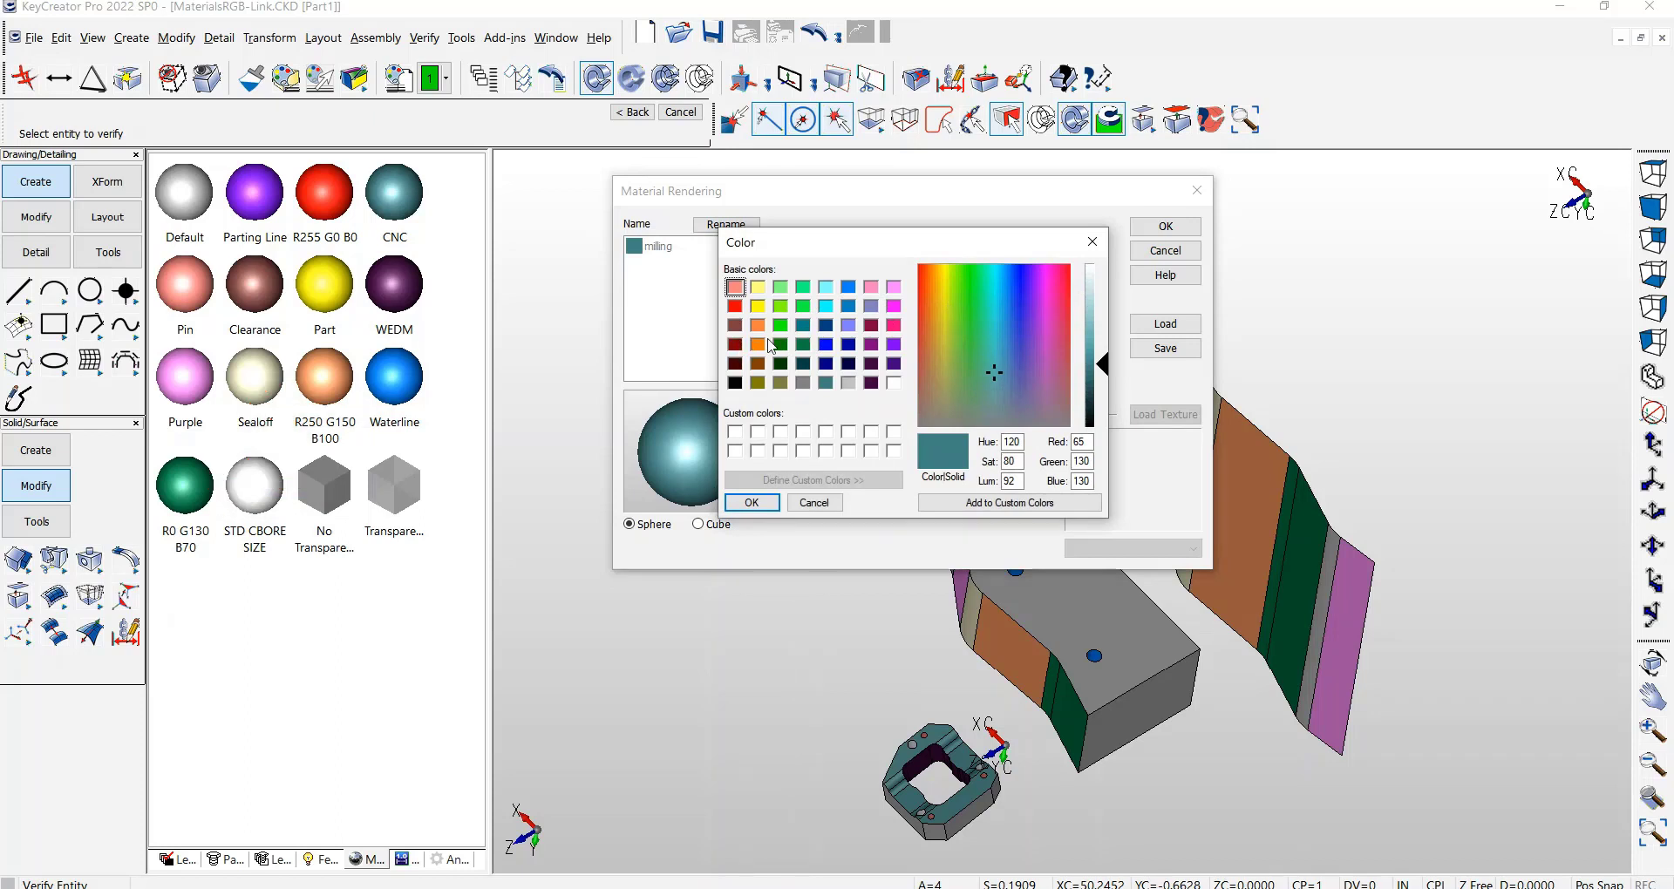
{"action": "left_click", "coordinate": [782, 326]}
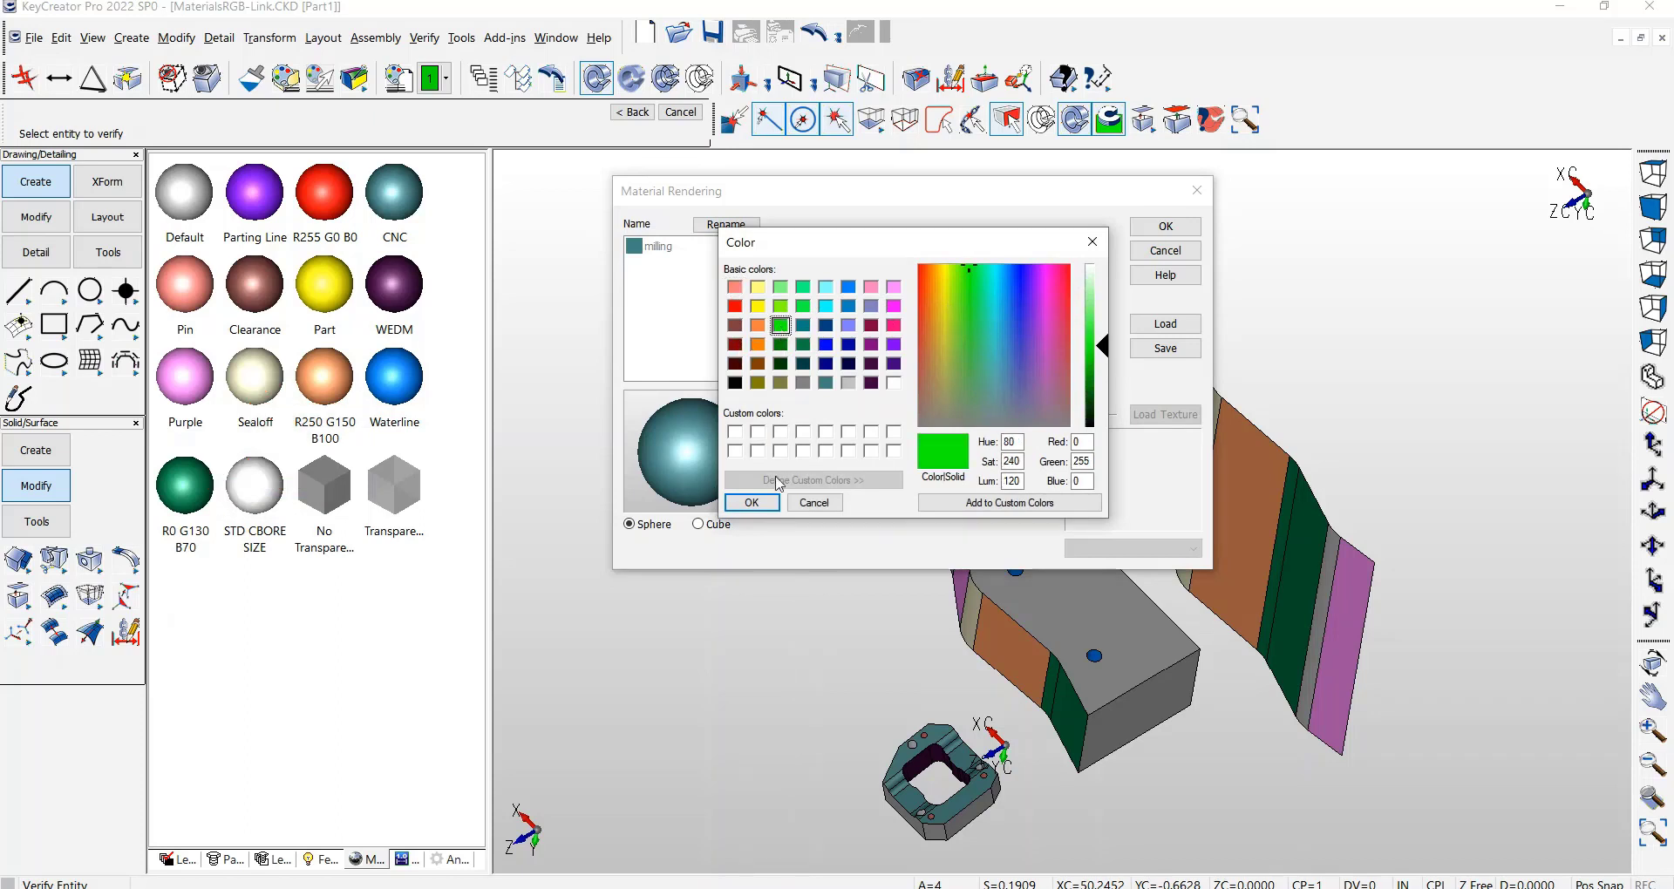
{"action": "left_click", "coordinate": [750, 502]}
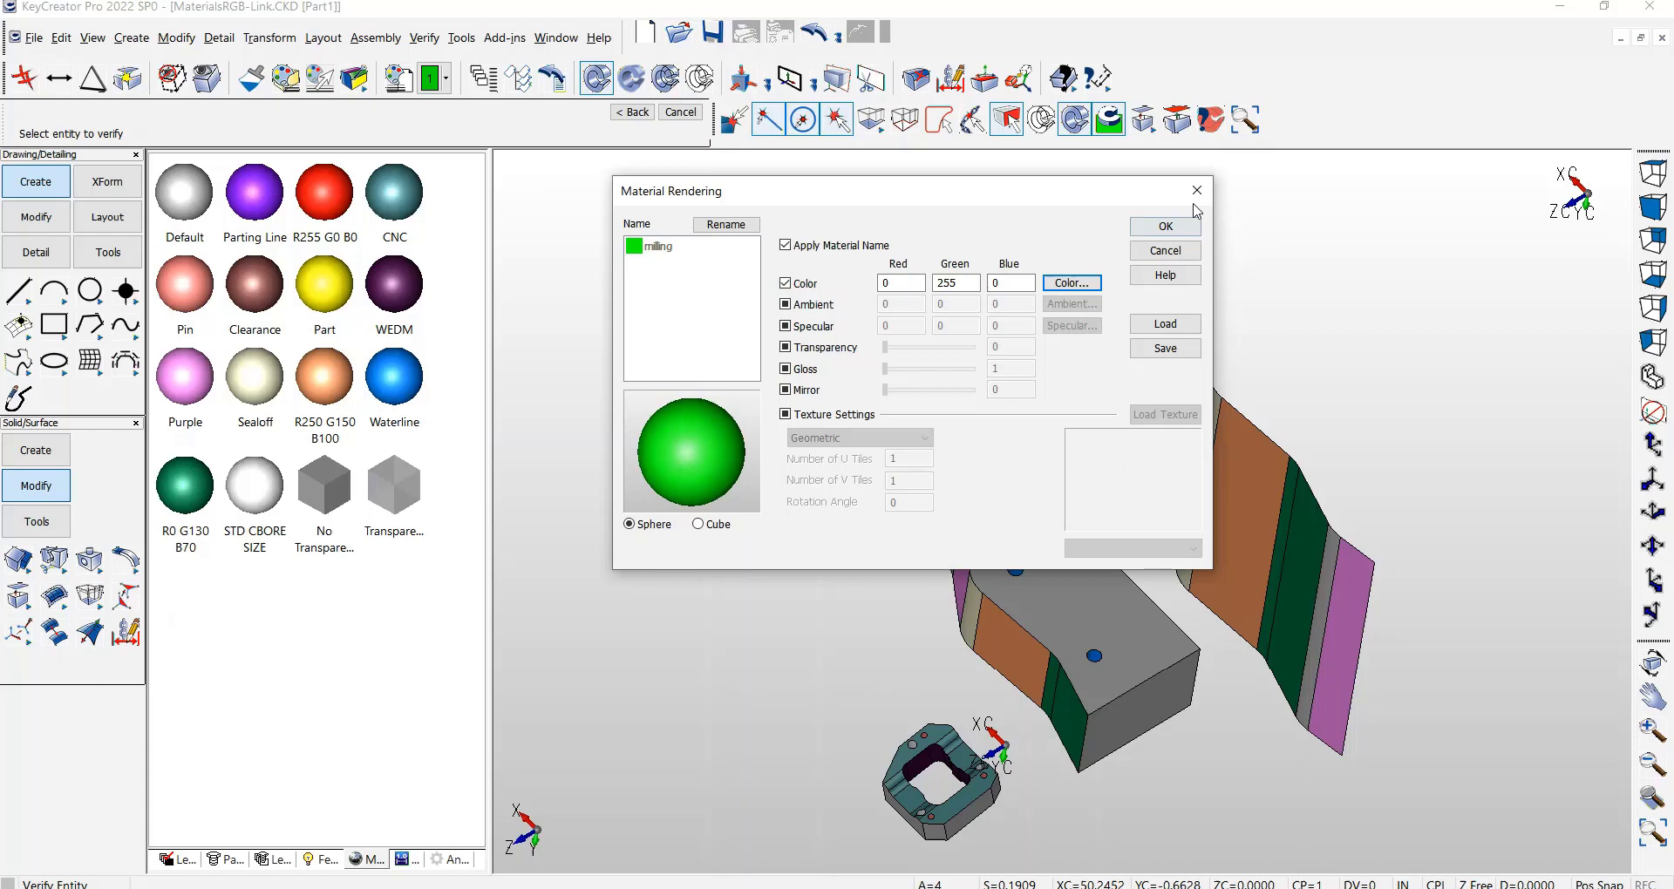
{"action": "left_click", "coordinate": [1163, 227]}
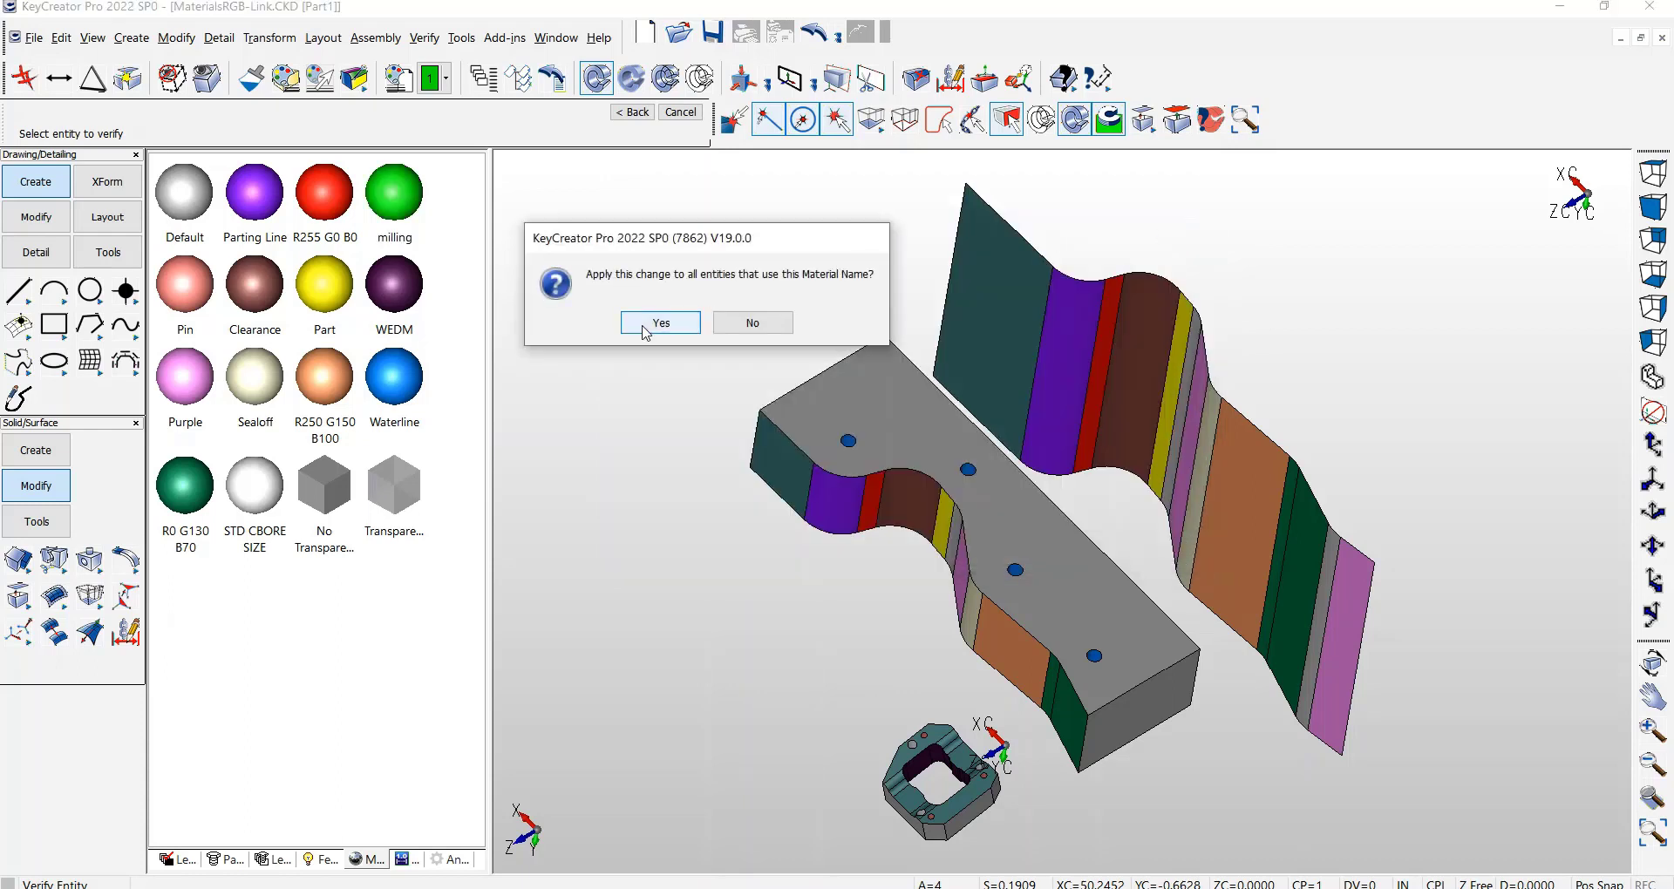
{"action": "mouse_move", "coordinate": [605, 358]}
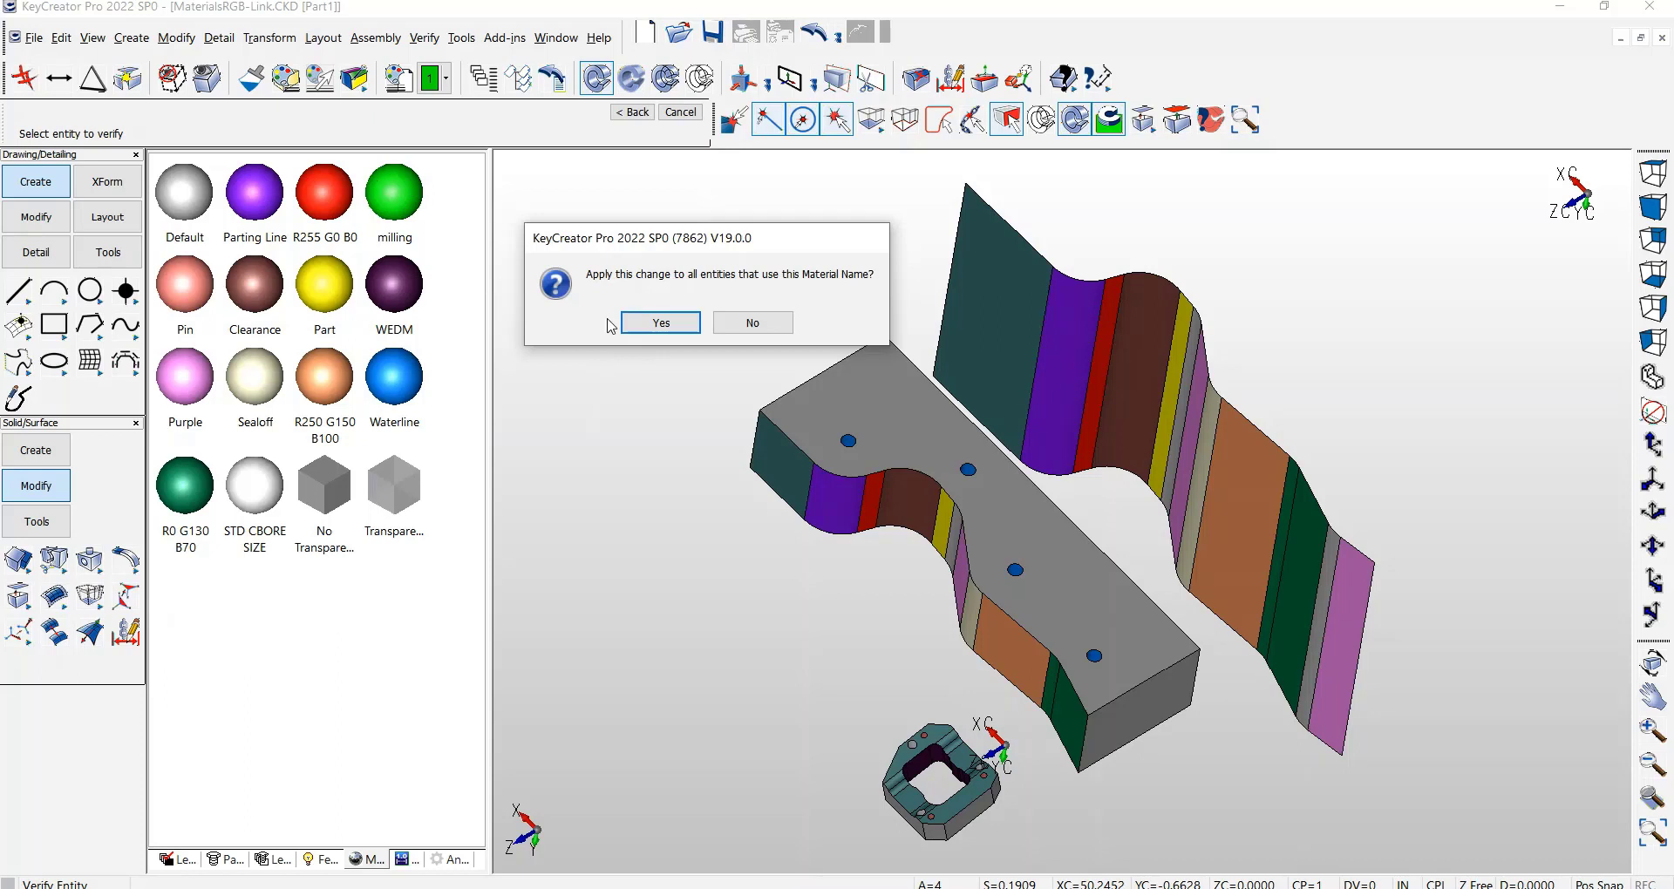
Apply the milling change to all entities using it and verify a face reports milling at RGB 0, 255, 0
{"action": "left_click", "coordinate": [659, 323]}
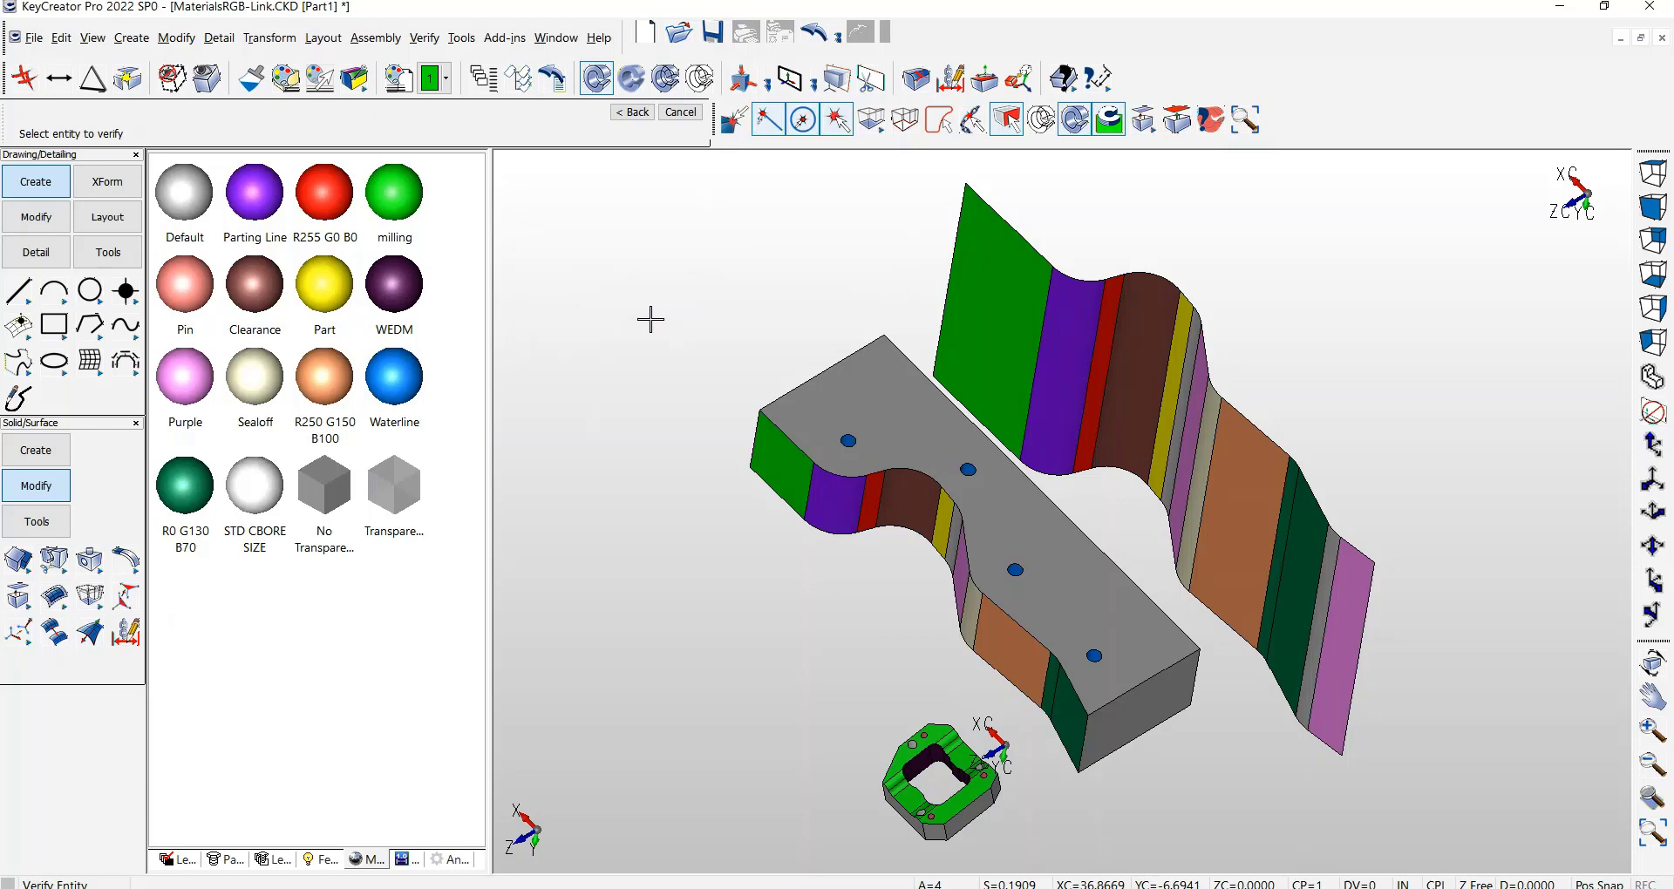
{"action": "mouse_move", "coordinate": [736, 326]}
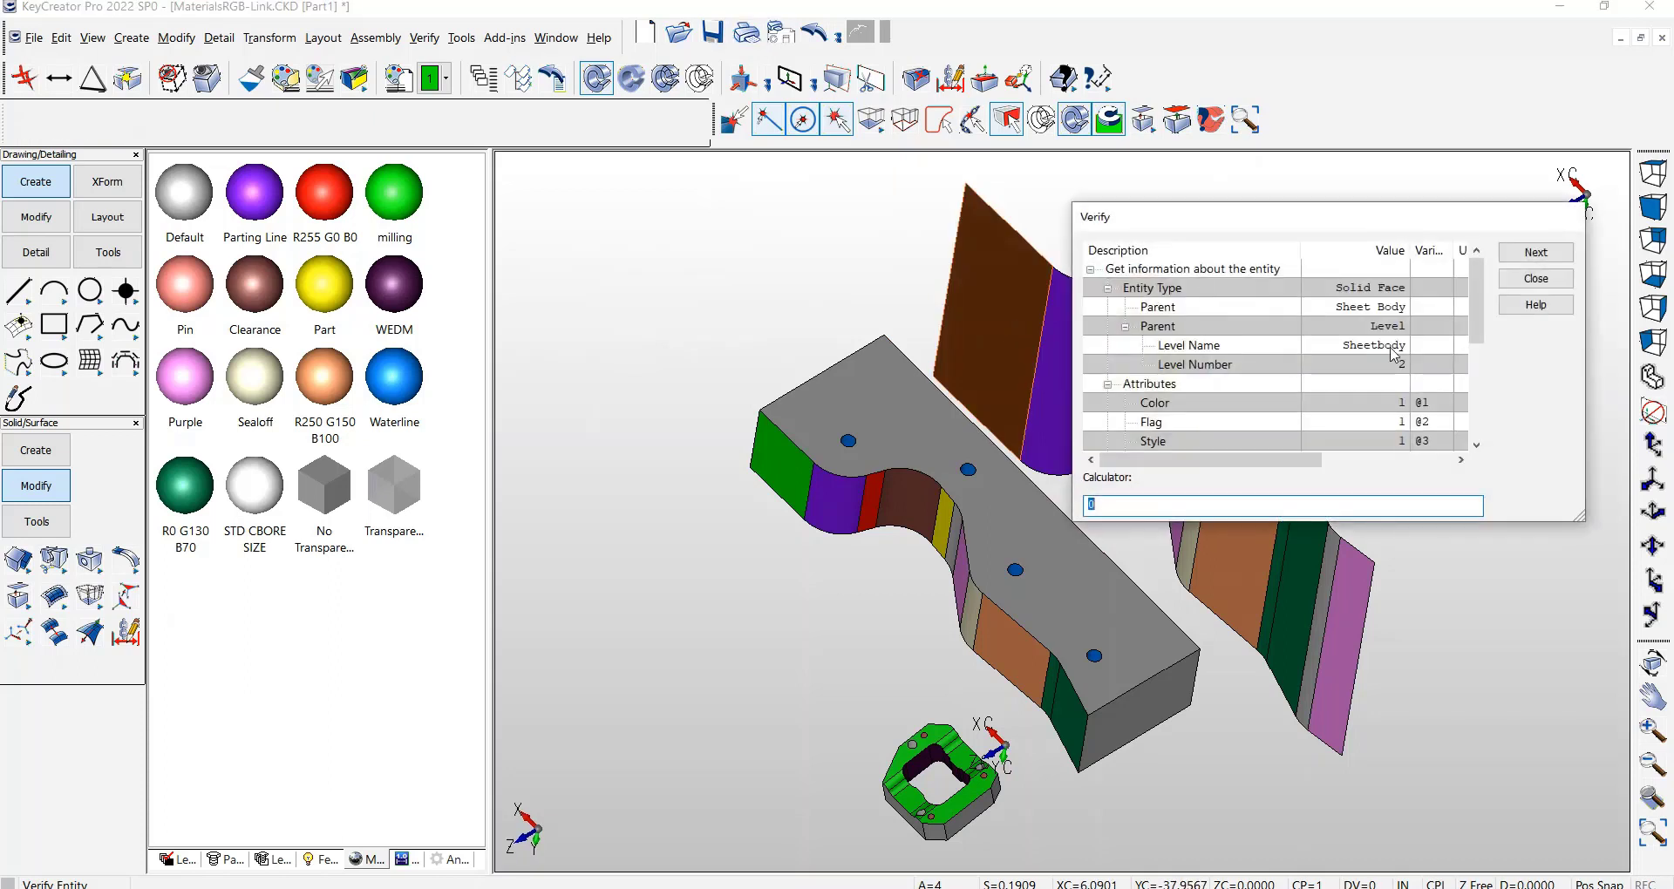
{"action": "scroll", "scroll_direction": "down", "scroll_amount": 3}
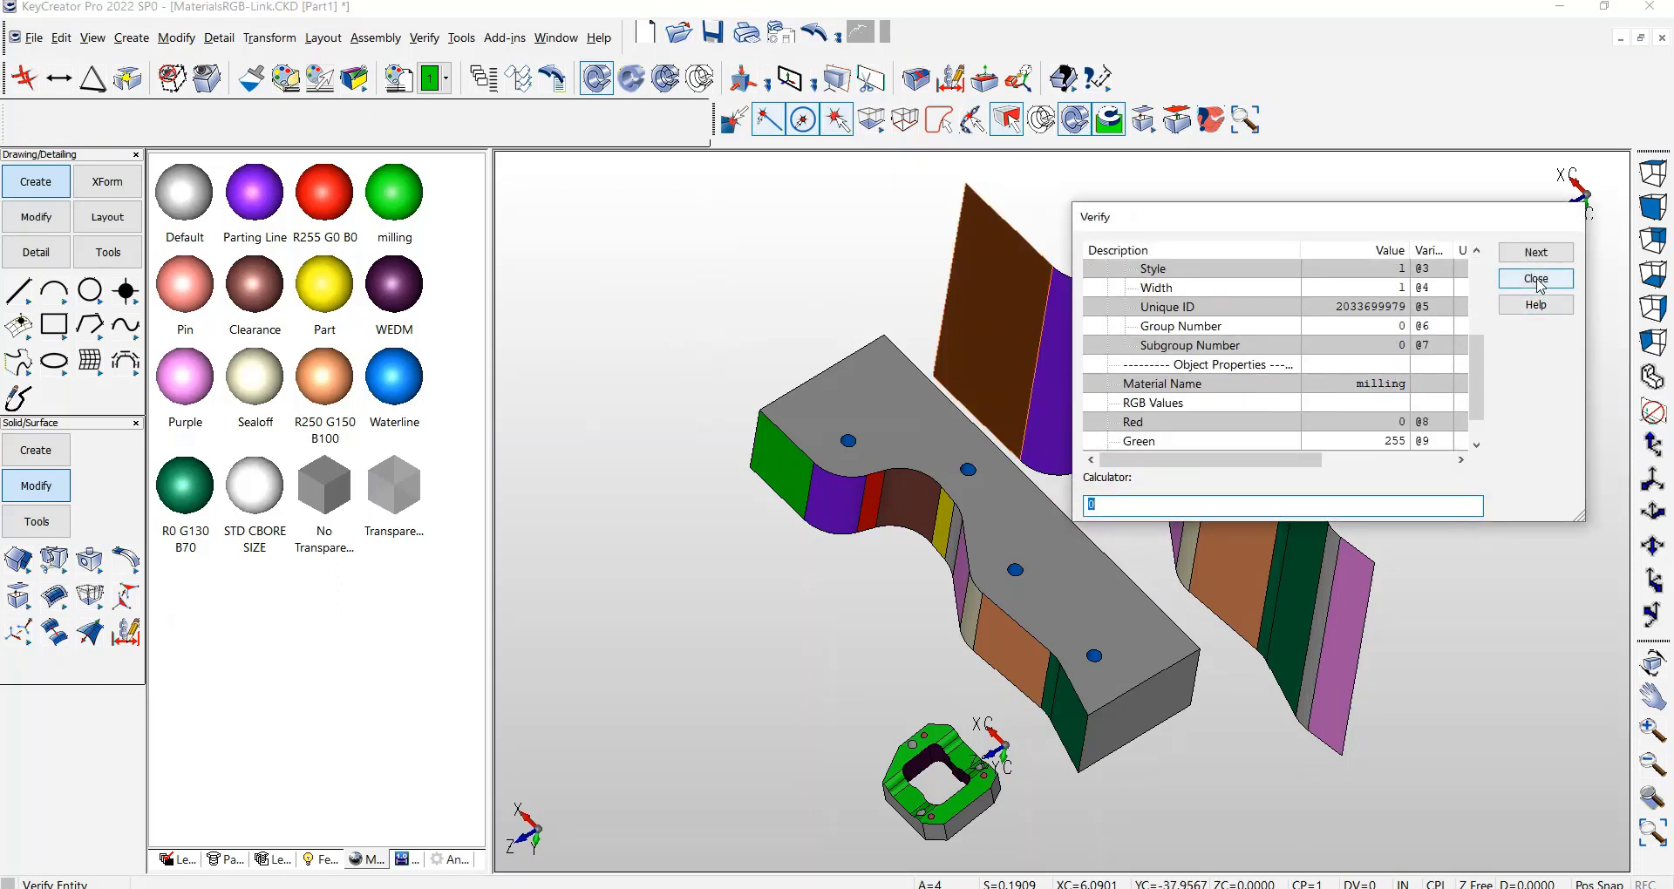
{"action": "left_click", "coordinate": [1535, 279]}
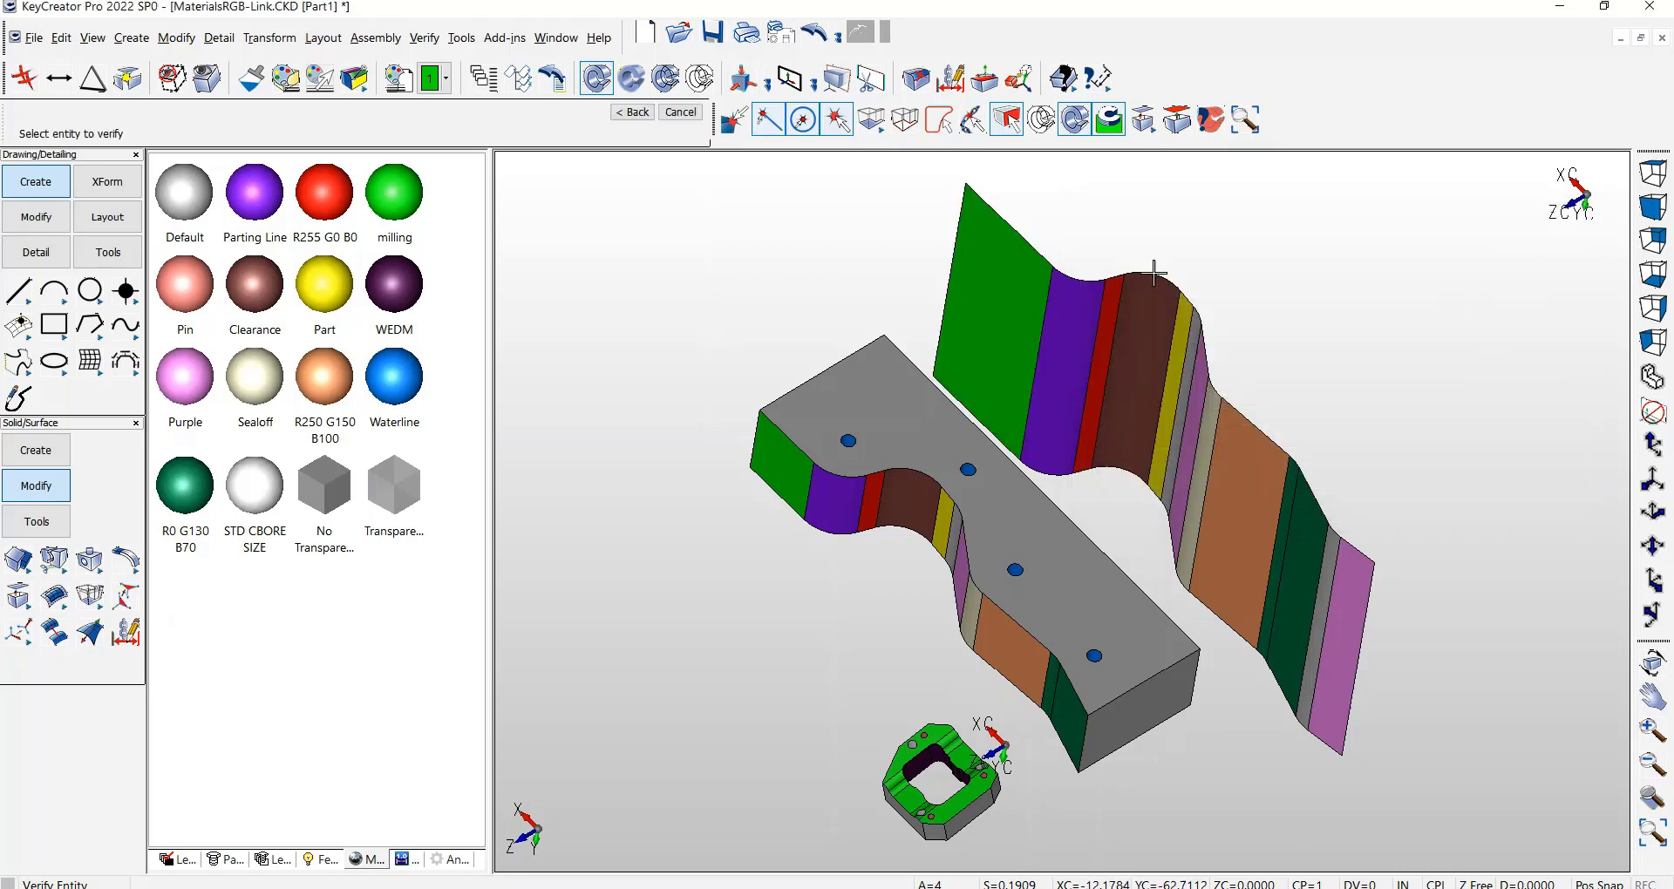
{"action": "mouse_move", "coordinate": [734, 635]}
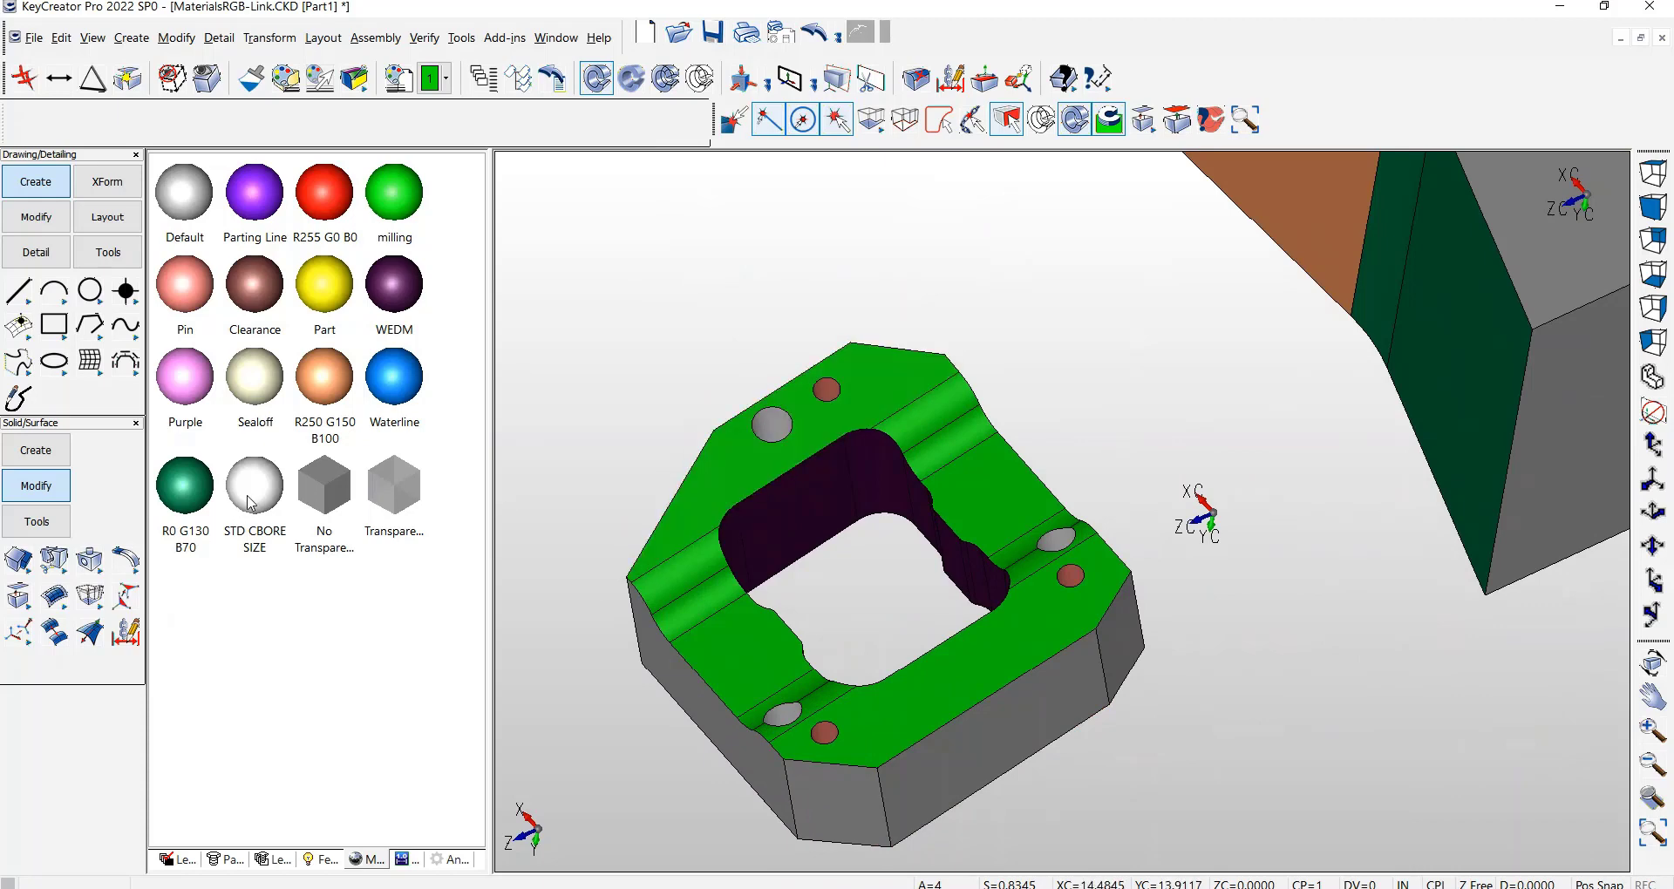
{"action": "mouse_move", "coordinate": [795, 565]}
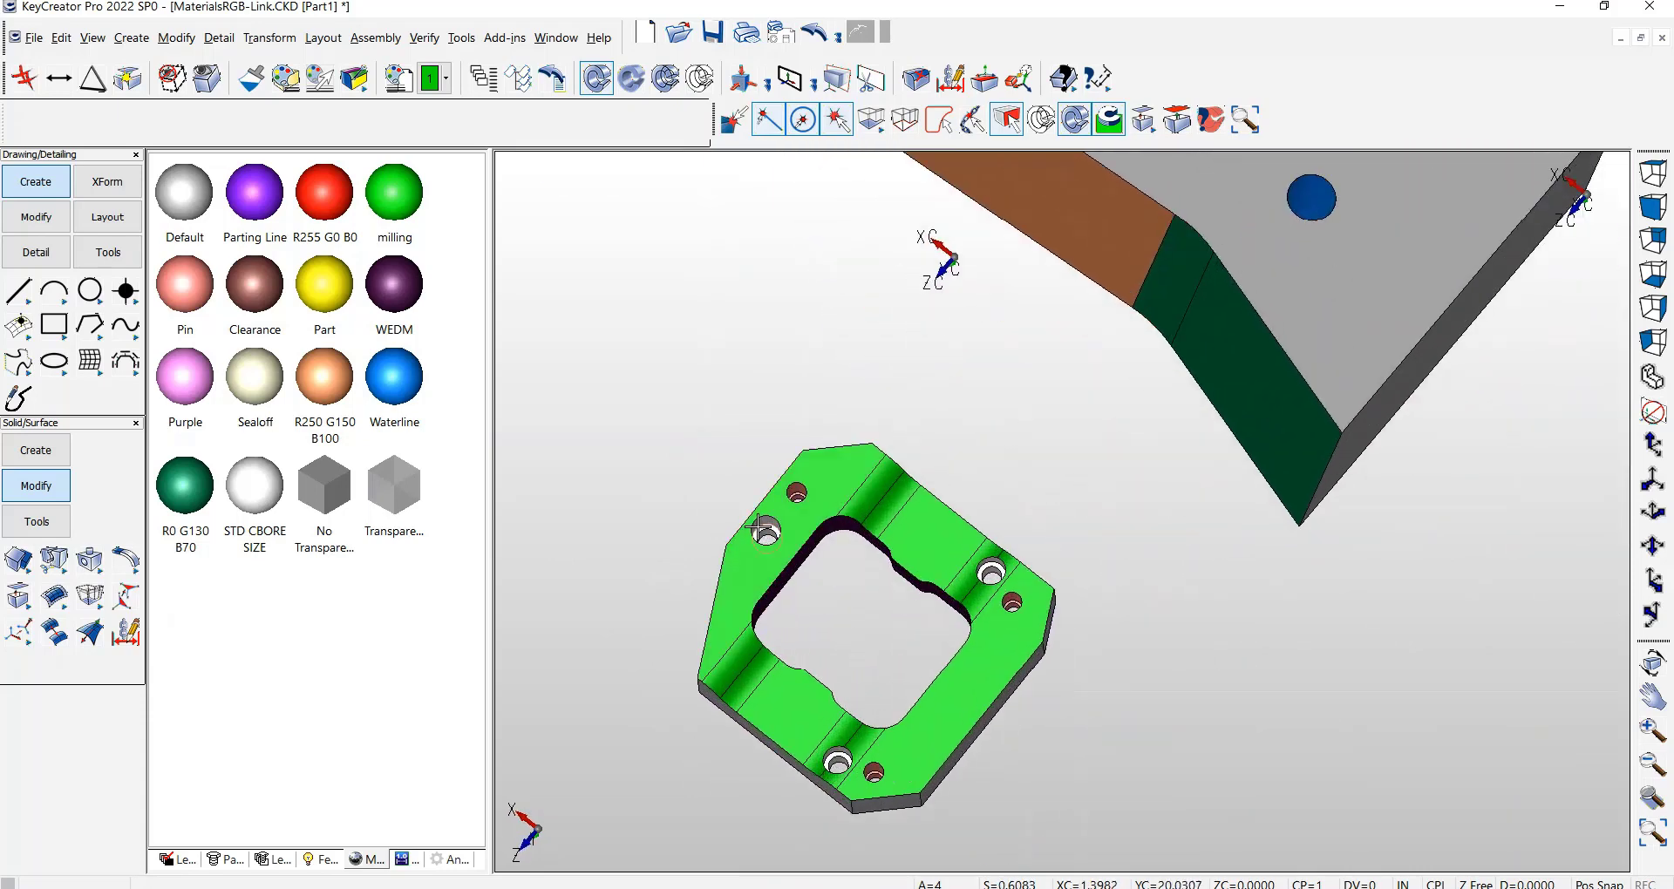
{"action": "mouse_move", "coordinate": [791, 492]}
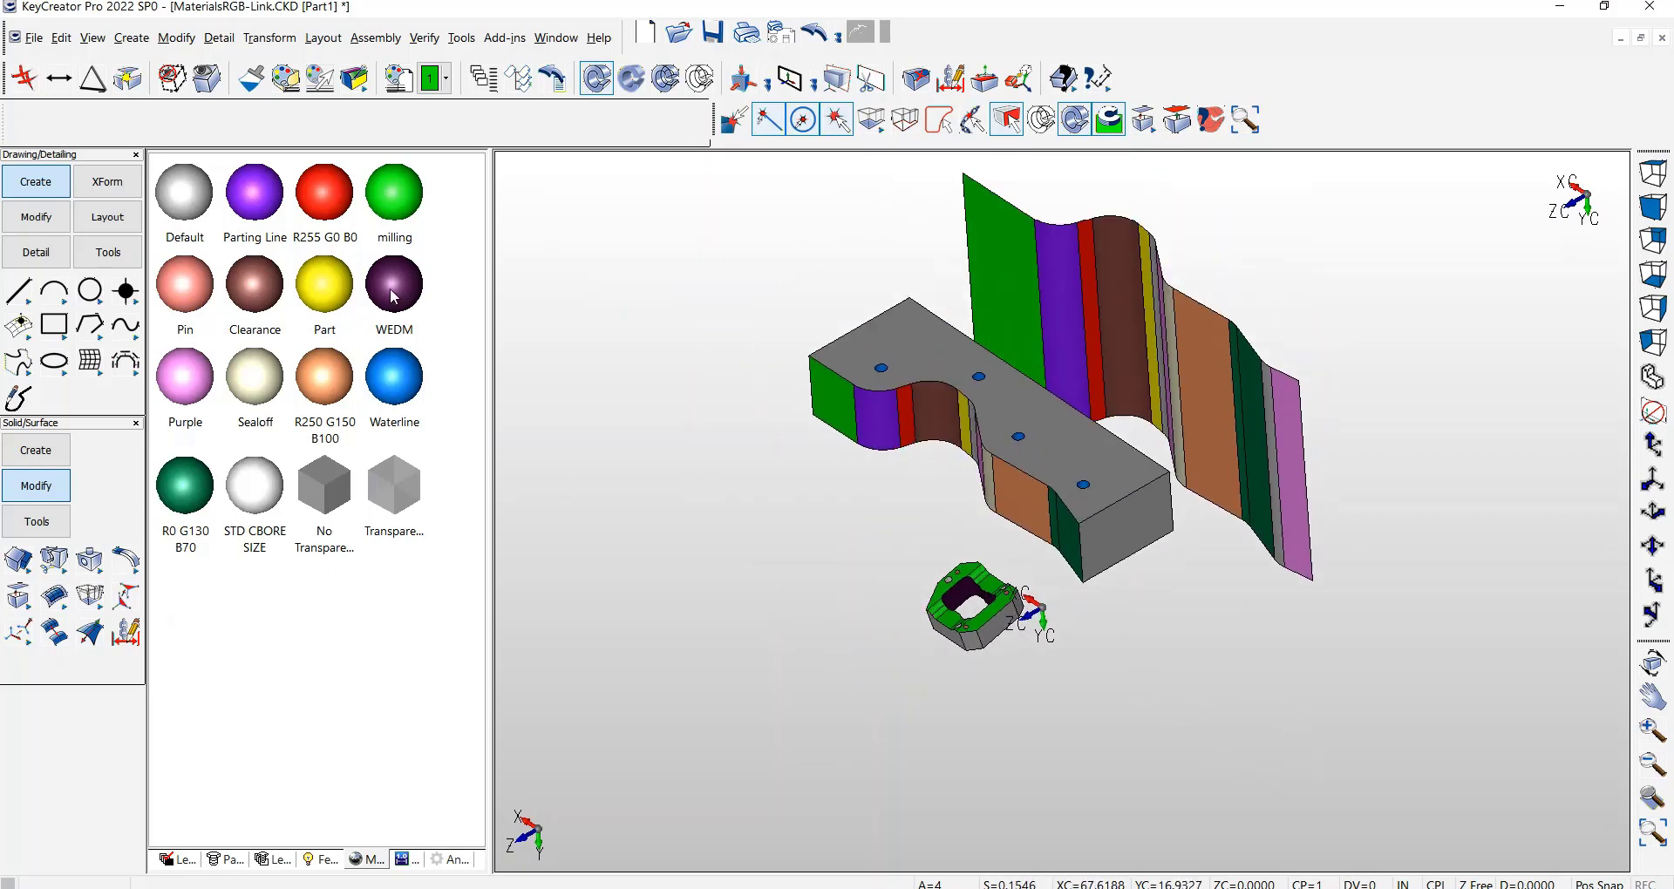
{"action": "mouse_move", "coordinate": [588, 311]}
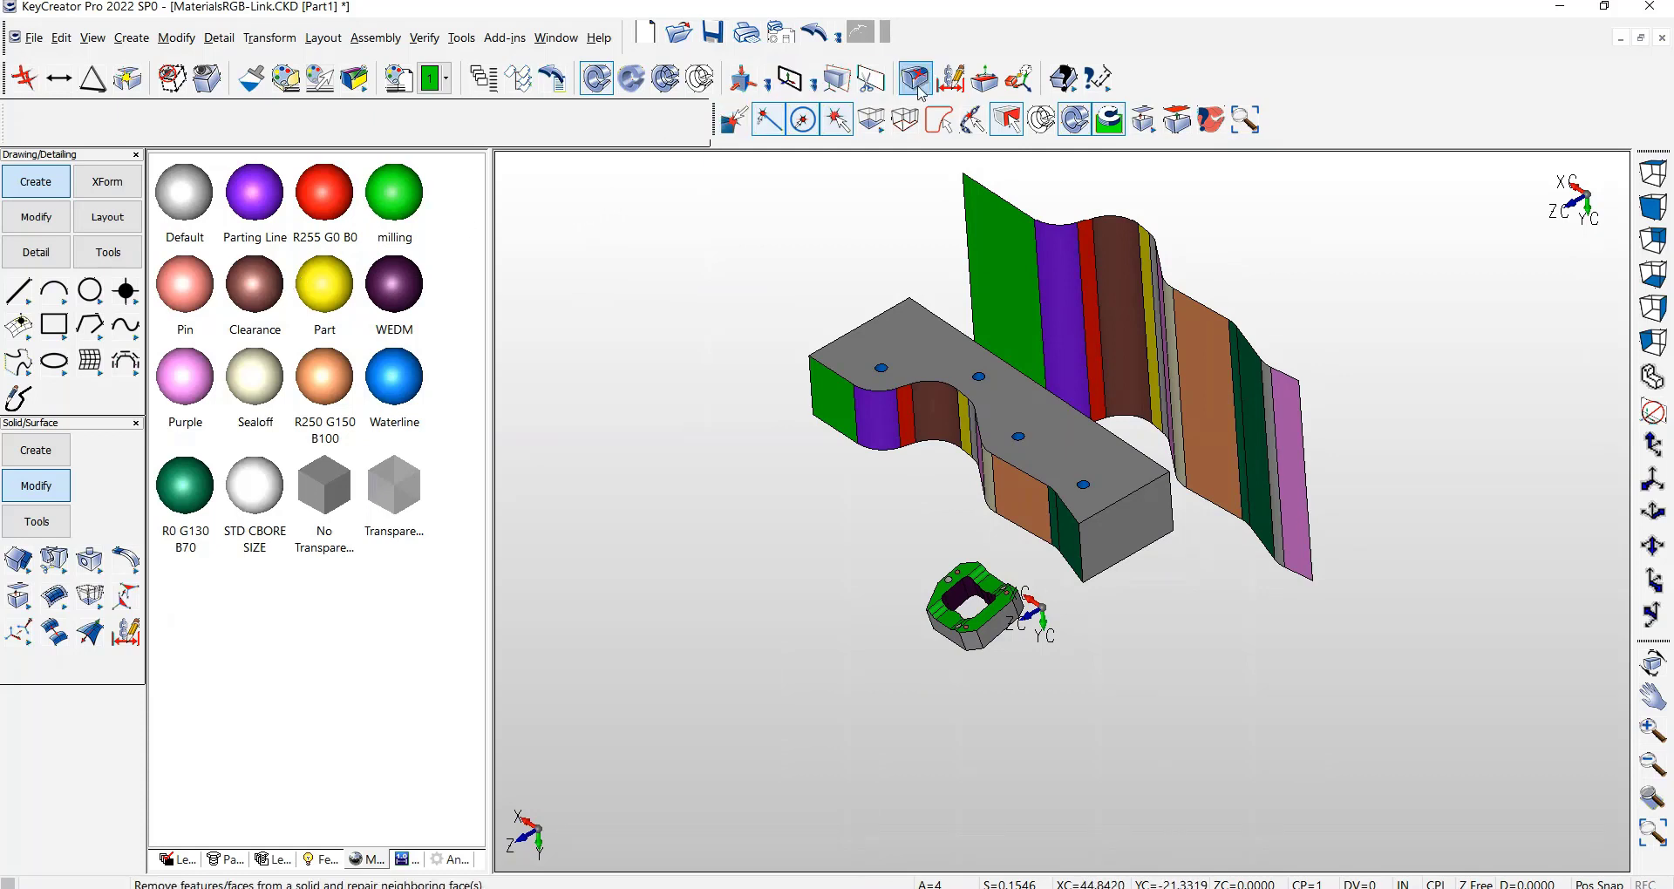
Select faces for removal by type, filtering on the Parting Line, WEDM and STD CBORE SIZE materials (31 faces)
{"action": "left_click", "coordinate": [912, 78]}
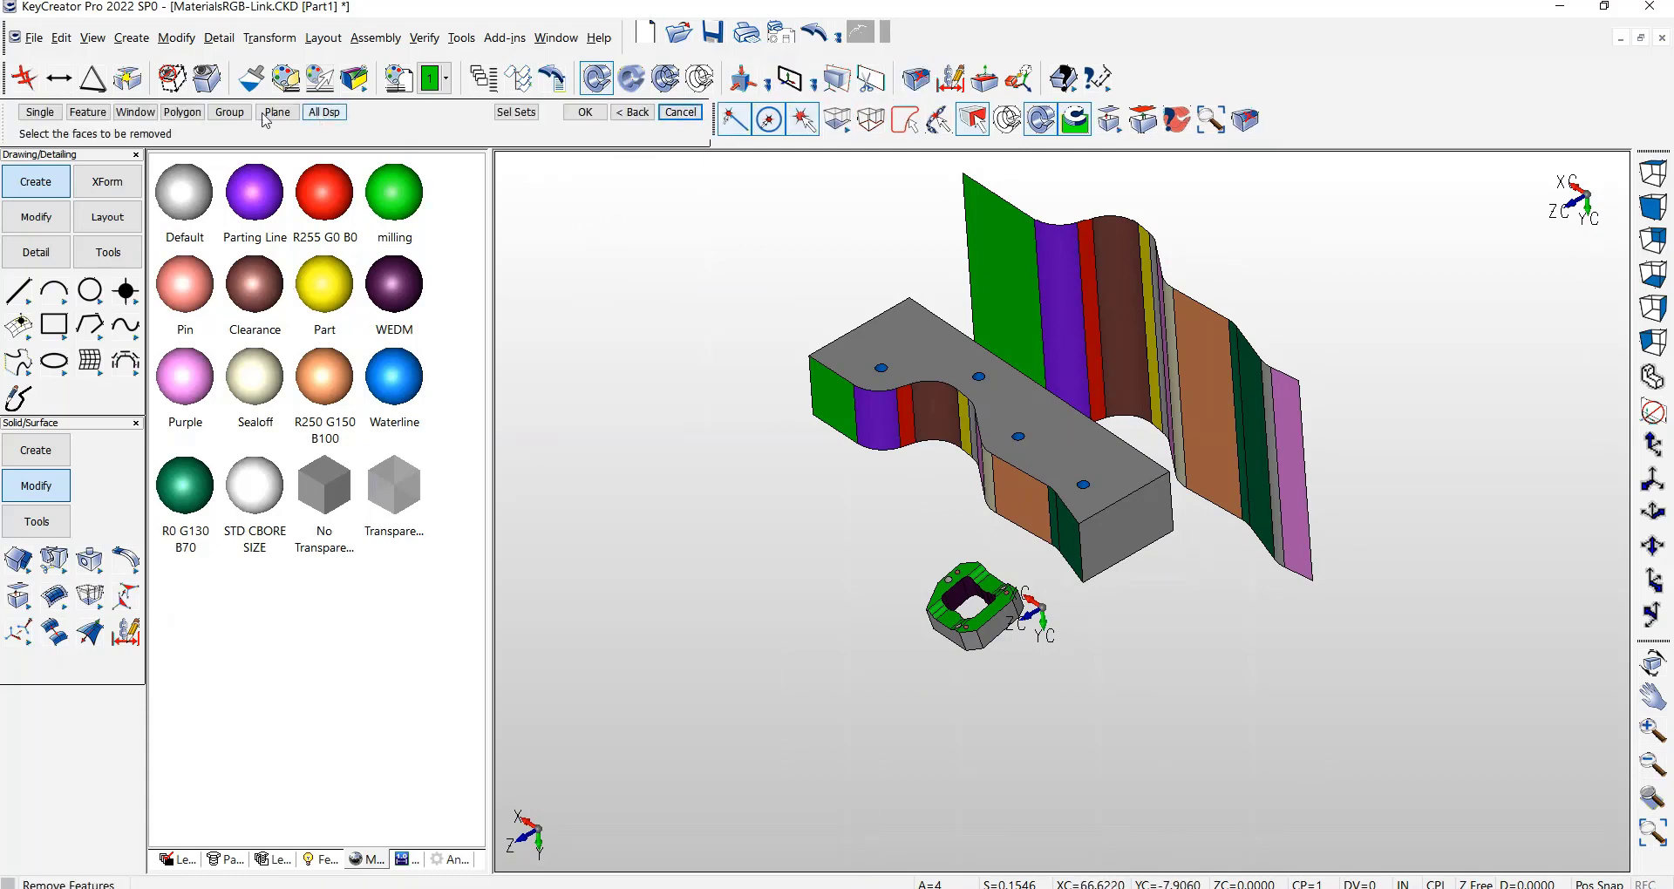
{"action": "left_click", "coordinate": [88, 112]}
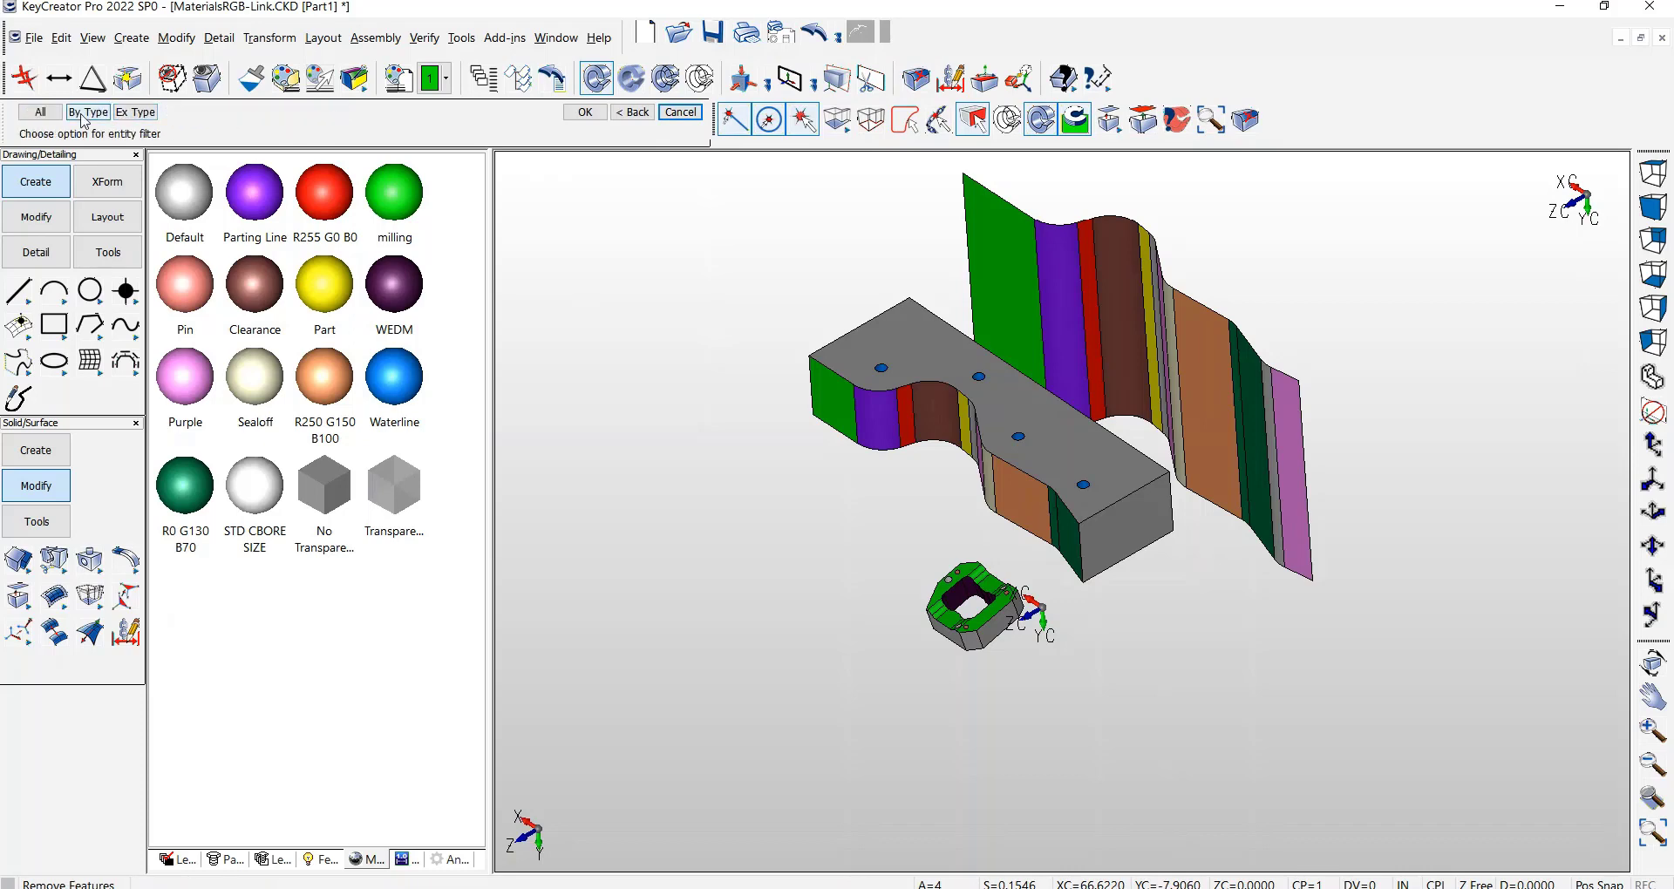
{"action": "left_click", "coordinate": [88, 112]}
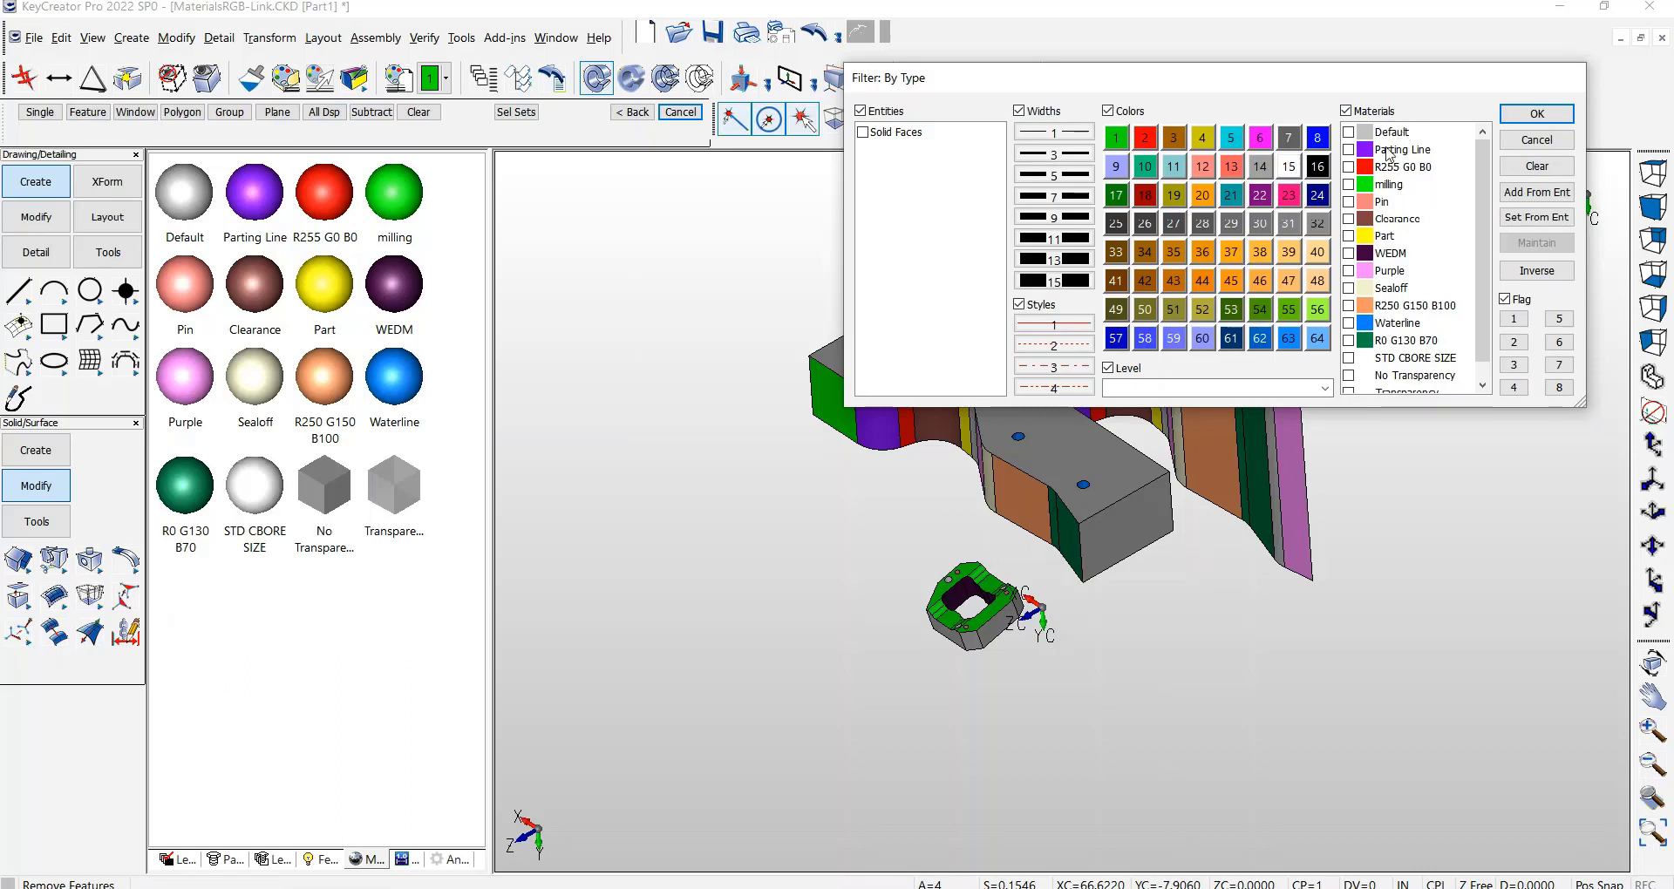
{"action": "mouse_move", "coordinate": [1383, 156]}
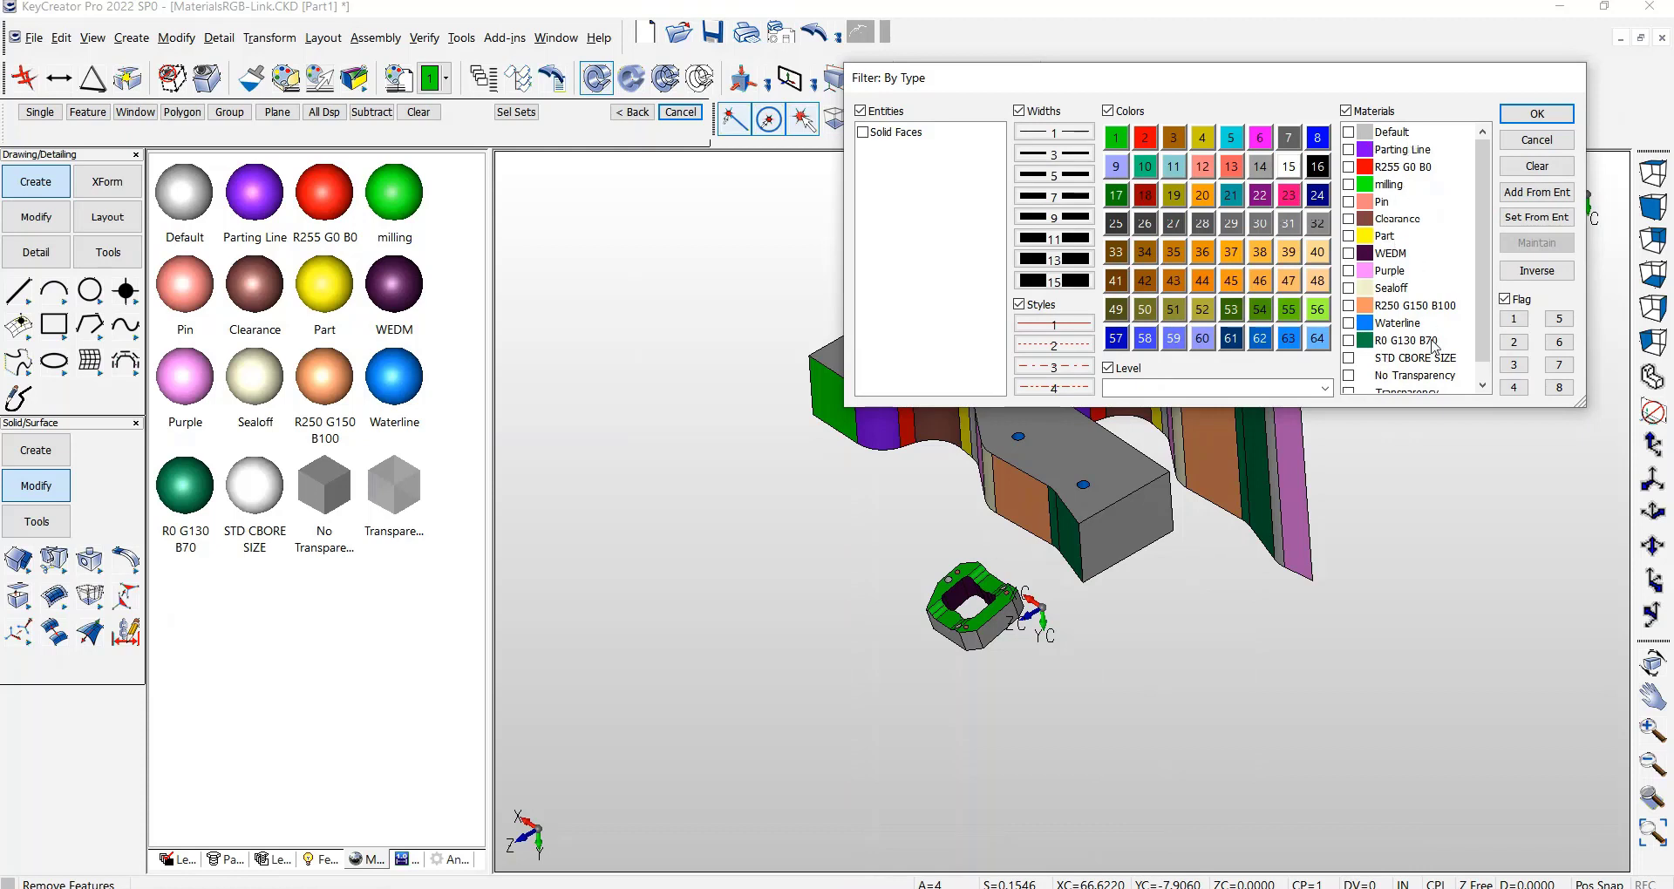
{"action": "mouse_move", "coordinate": [1420, 372]}
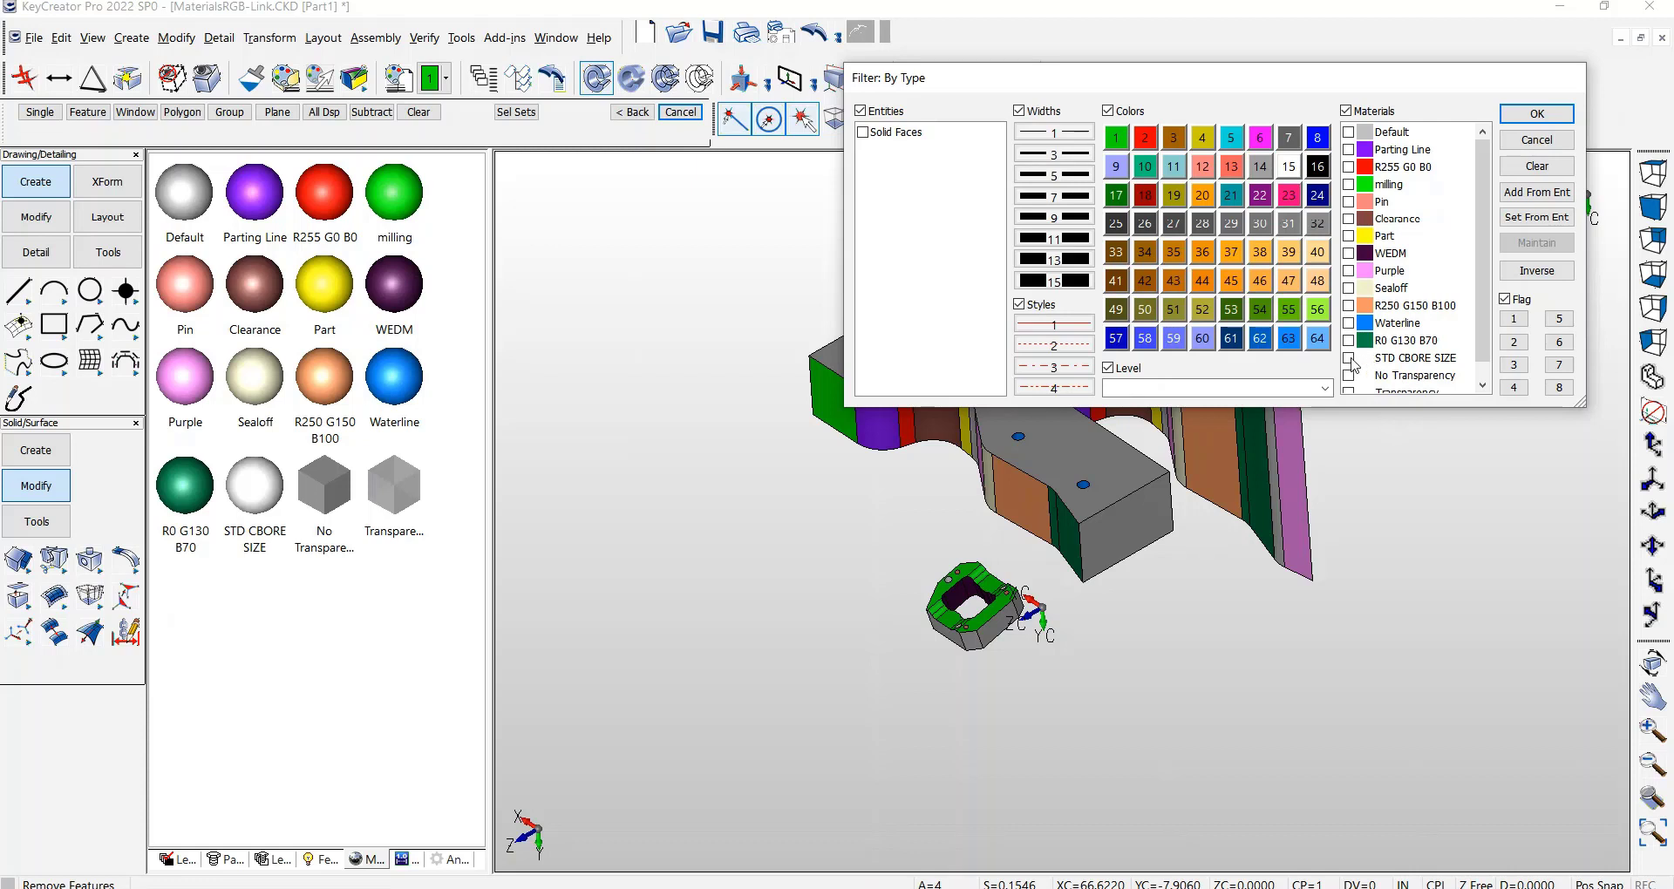
{"action": "left_click", "coordinate": [1414, 357]}
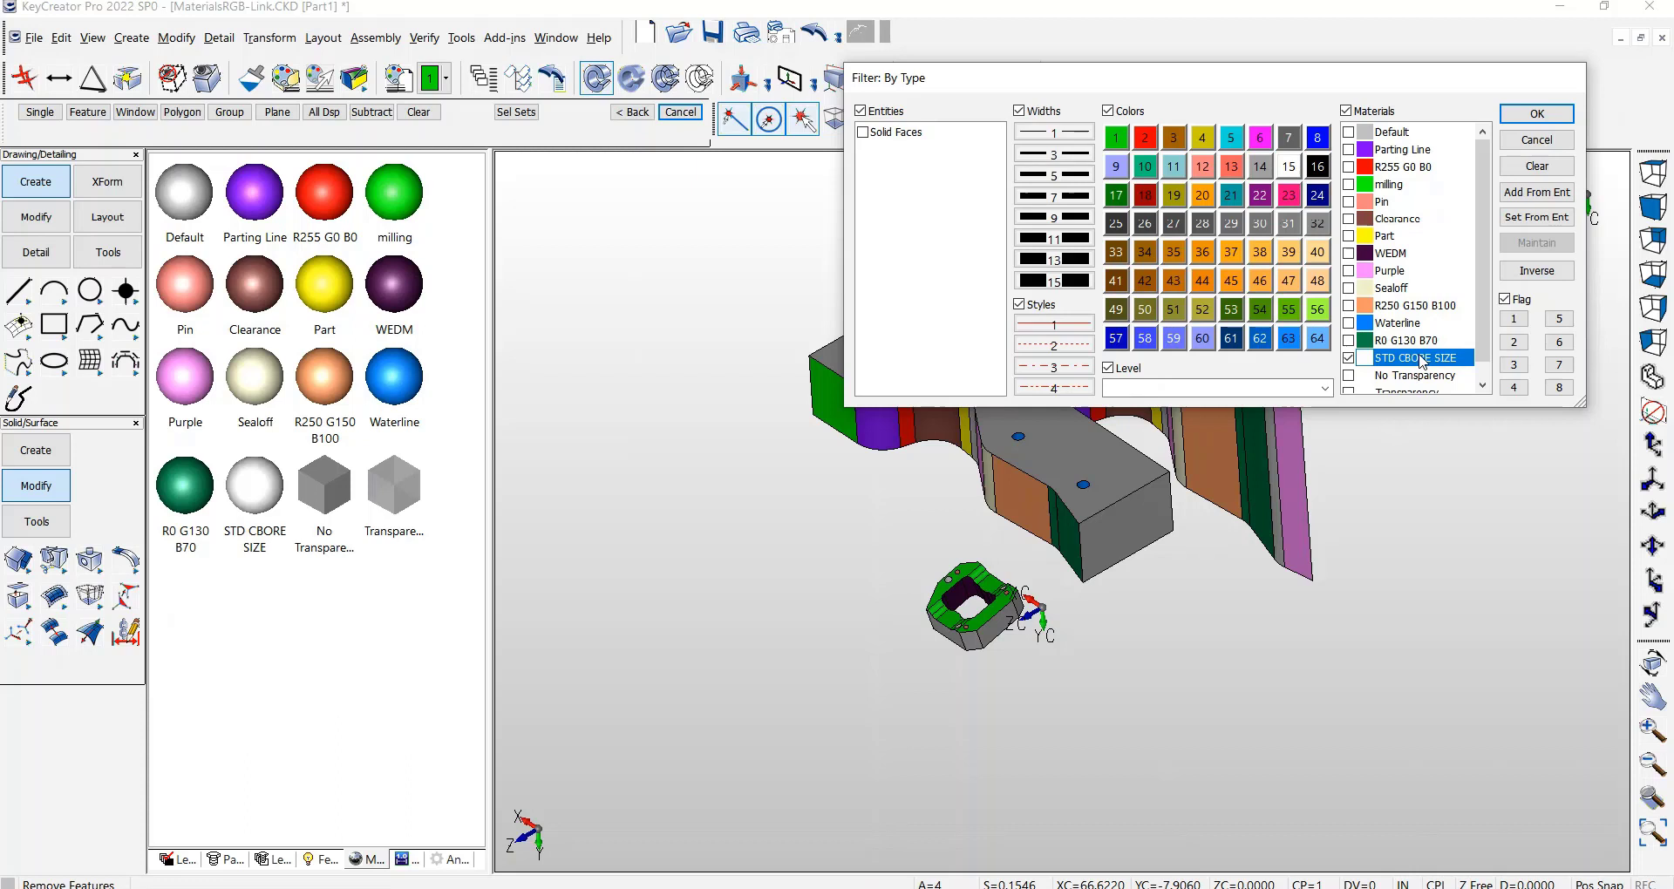
{"action": "mouse_move", "coordinate": [1343, 177]}
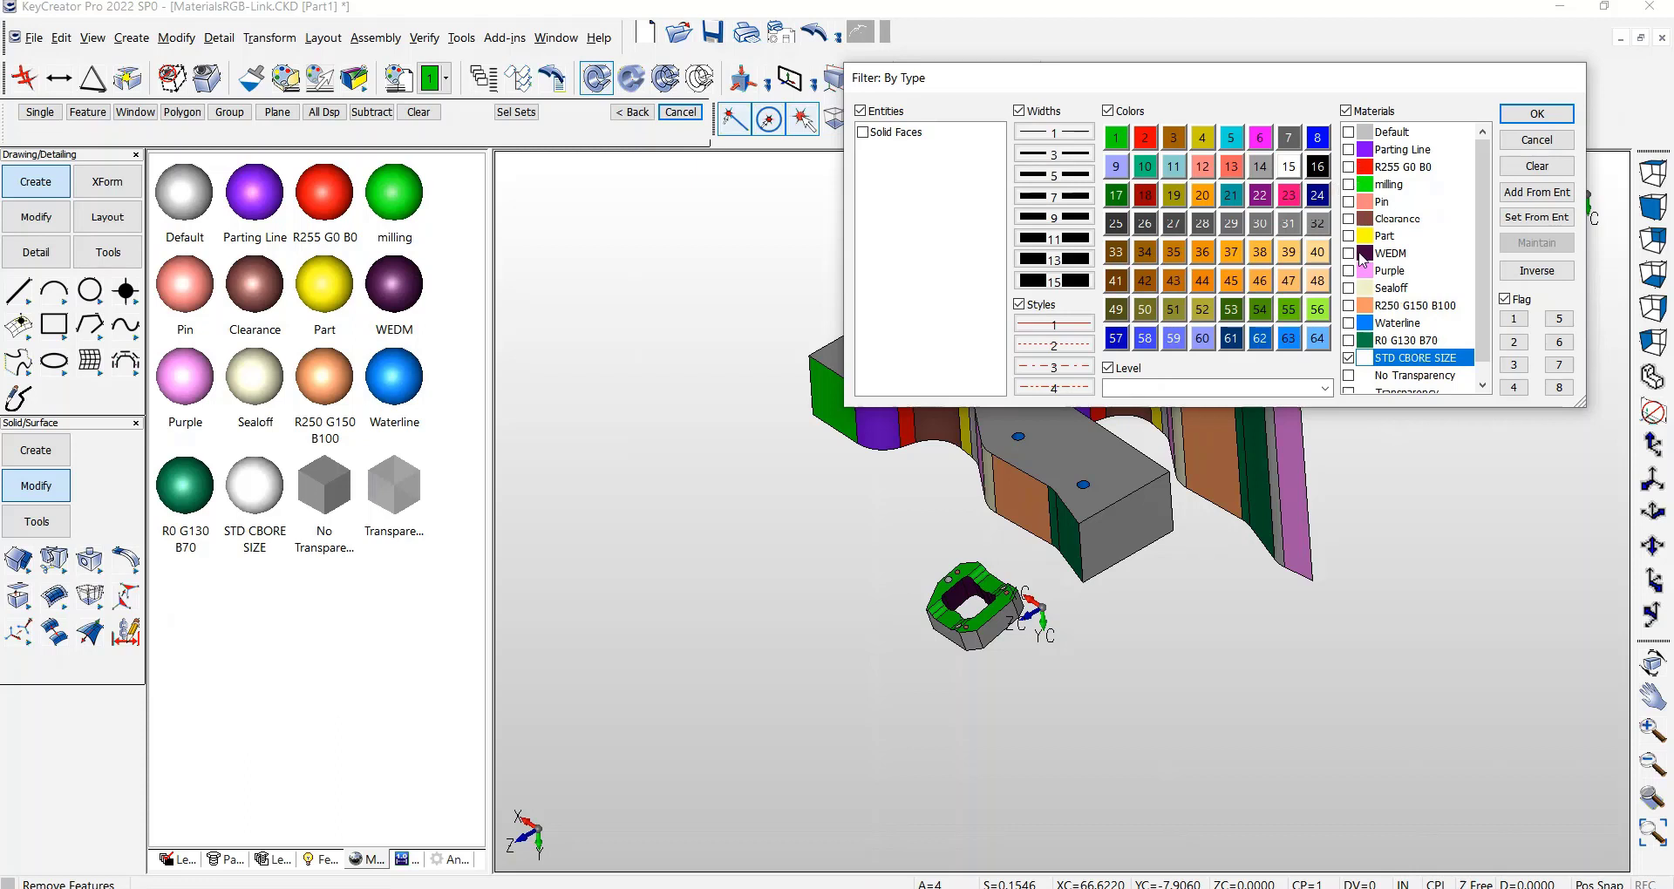
{"action": "left_click", "coordinate": [1392, 253]}
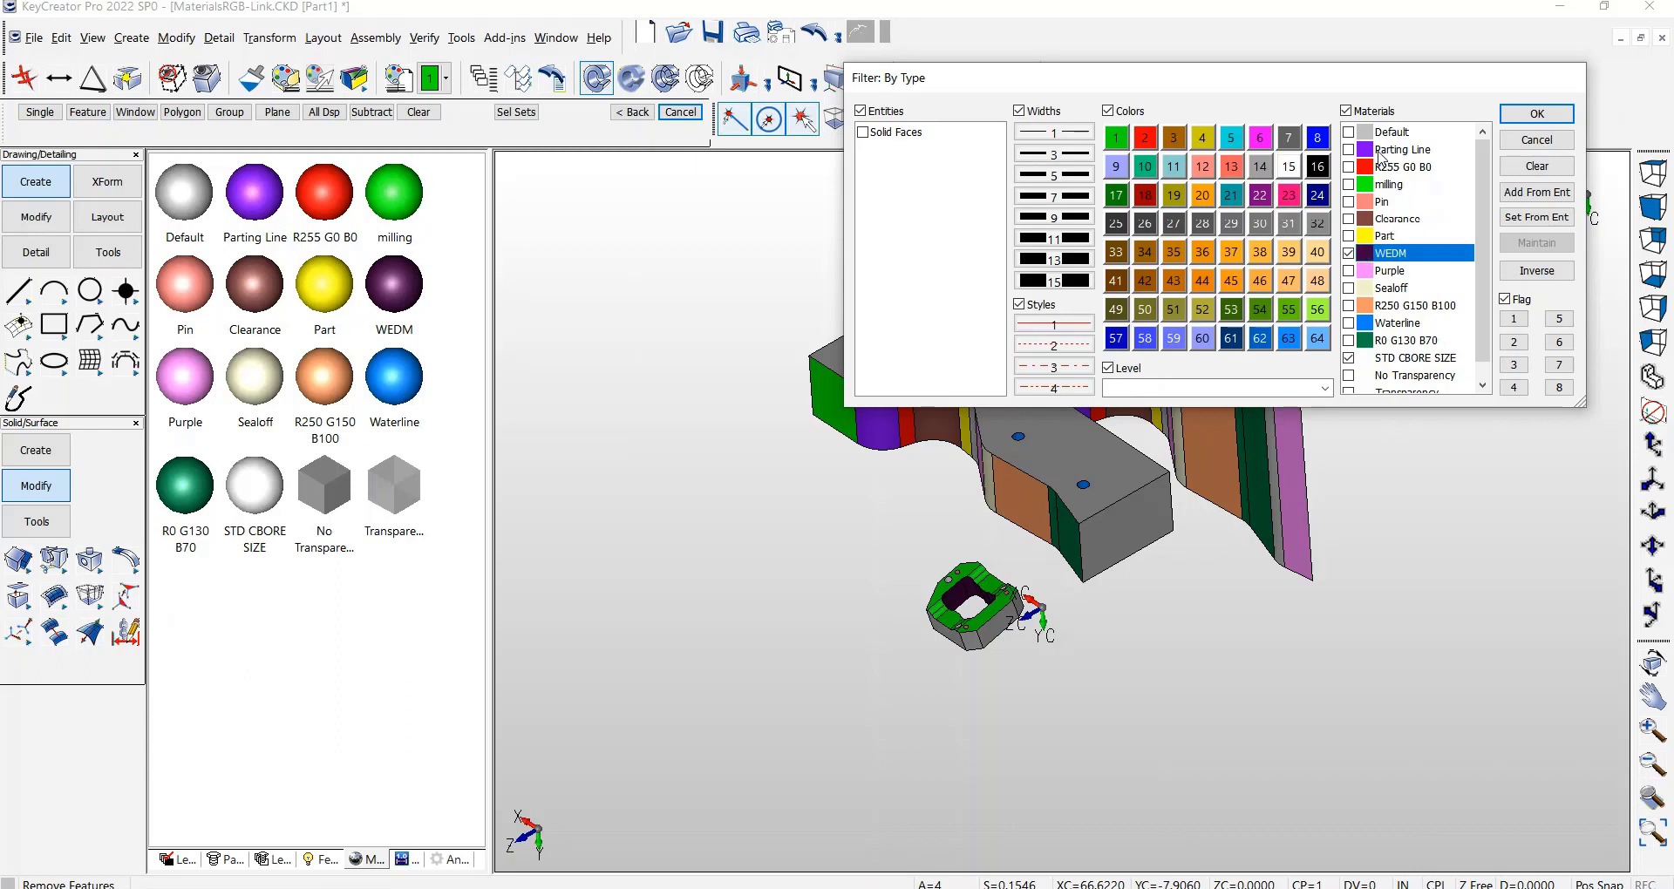
{"action": "mouse_move", "coordinate": [1374, 159]}
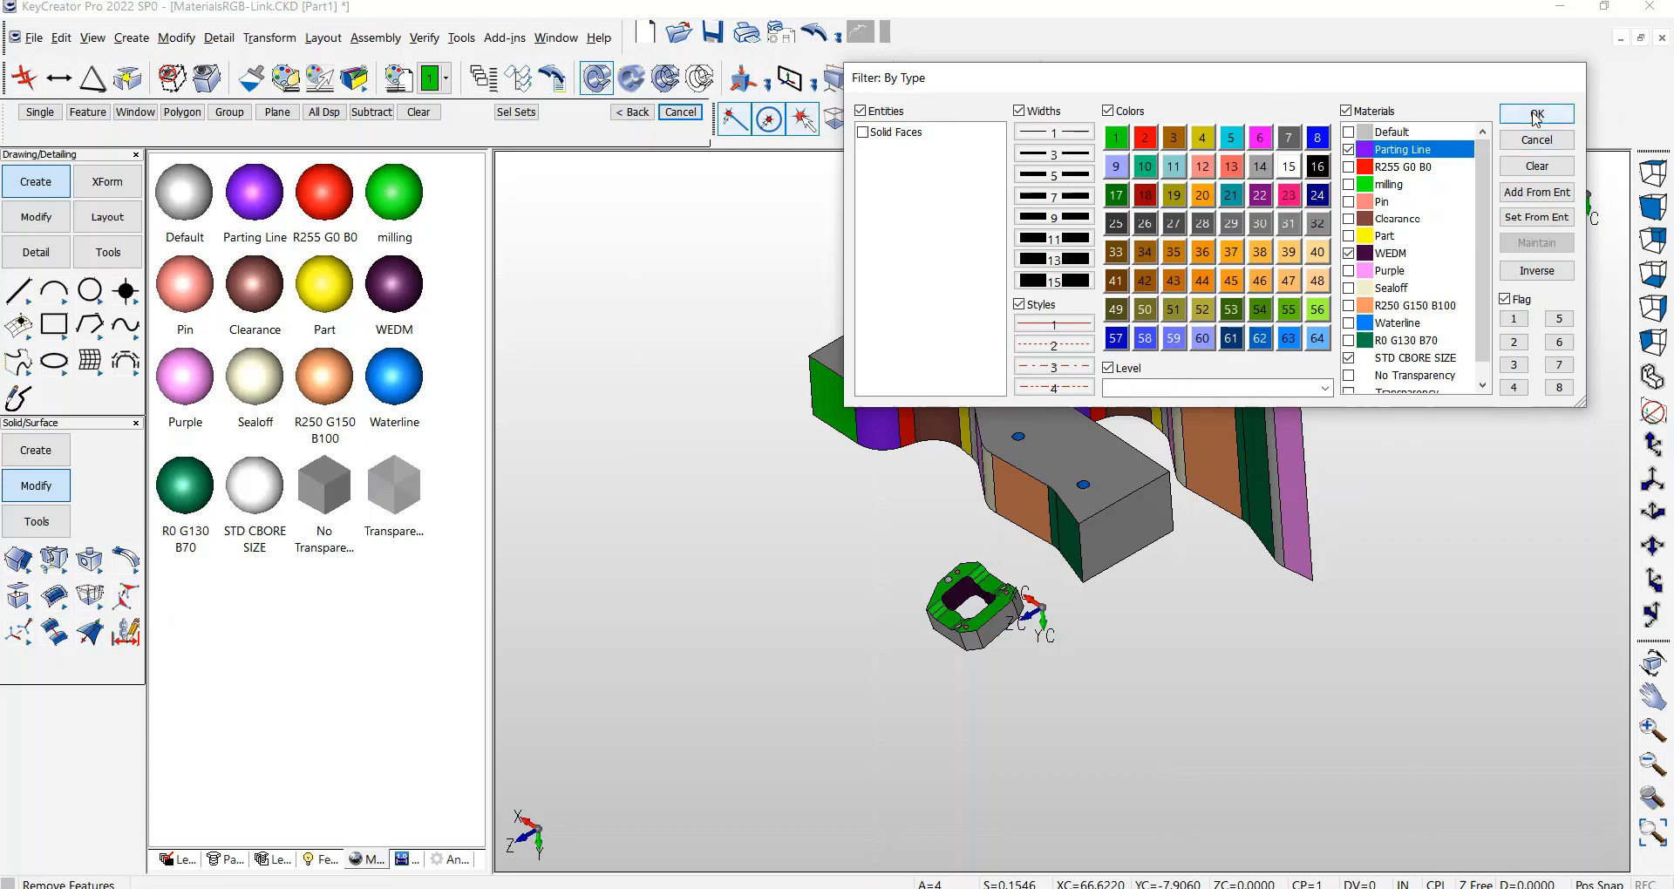
{"action": "left_click", "coordinate": [1535, 115]}
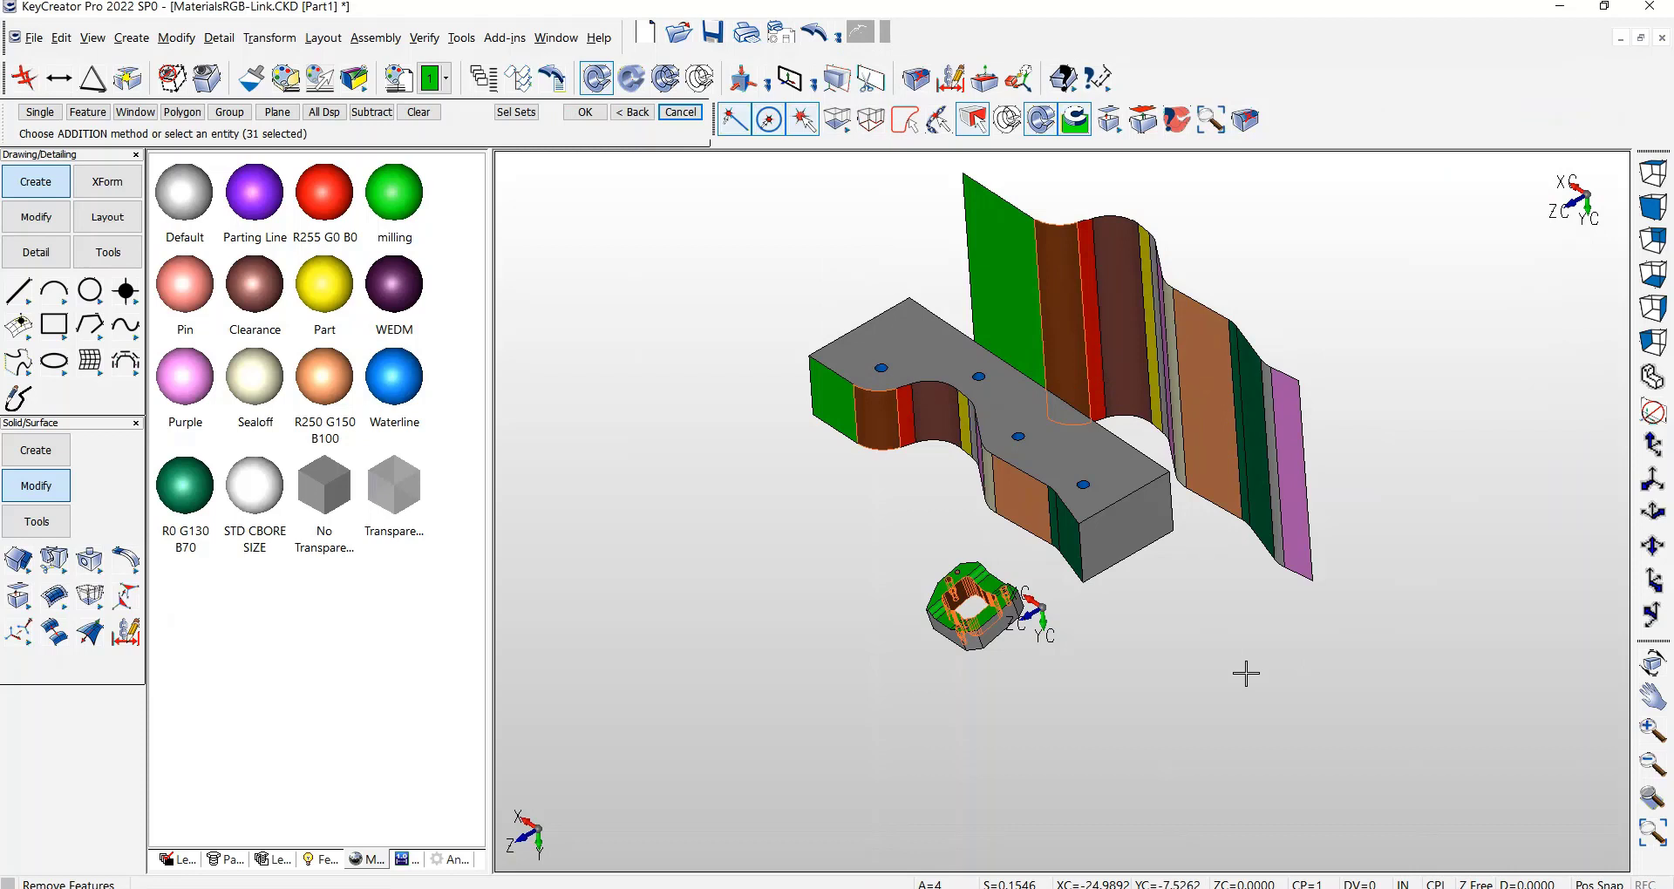
{"action": "mouse_move", "coordinate": [874, 464]}
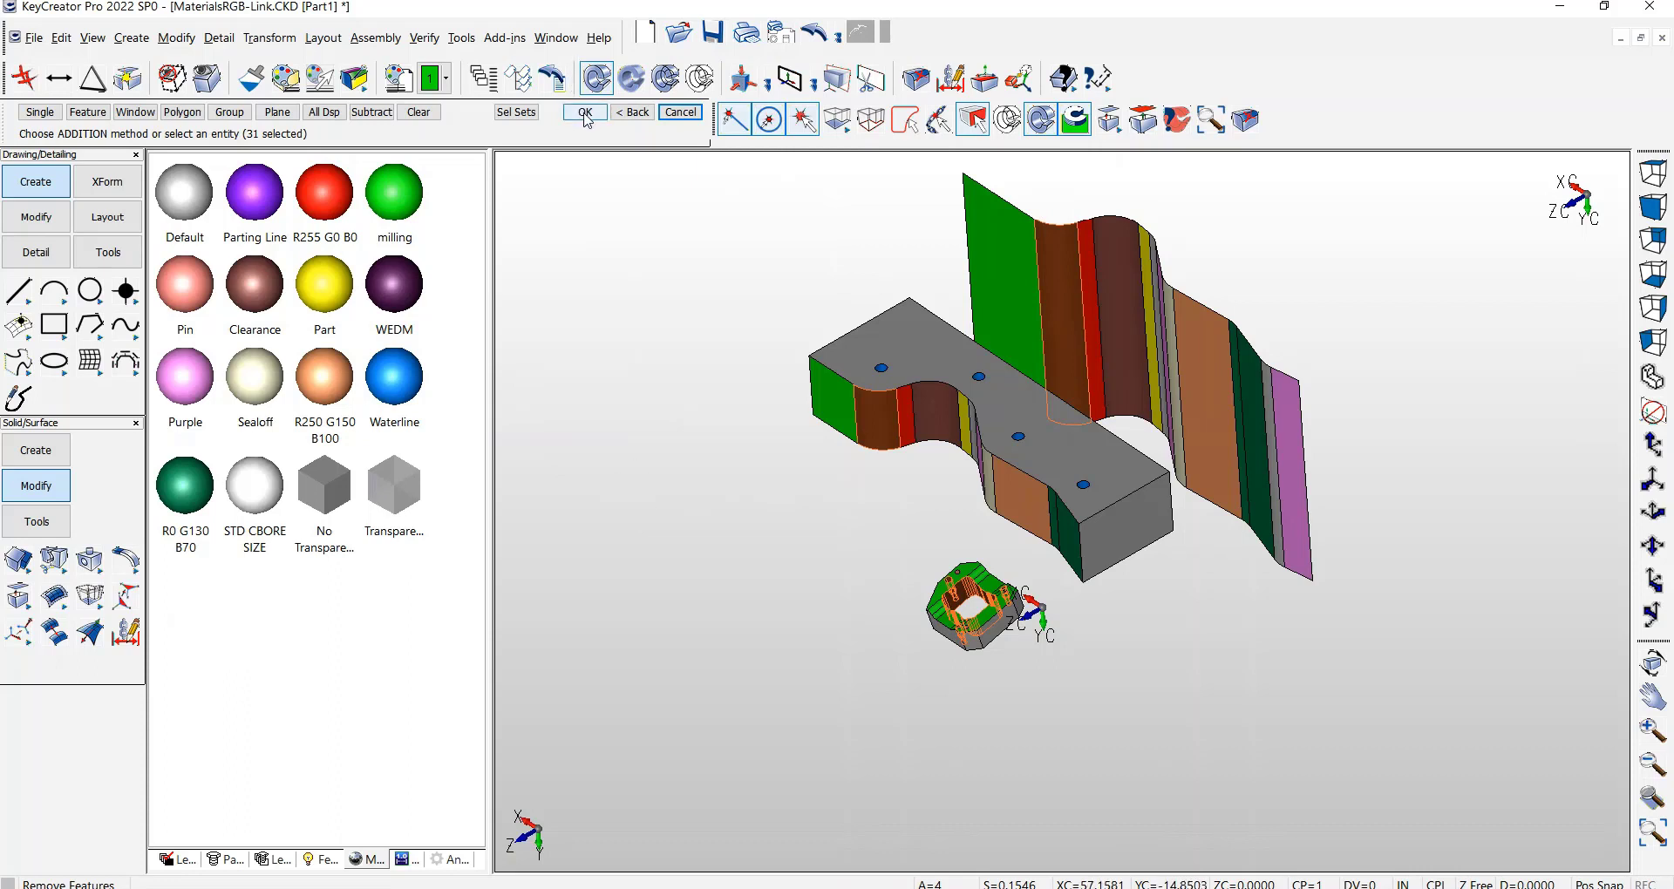
Remove the 31 selected Parting Line, WEDM and counterbore faces from the solids
{"action": "left_click", "coordinate": [582, 111]}
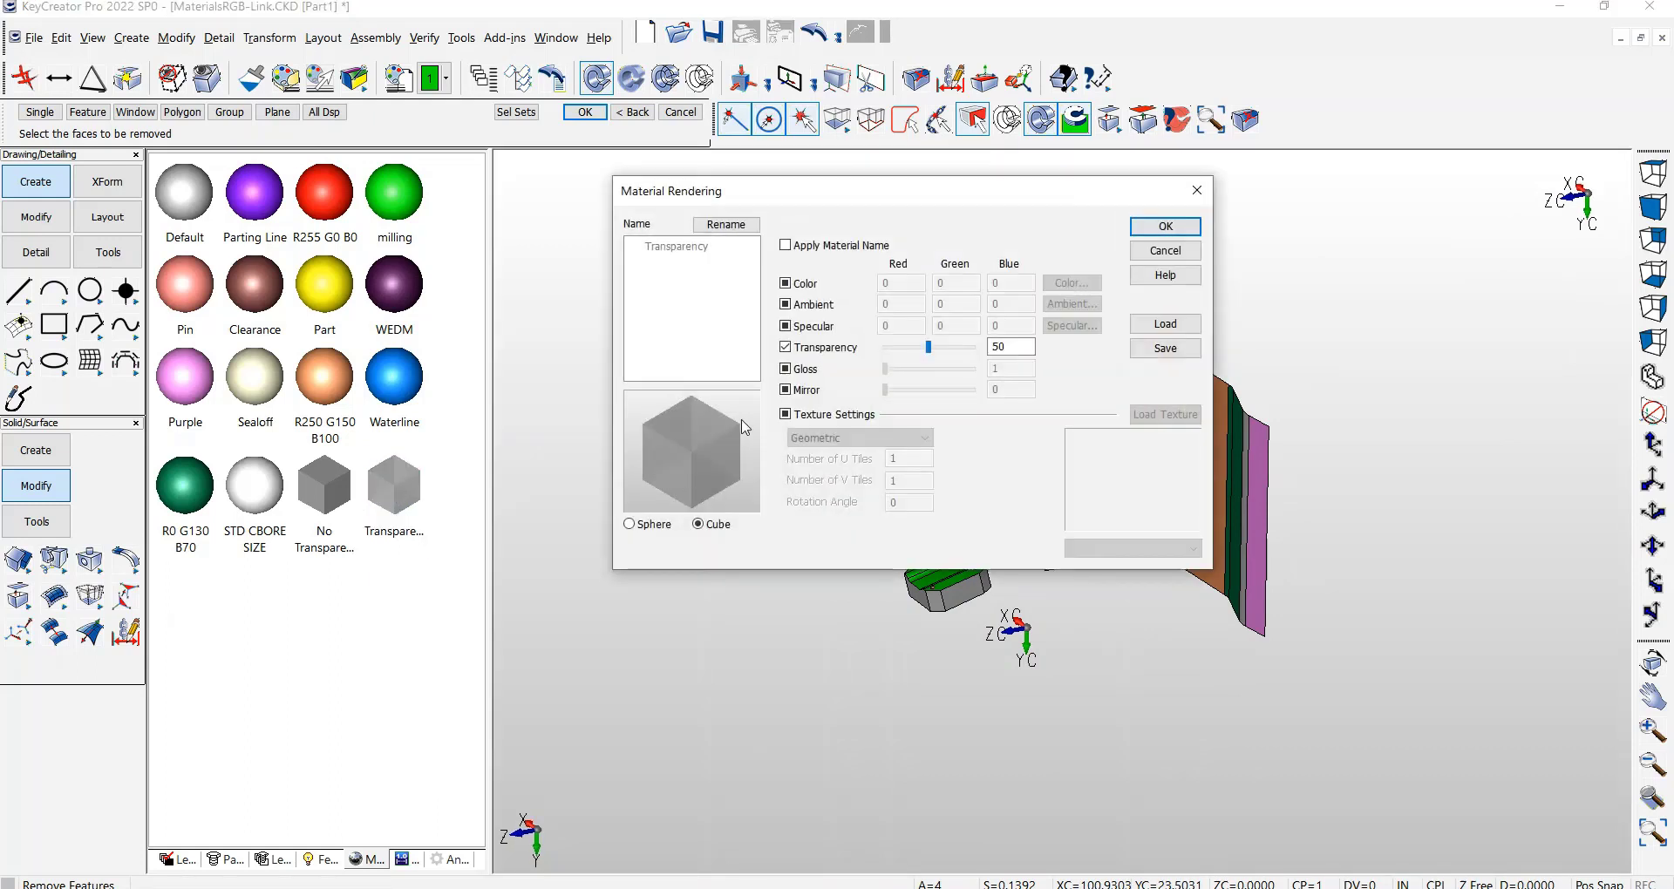
{"action": "mouse_move", "coordinate": [753, 267]}
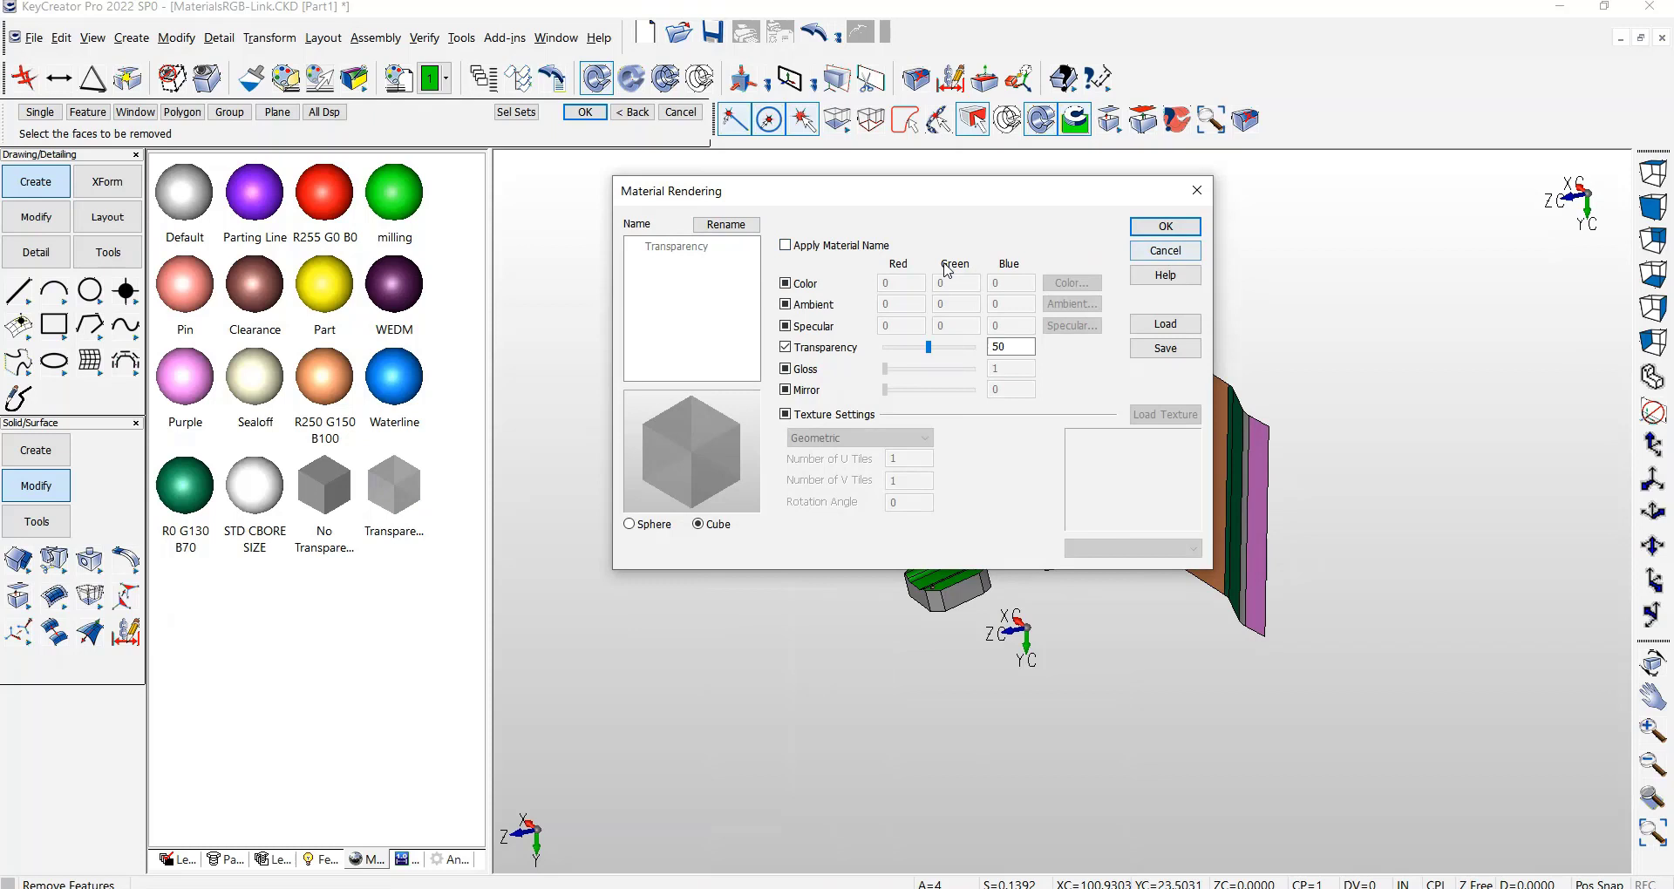
Accept the Transparency material at 50 transparency and update all entities using that material name
{"action": "left_click", "coordinate": [785, 244]}
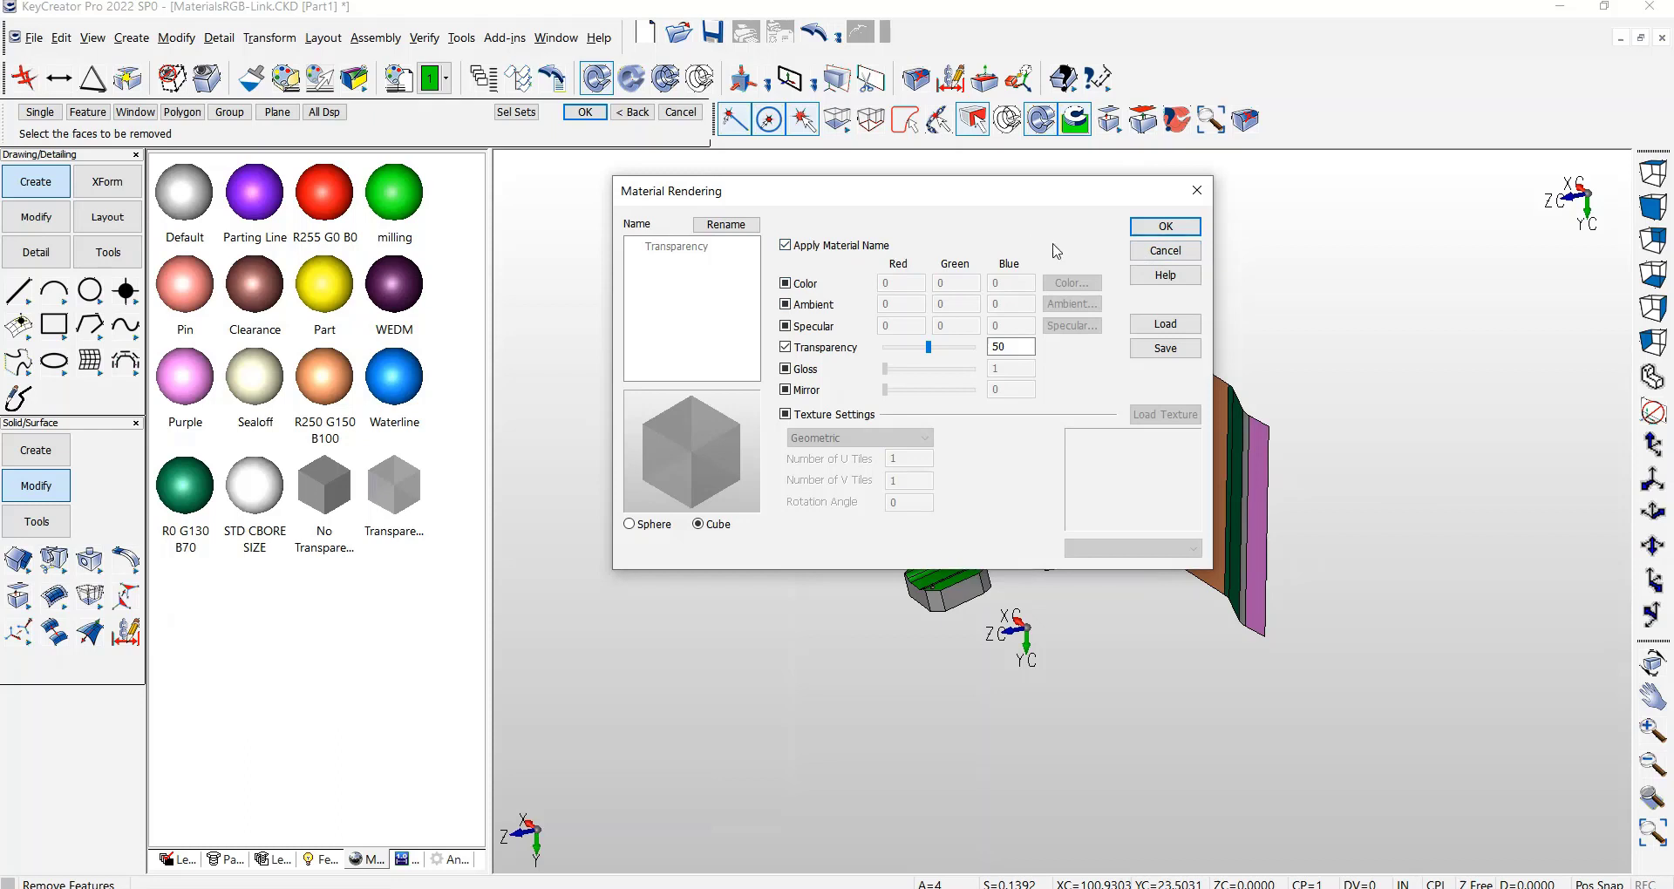
{"action": "left_click", "coordinate": [1163, 224]}
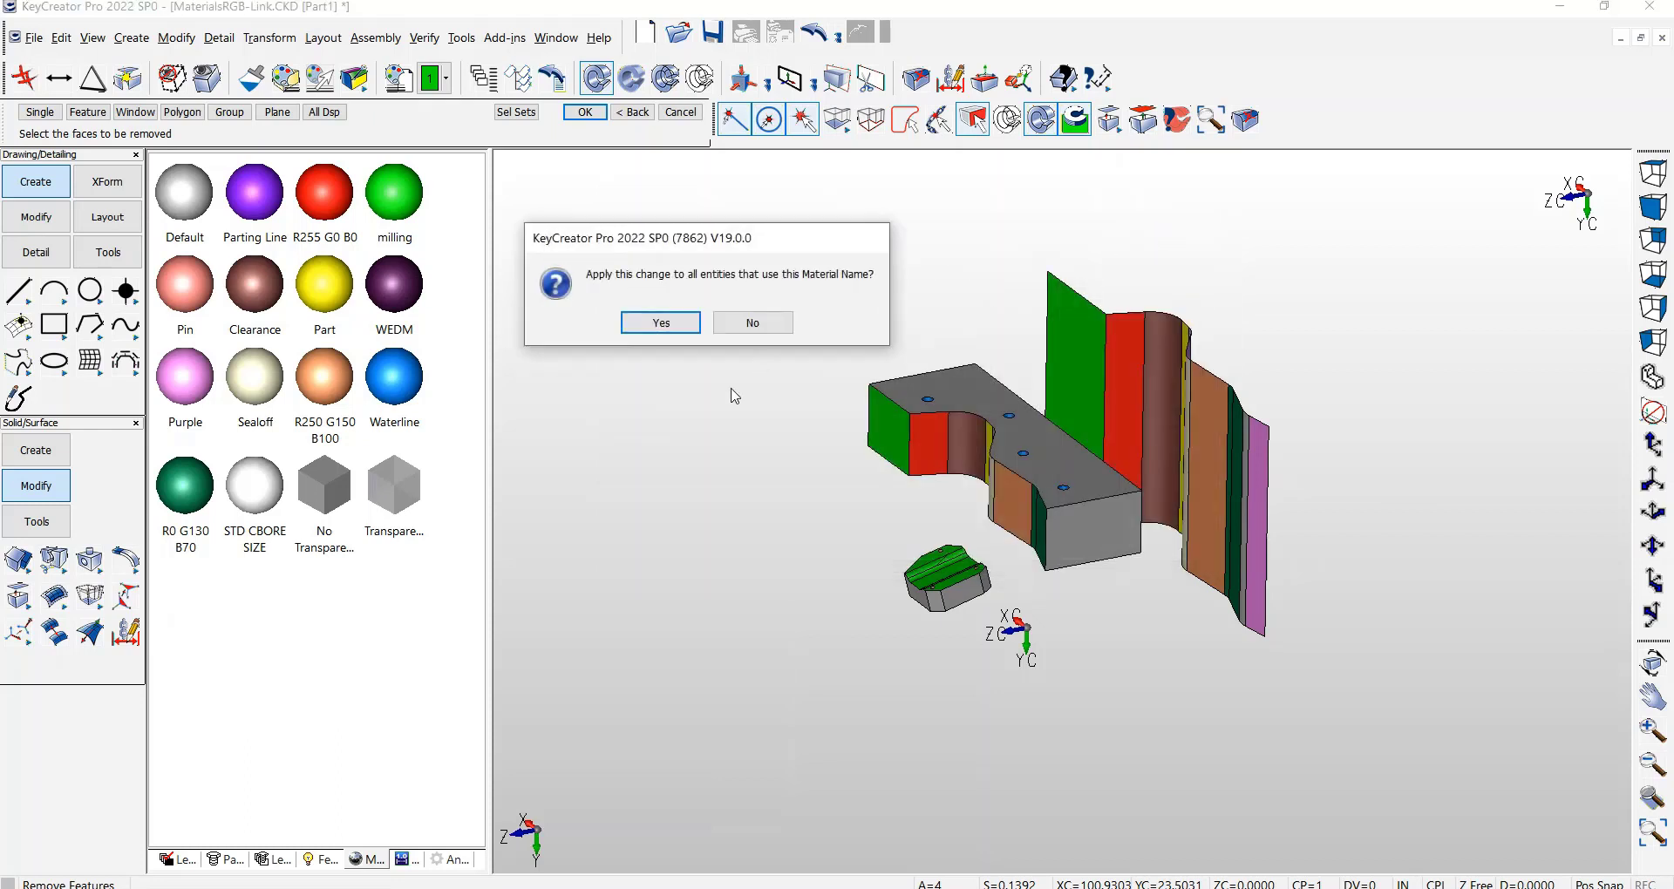
{"action": "left_click", "coordinate": [659, 322]}
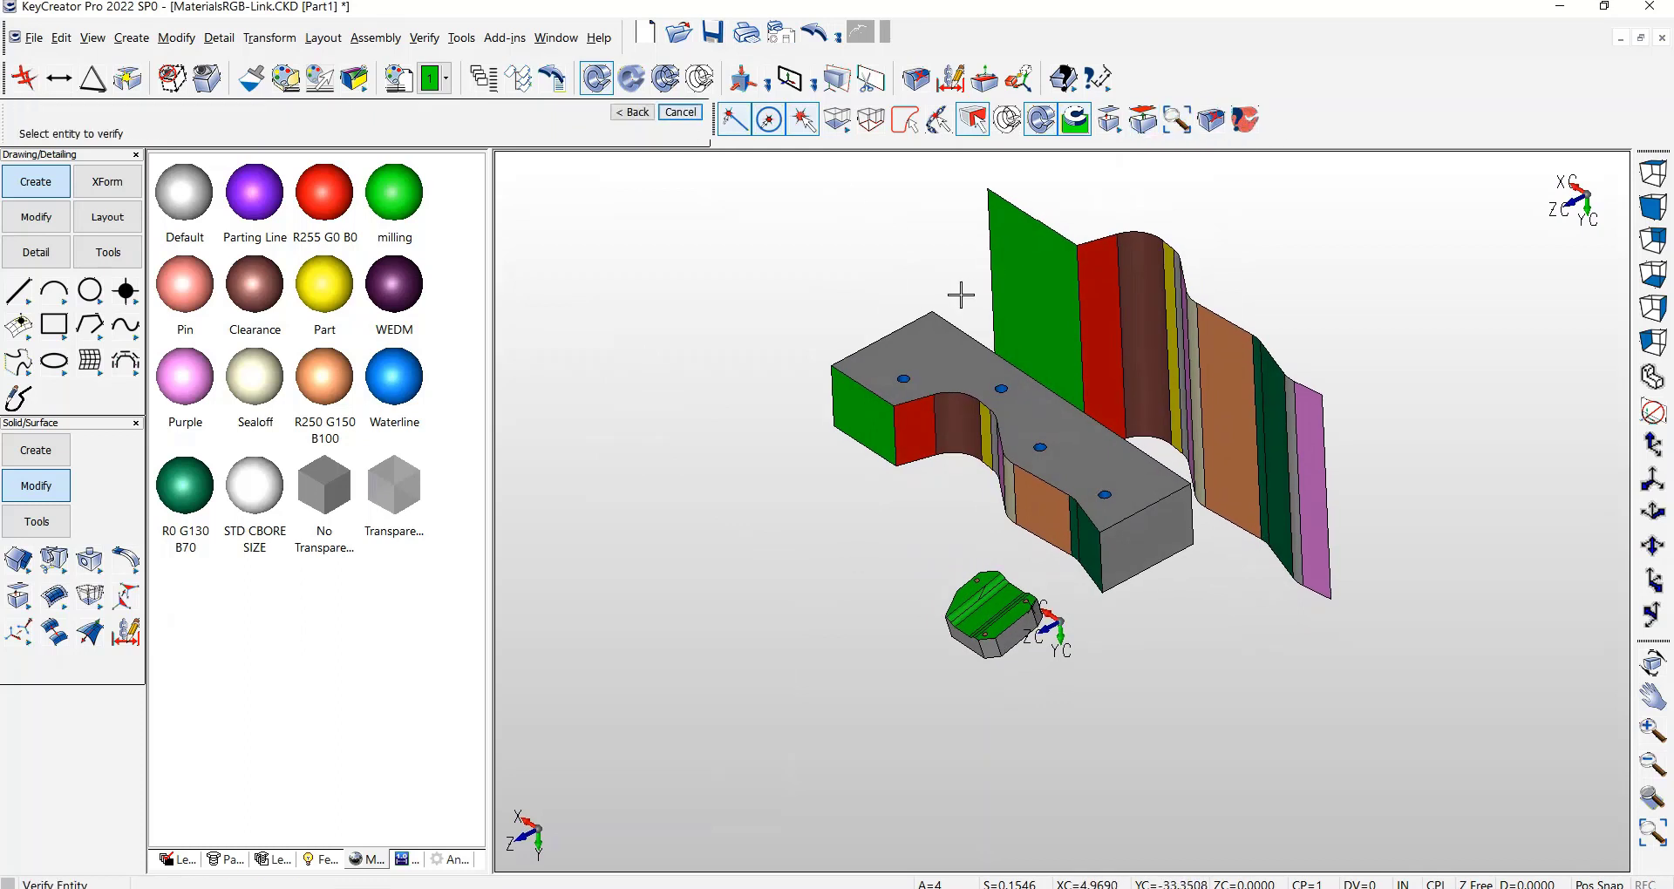
{"action": "left_click", "coordinate": [1036, 379]}
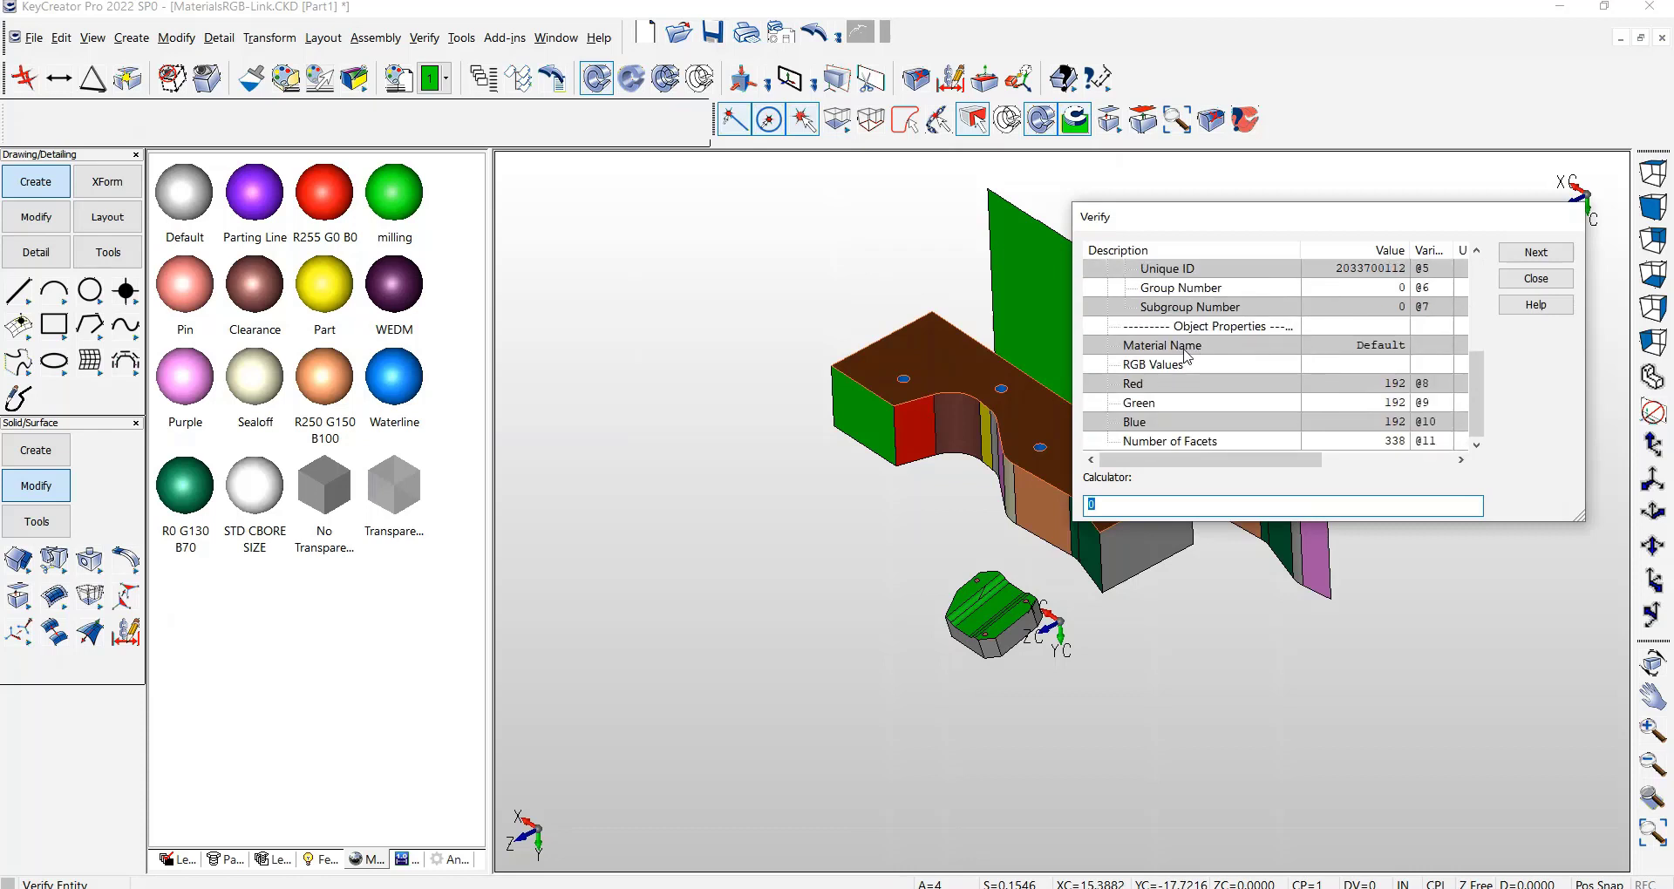
{"action": "mouse_move", "coordinate": [1309, 390]}
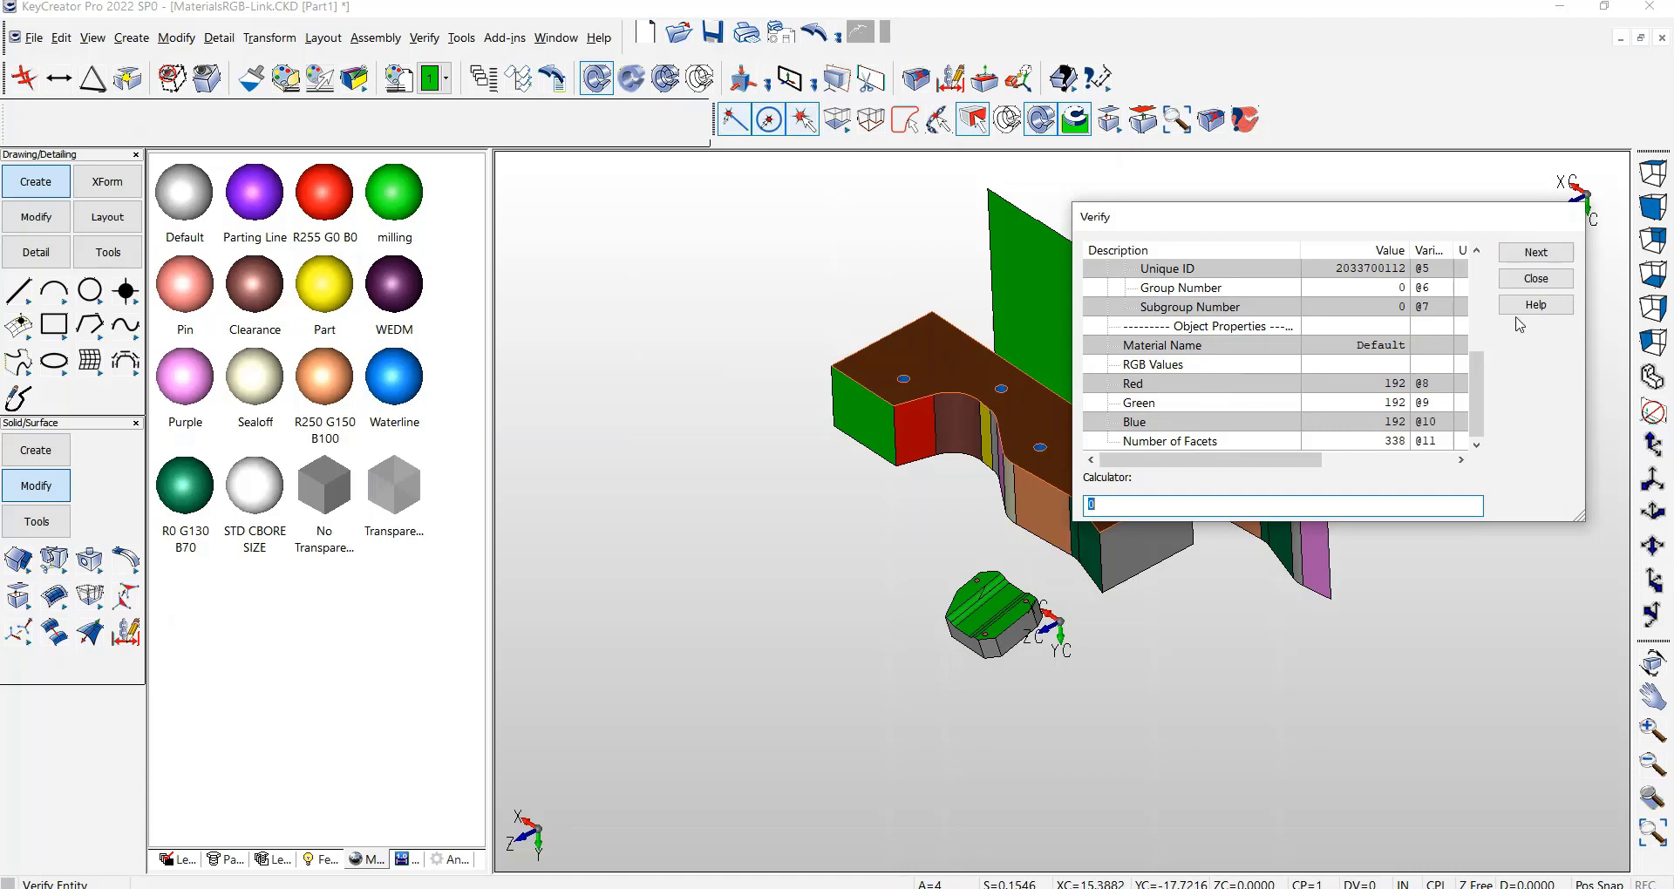
{"action": "left_click", "coordinate": [1535, 279]}
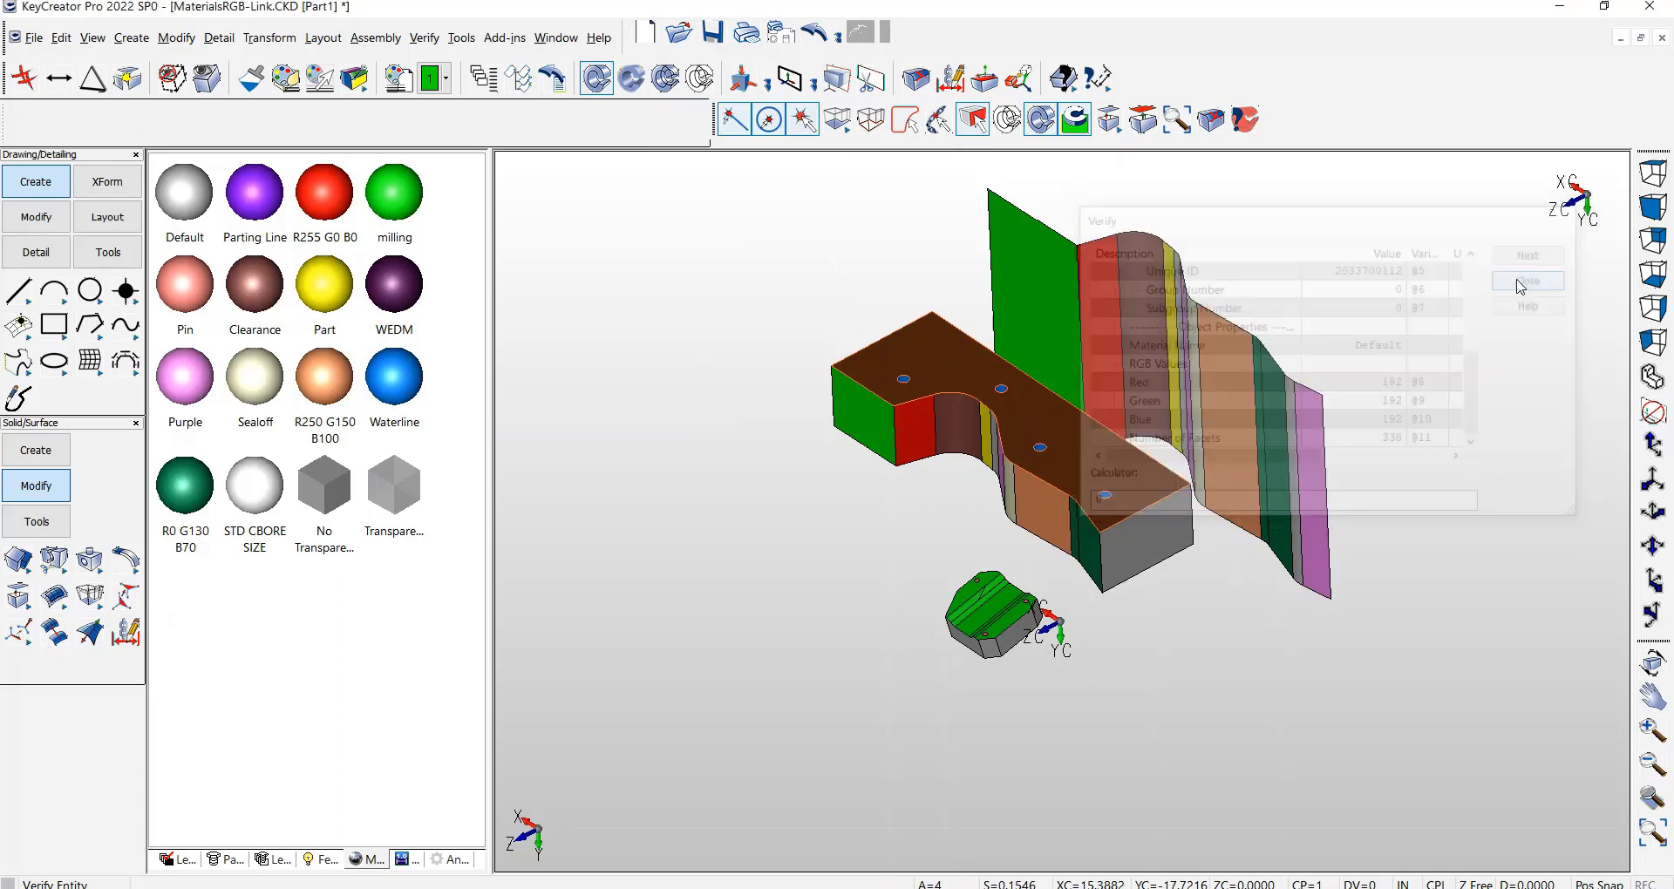
{"action": "left_click", "coordinate": [1525, 281]}
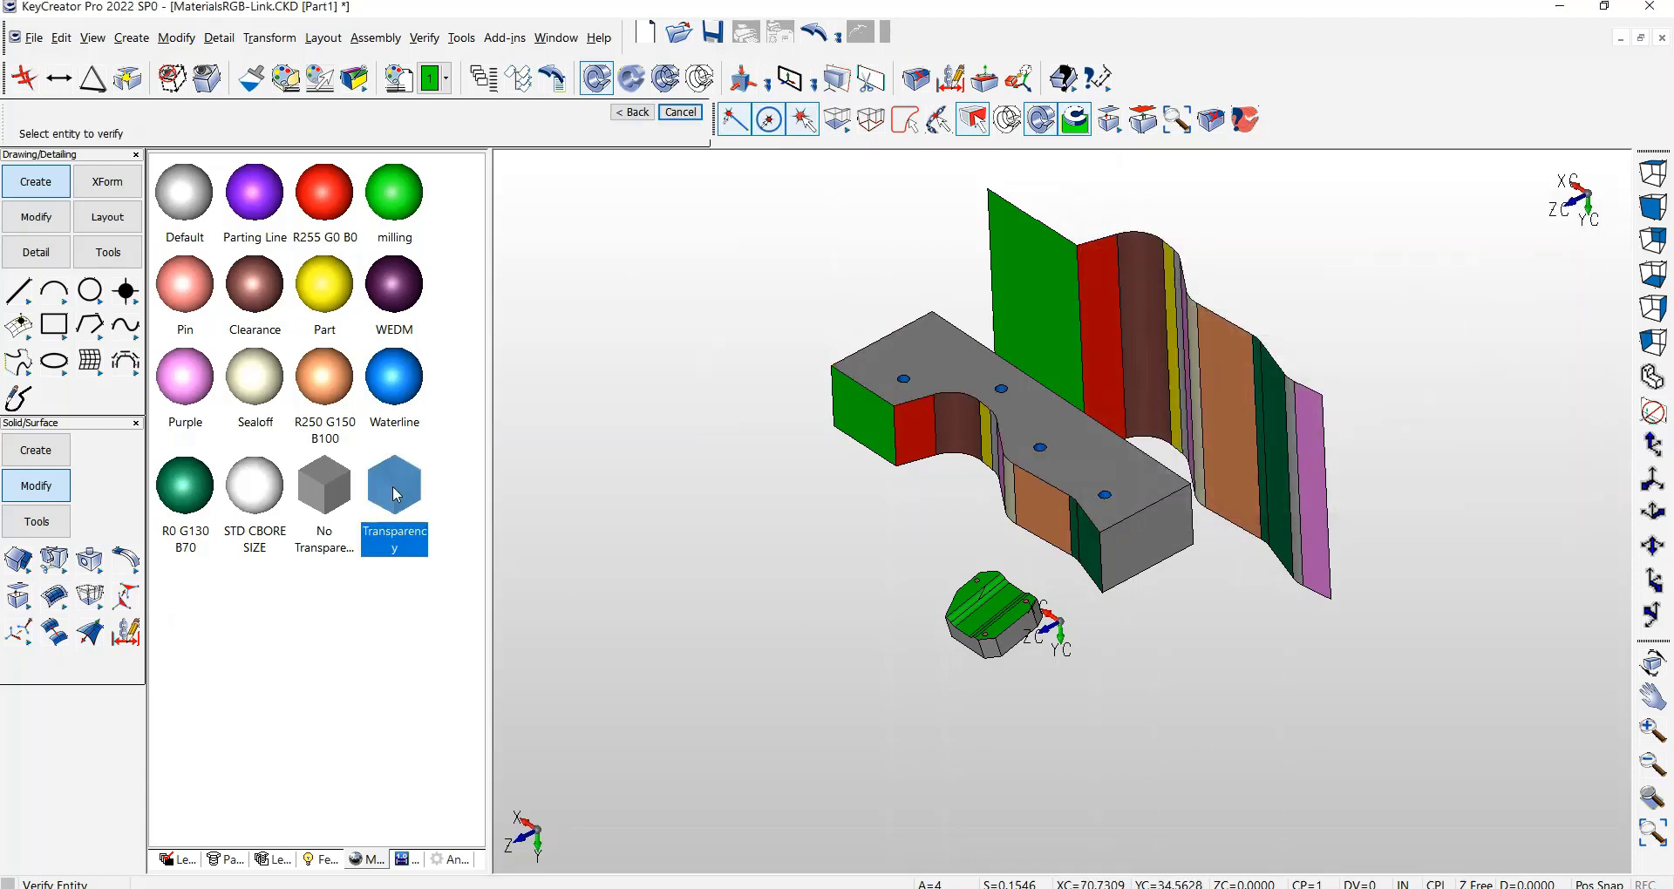
Apply the Transparency material to the part's top face and verify it reports Transparency, RGB 192, 192, 192
{"action": "right_click", "coordinate": [394, 489]}
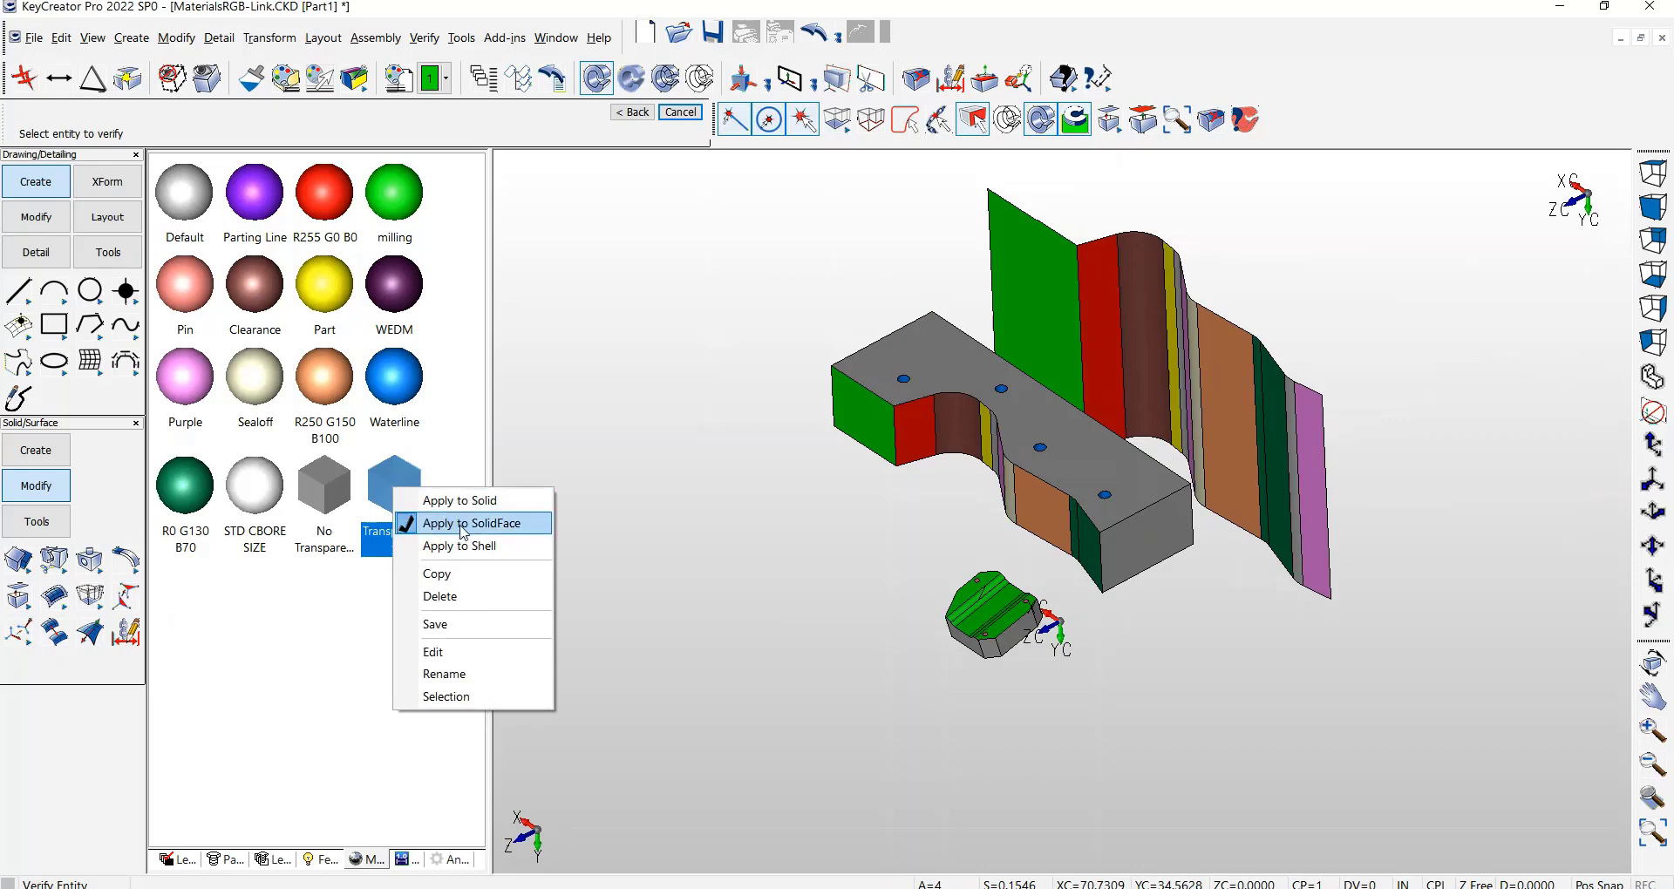
{"action": "left_click", "coordinate": [473, 523]}
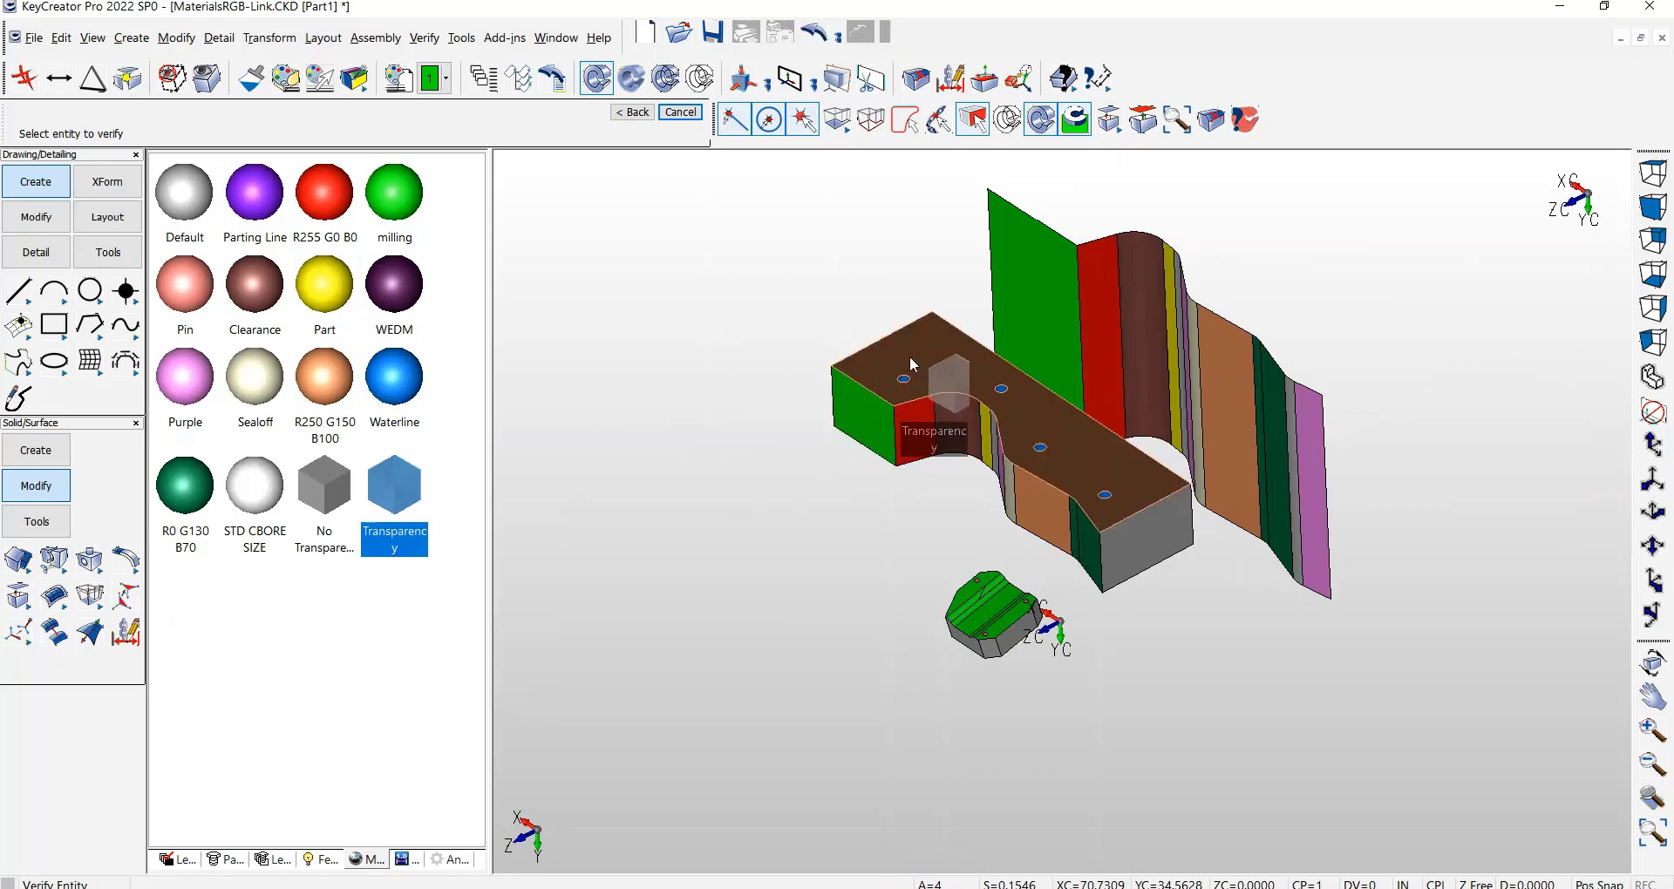
{"action": "left_click", "coordinate": [394, 489]}
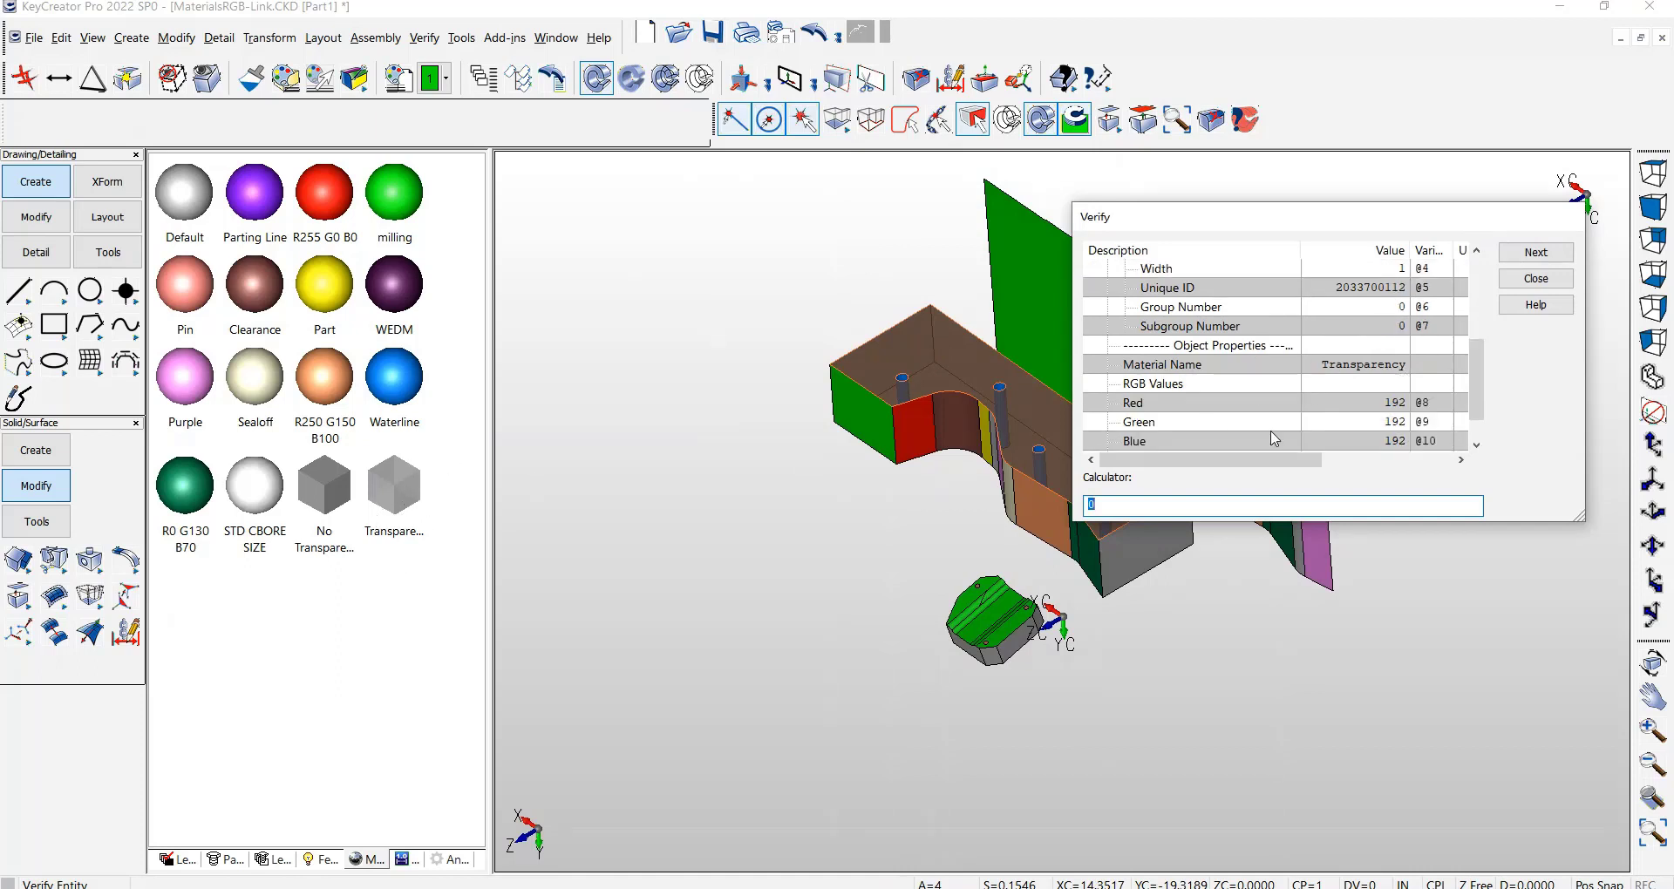
{"action": "scroll", "scroll_direction": "down", "scroll_amount": 3}
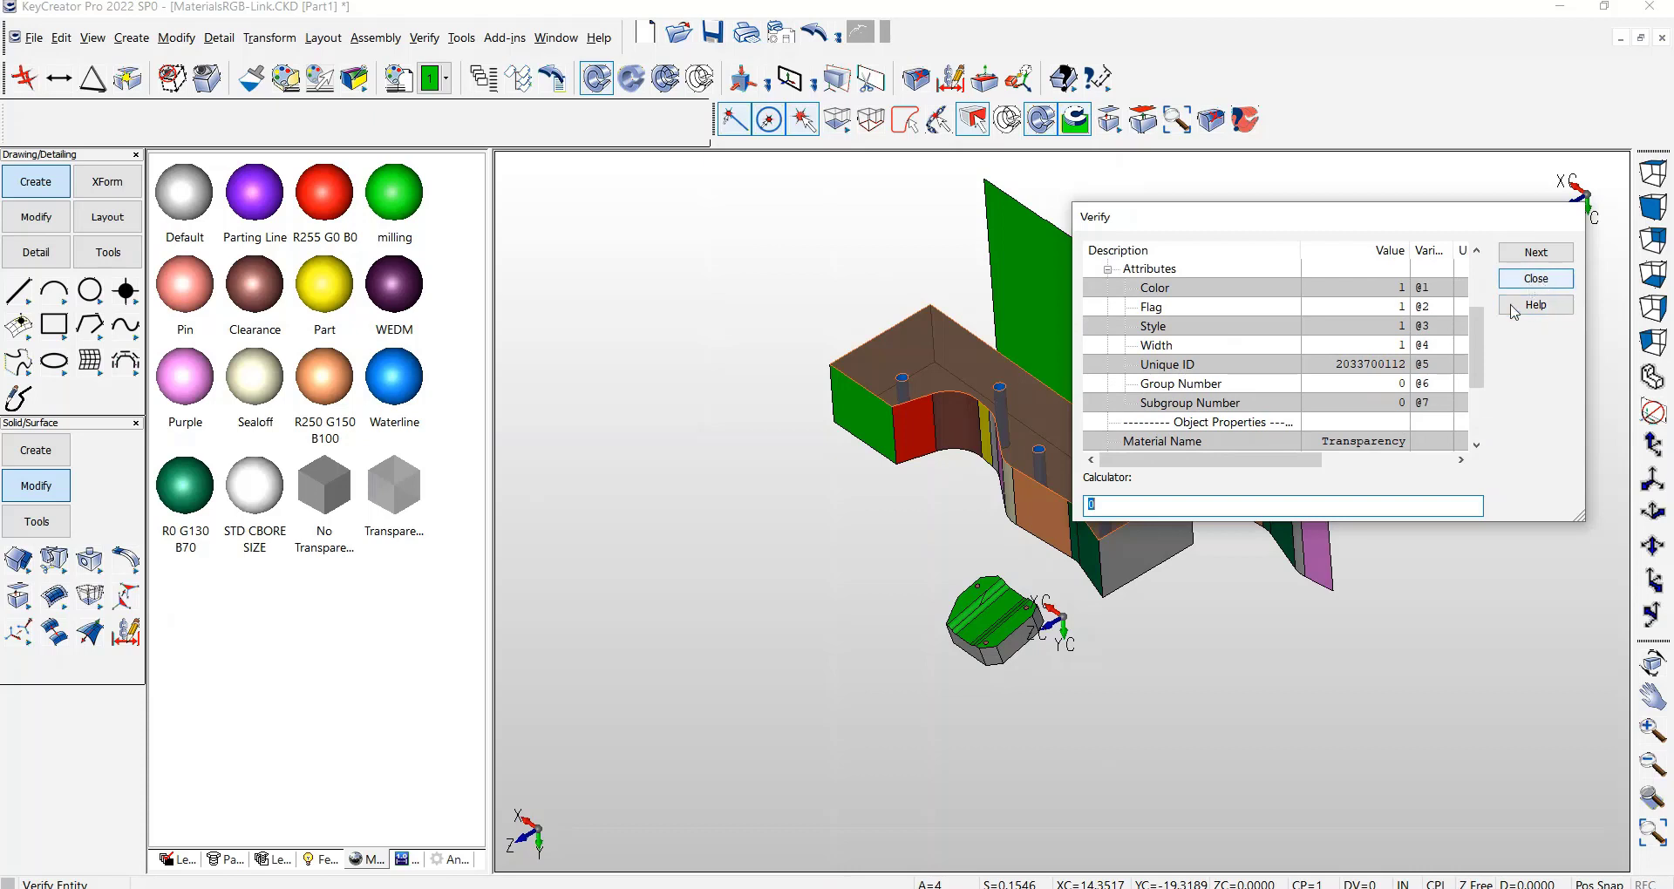
{"action": "left_click", "coordinate": [1534, 279]}
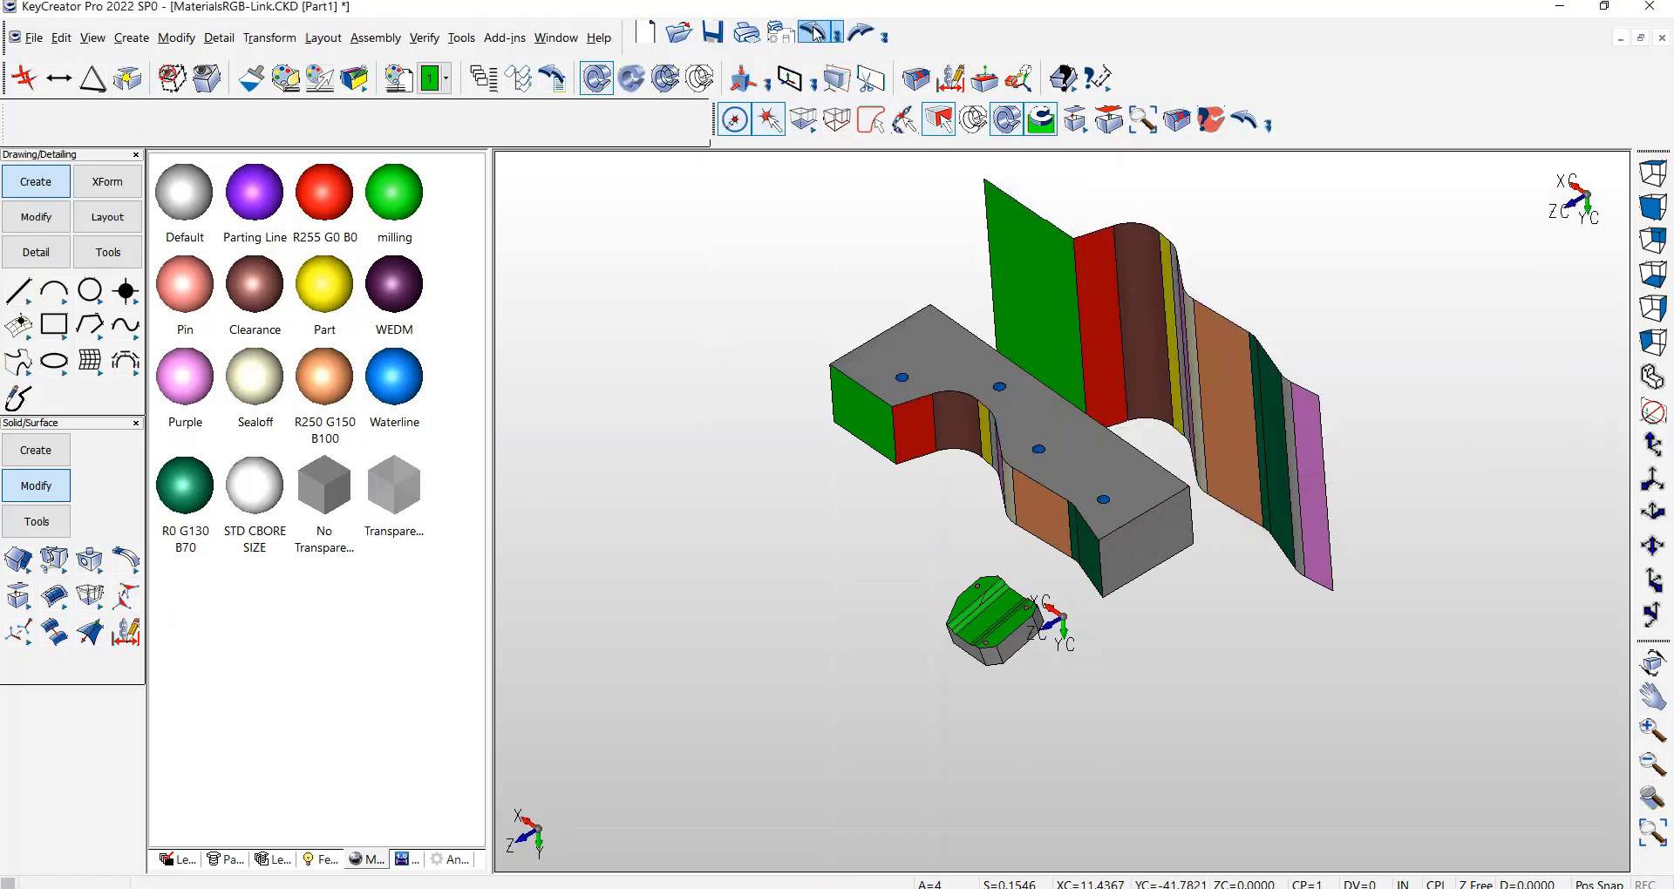
{"action": "mouse_move", "coordinate": [394, 487]}
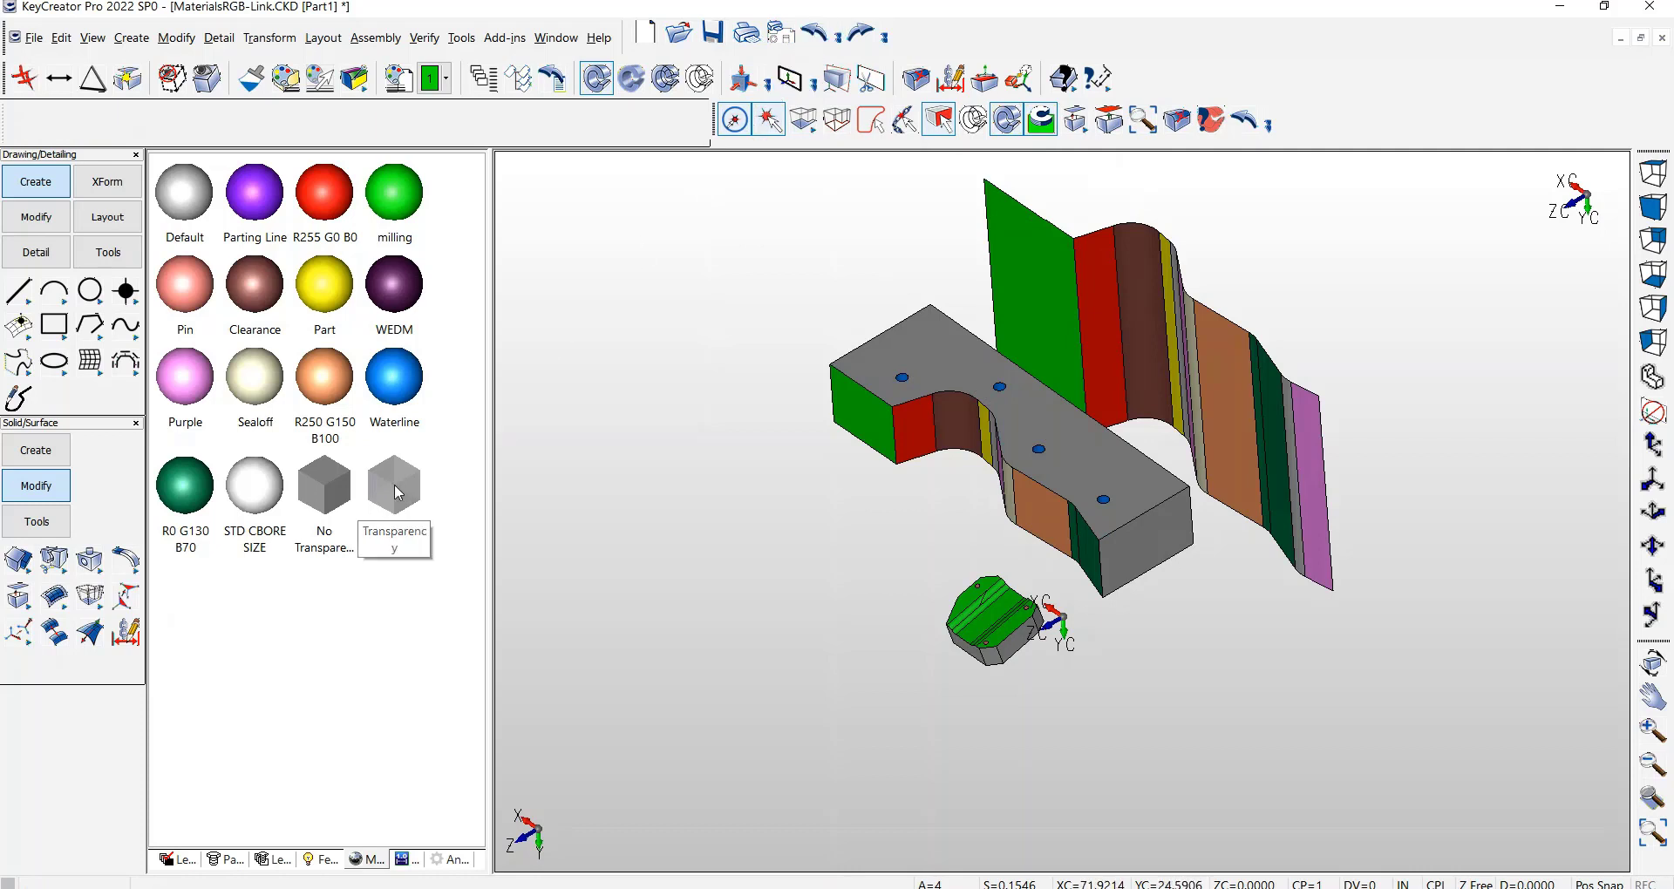
Edit the Transparency material to not apply its material name and update every entity using it
{"action": "double_click", "coordinate": [394, 487]}
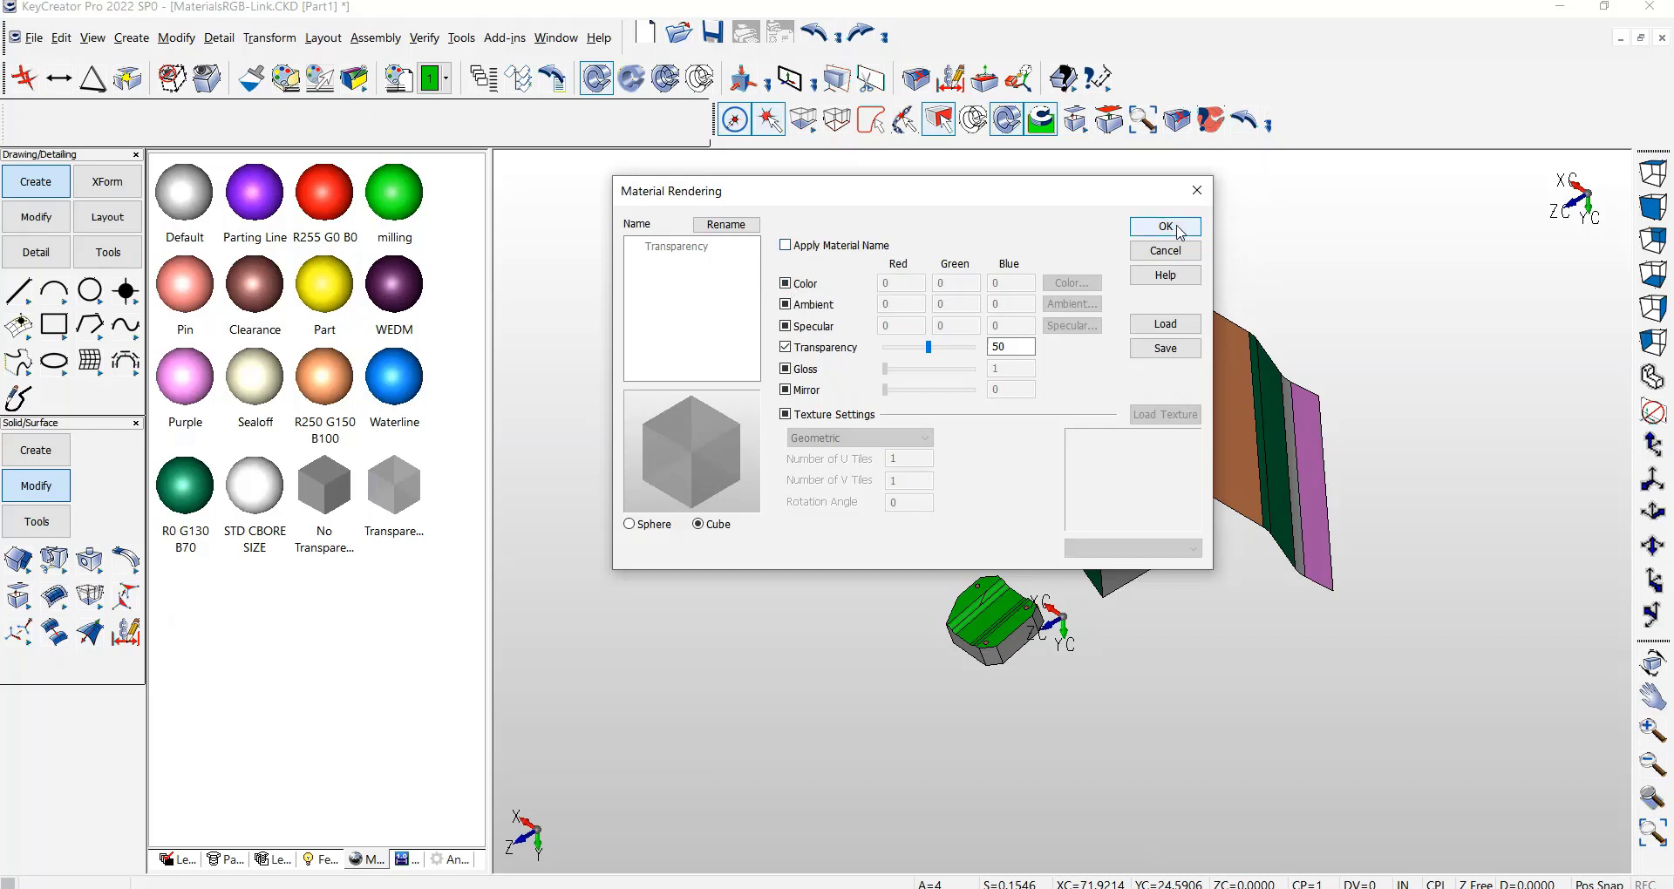
{"action": "left_click", "coordinate": [1163, 225]}
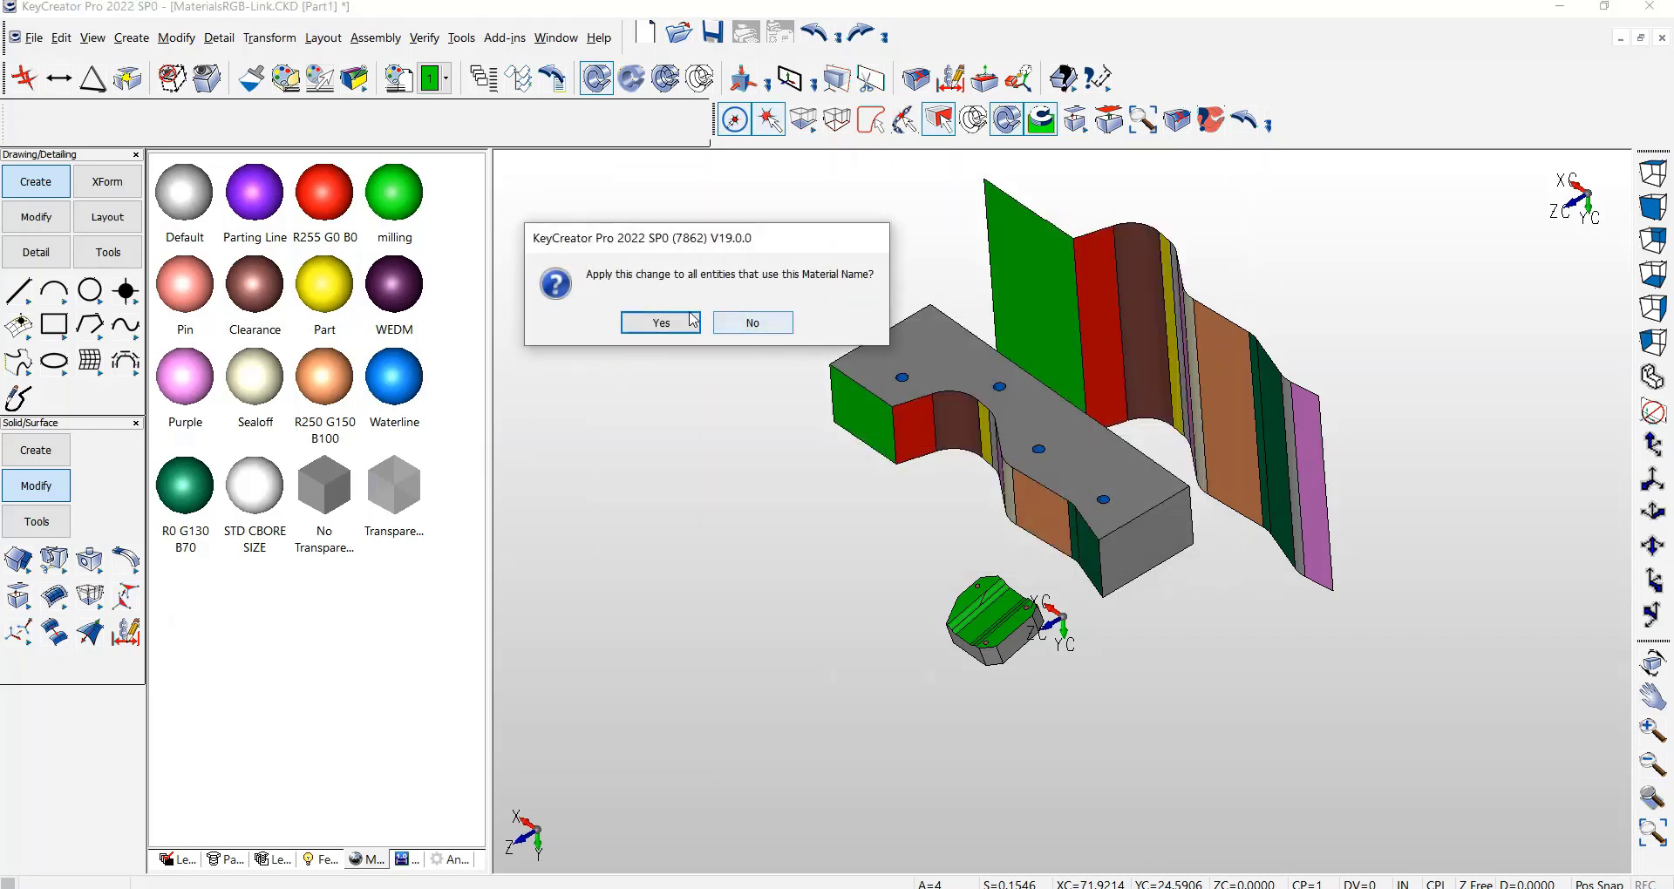
{"action": "left_click", "coordinate": [659, 323]}
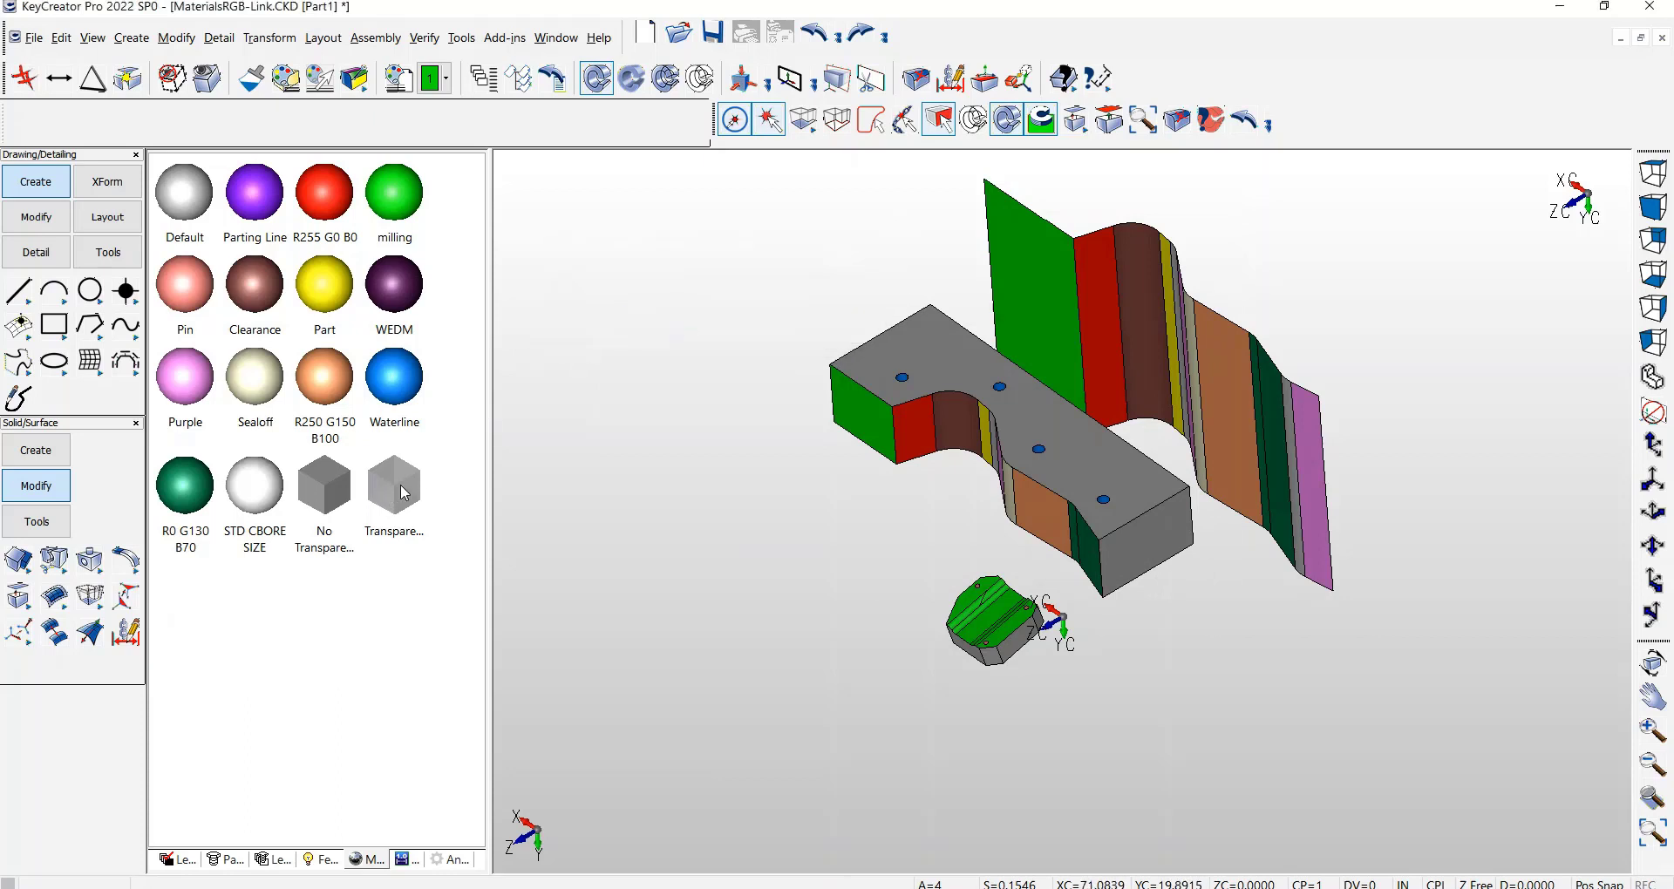
Verify the see-through top face still reports the Default material and dismiss the no-selectable-entities message
{"action": "left_click", "coordinate": [394, 487]}
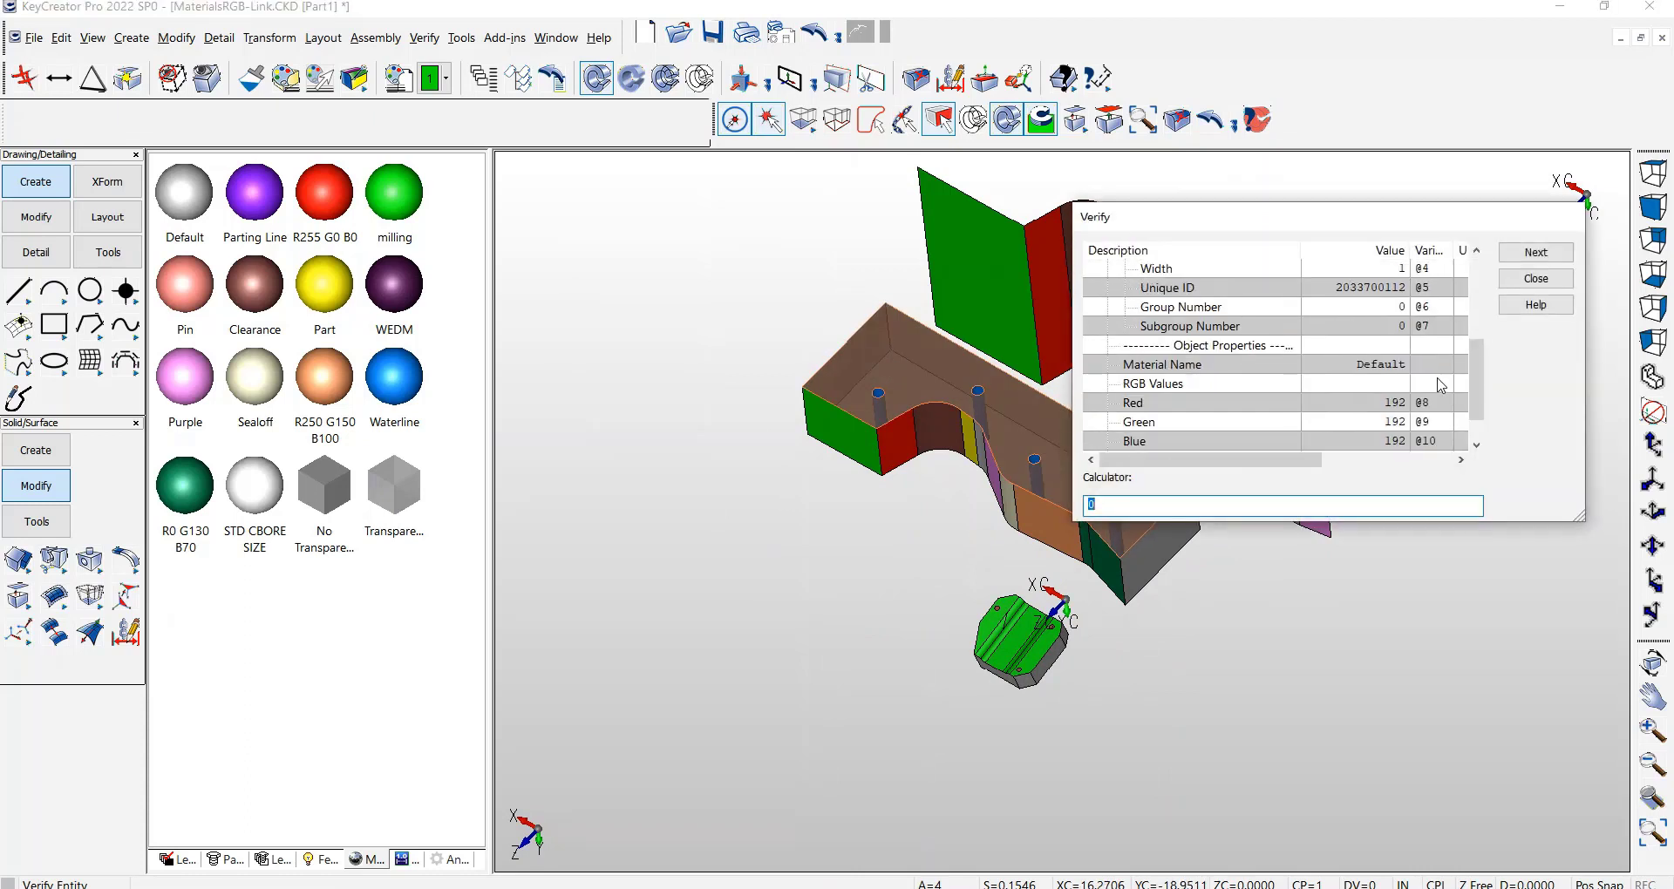
{"action": "scroll", "scroll_direction": "down", "scroll_amount": 3}
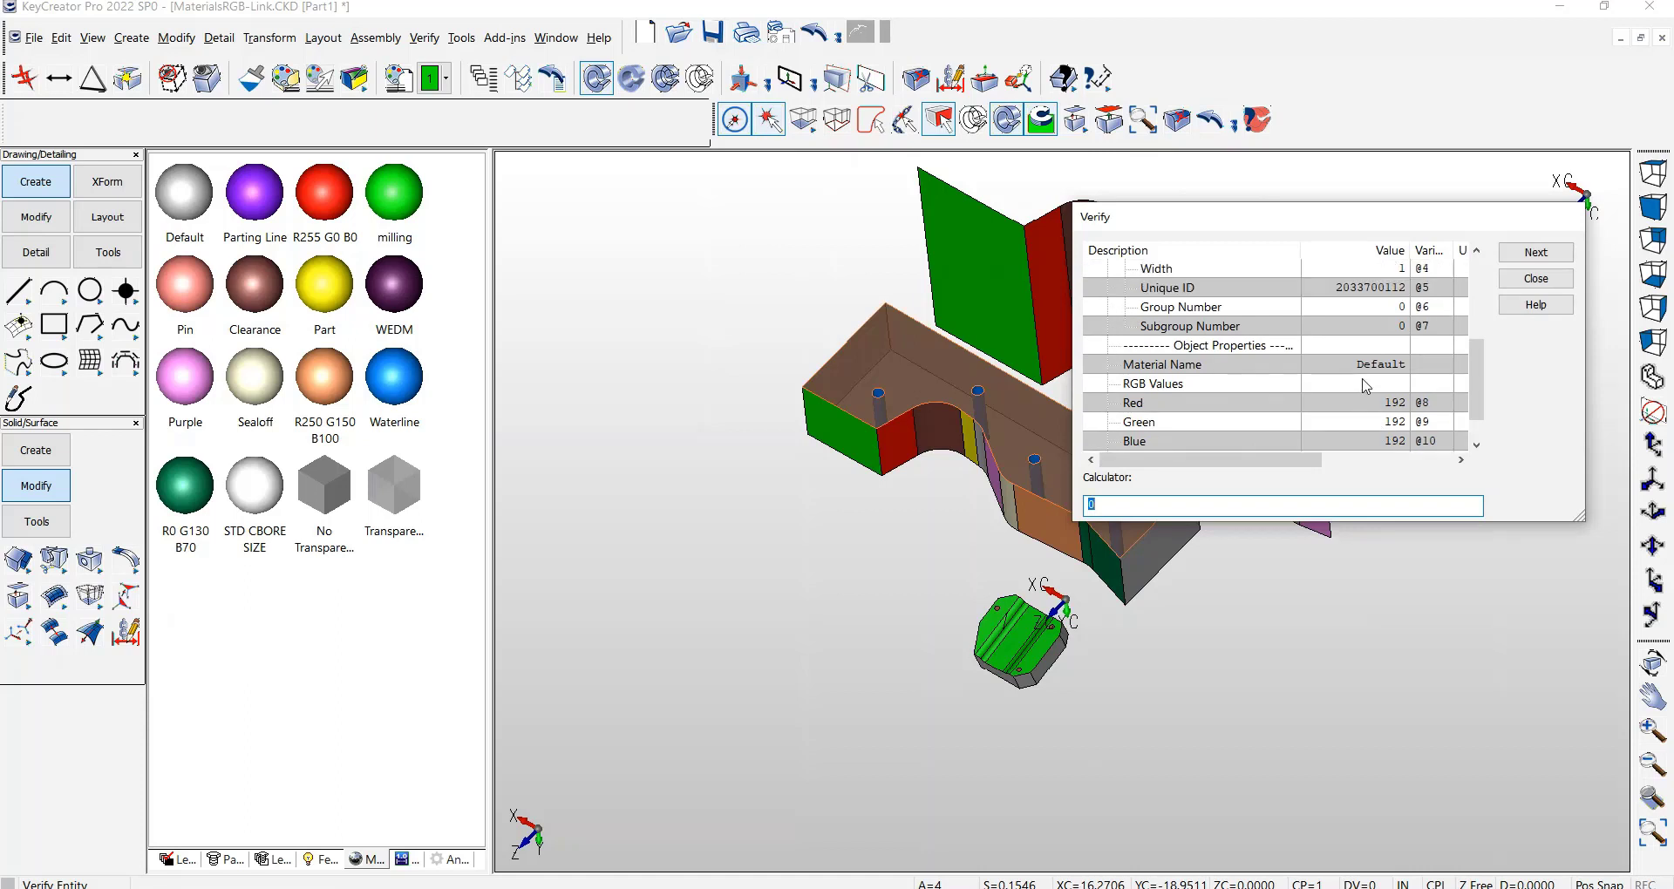
{"action": "left_click", "coordinate": [1535, 279]}
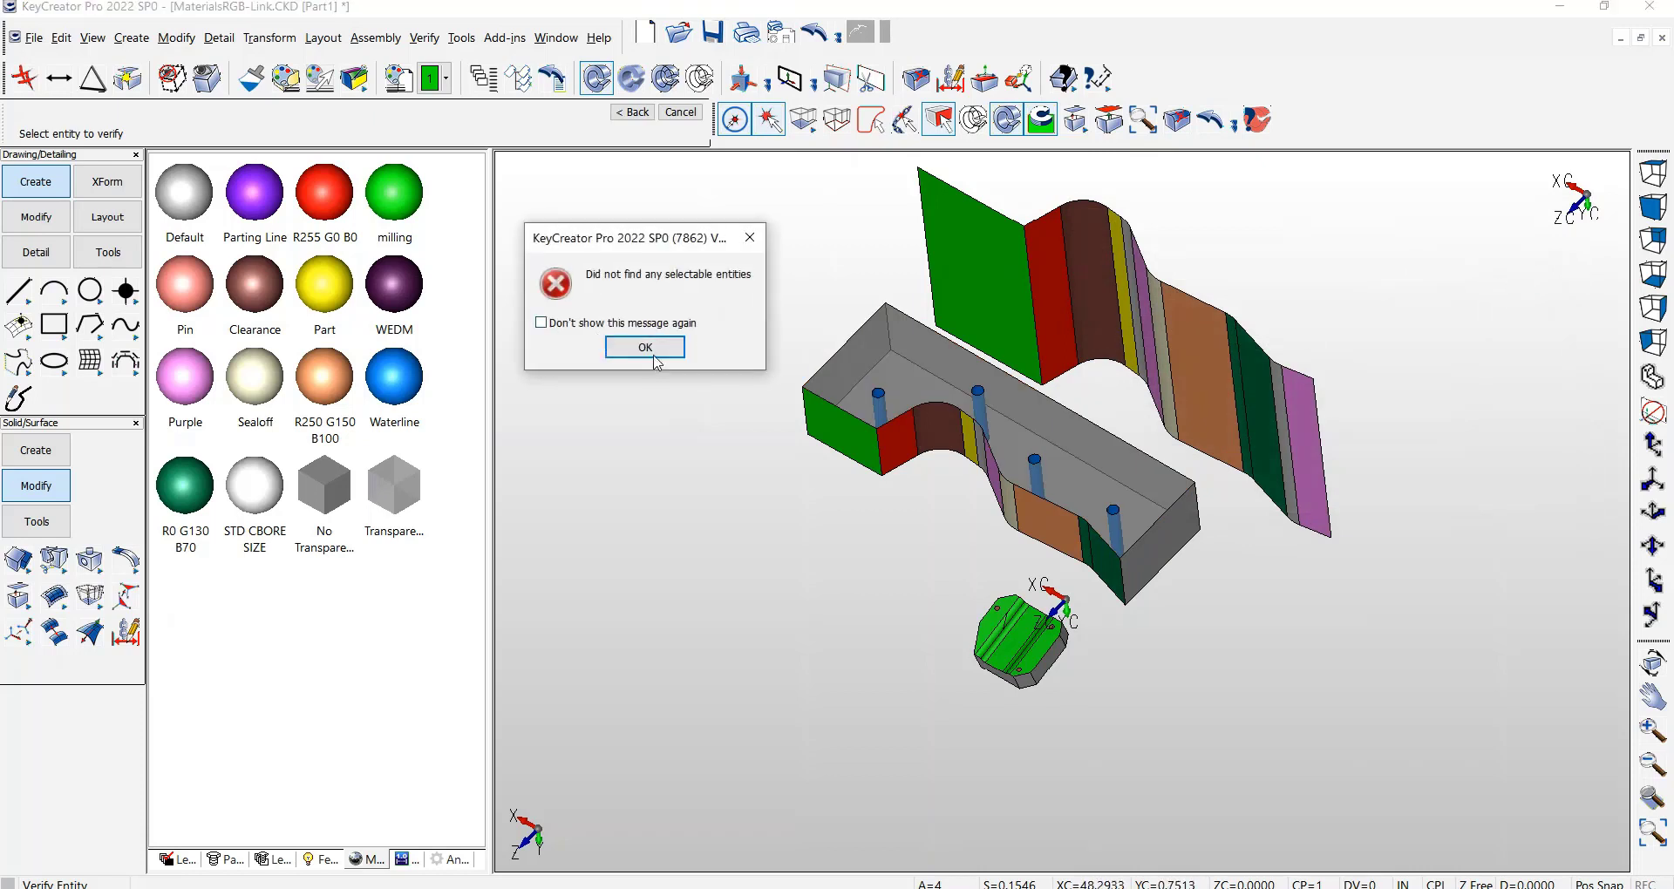
{"action": "left_click", "coordinate": [643, 347]}
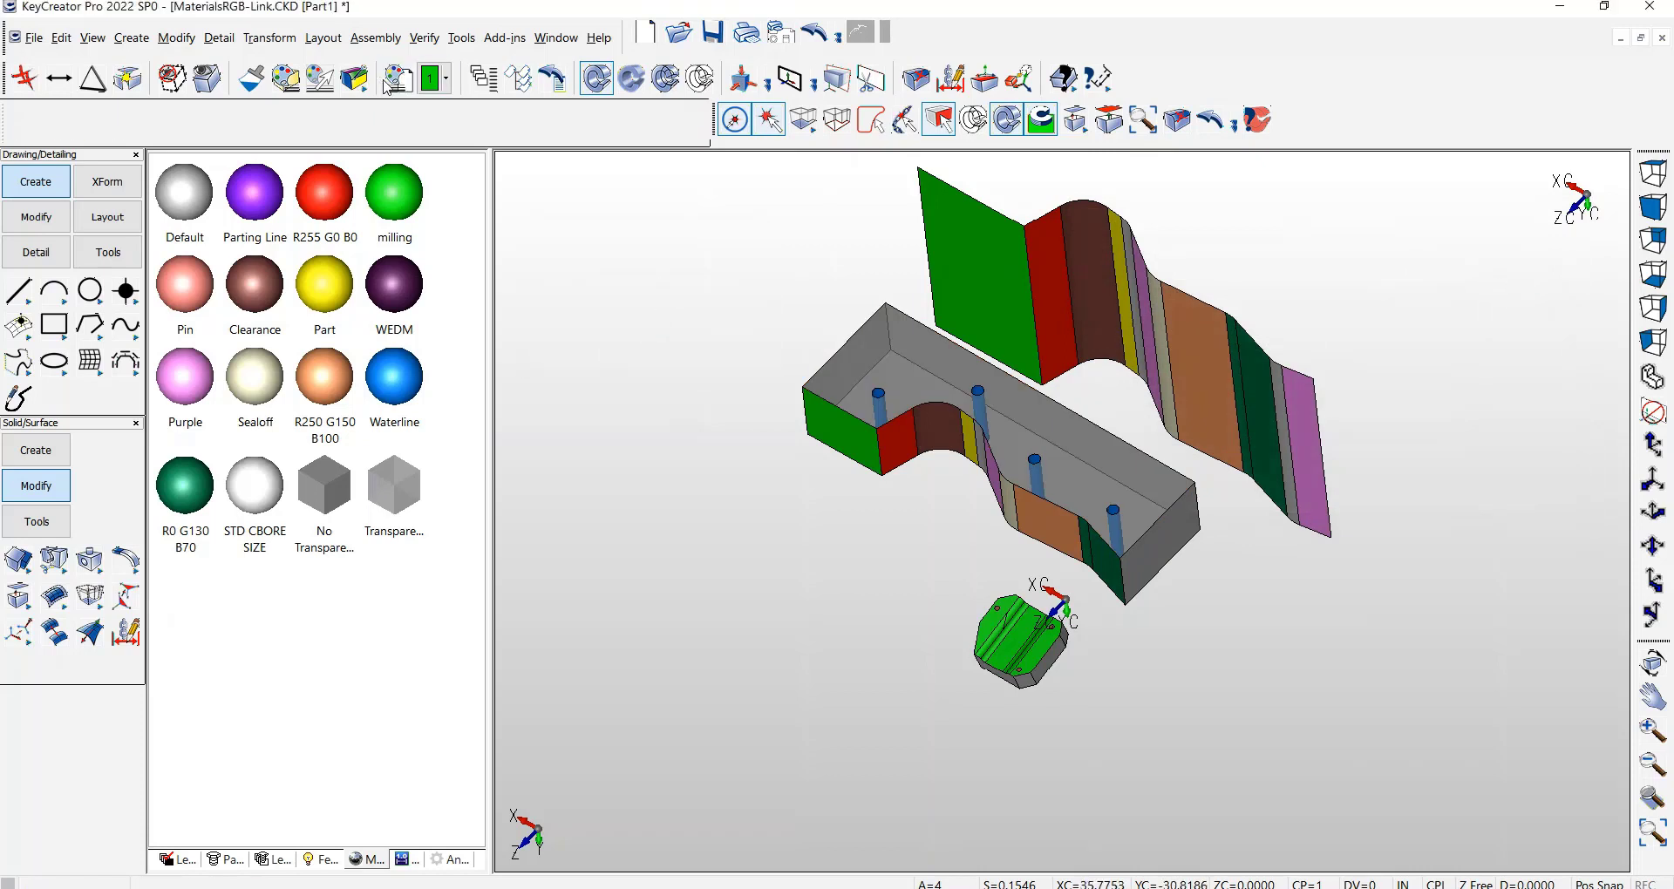
{"action": "mouse_move", "coordinate": [352, 76]}
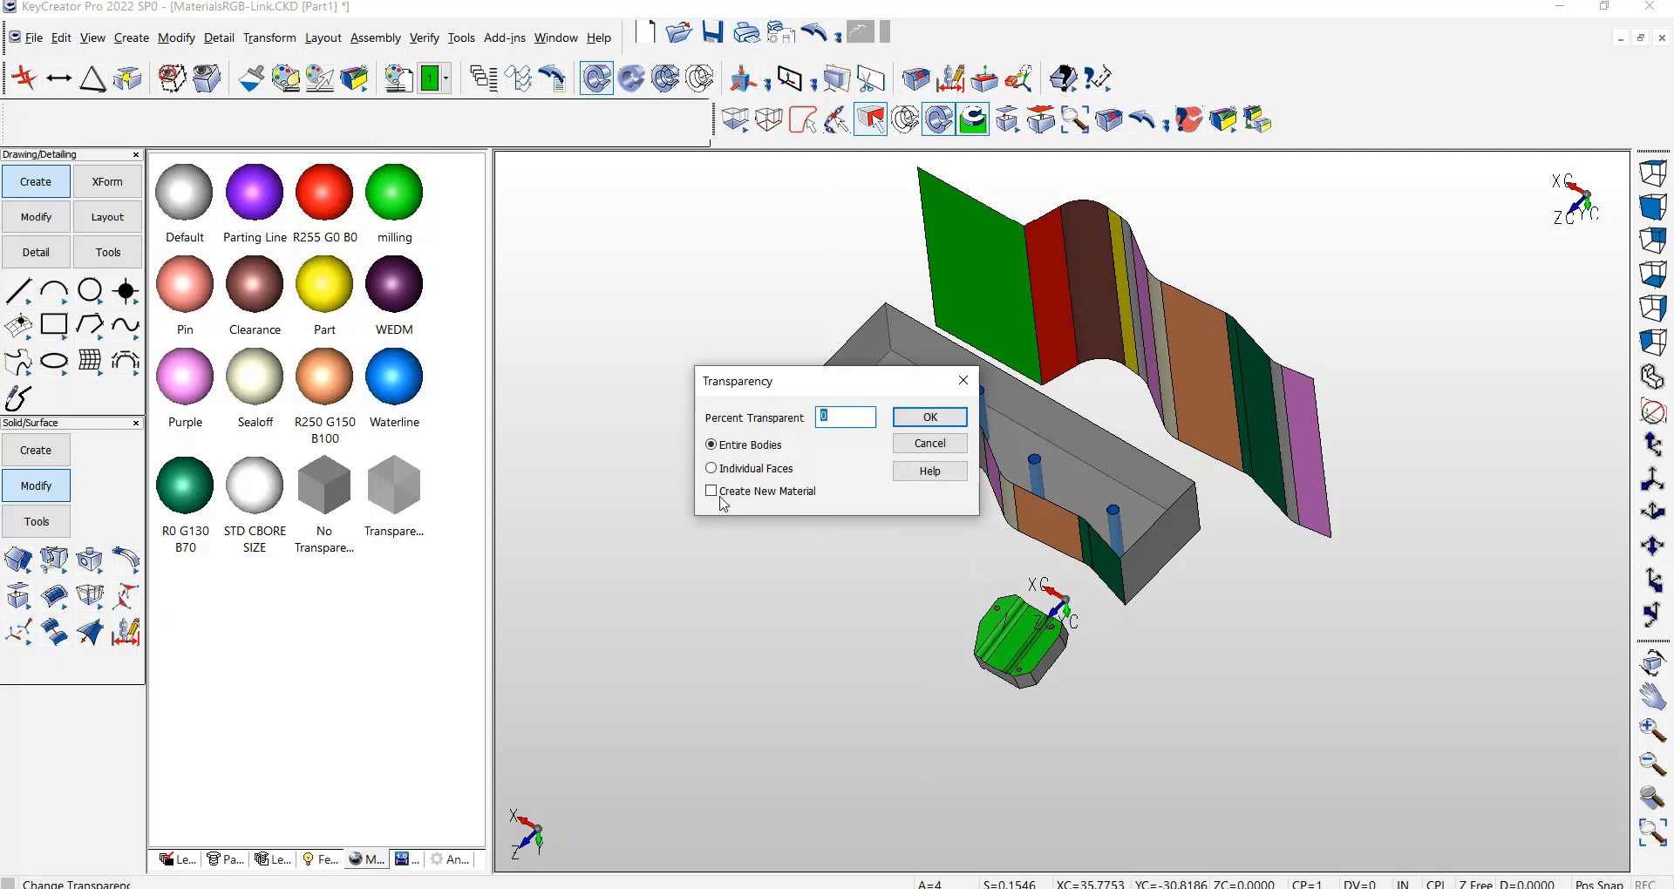
{"action": "left_click", "coordinate": [926, 417]}
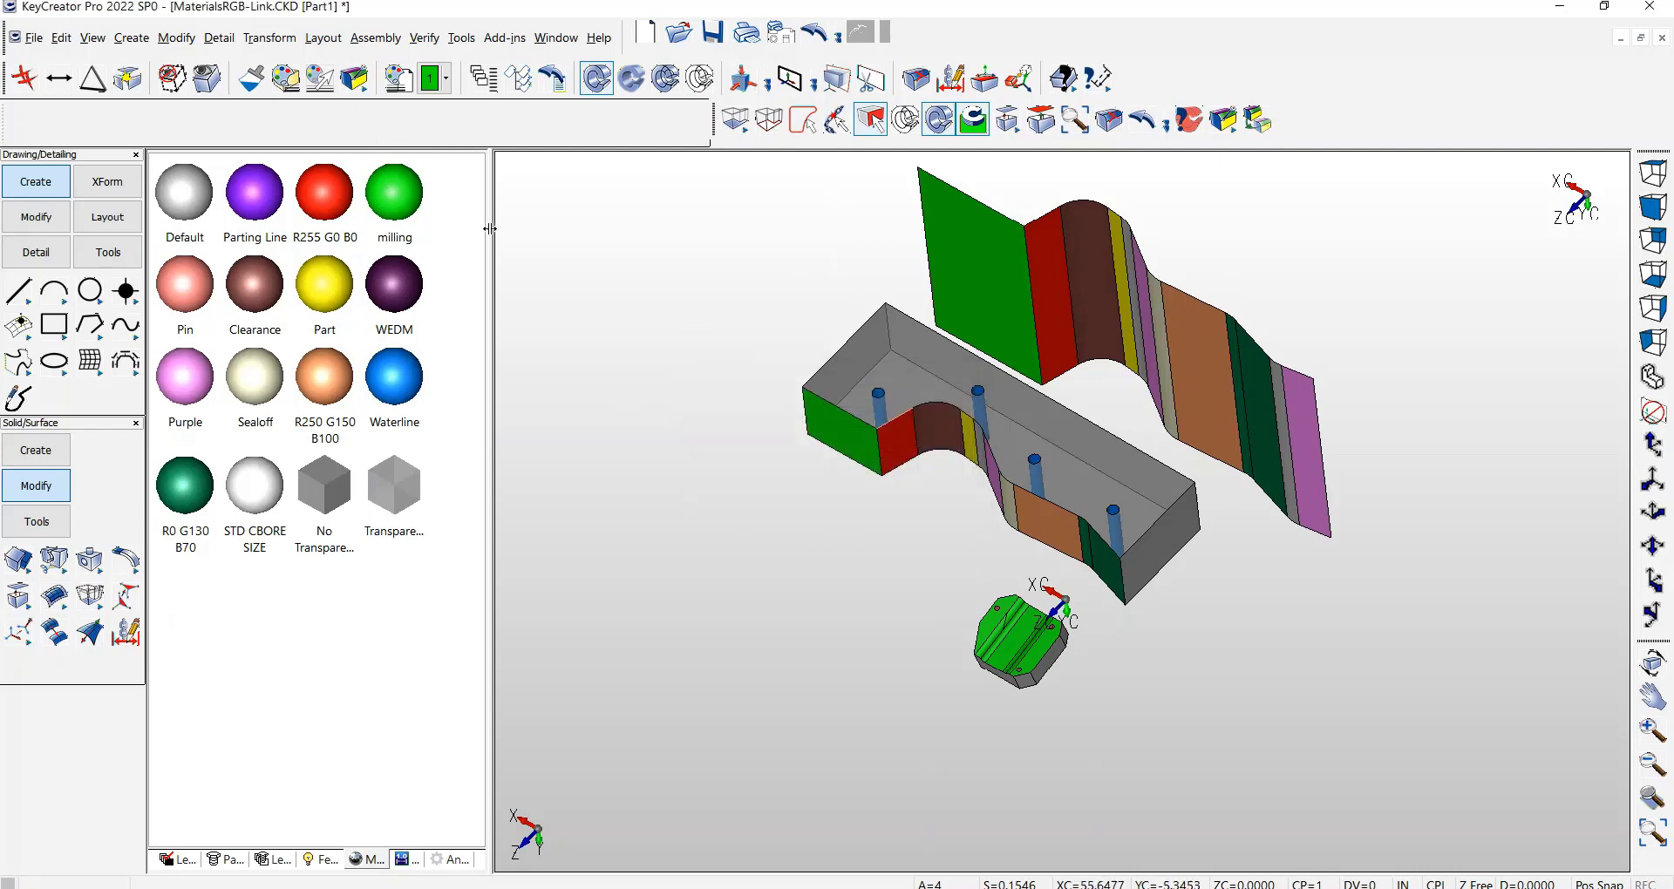